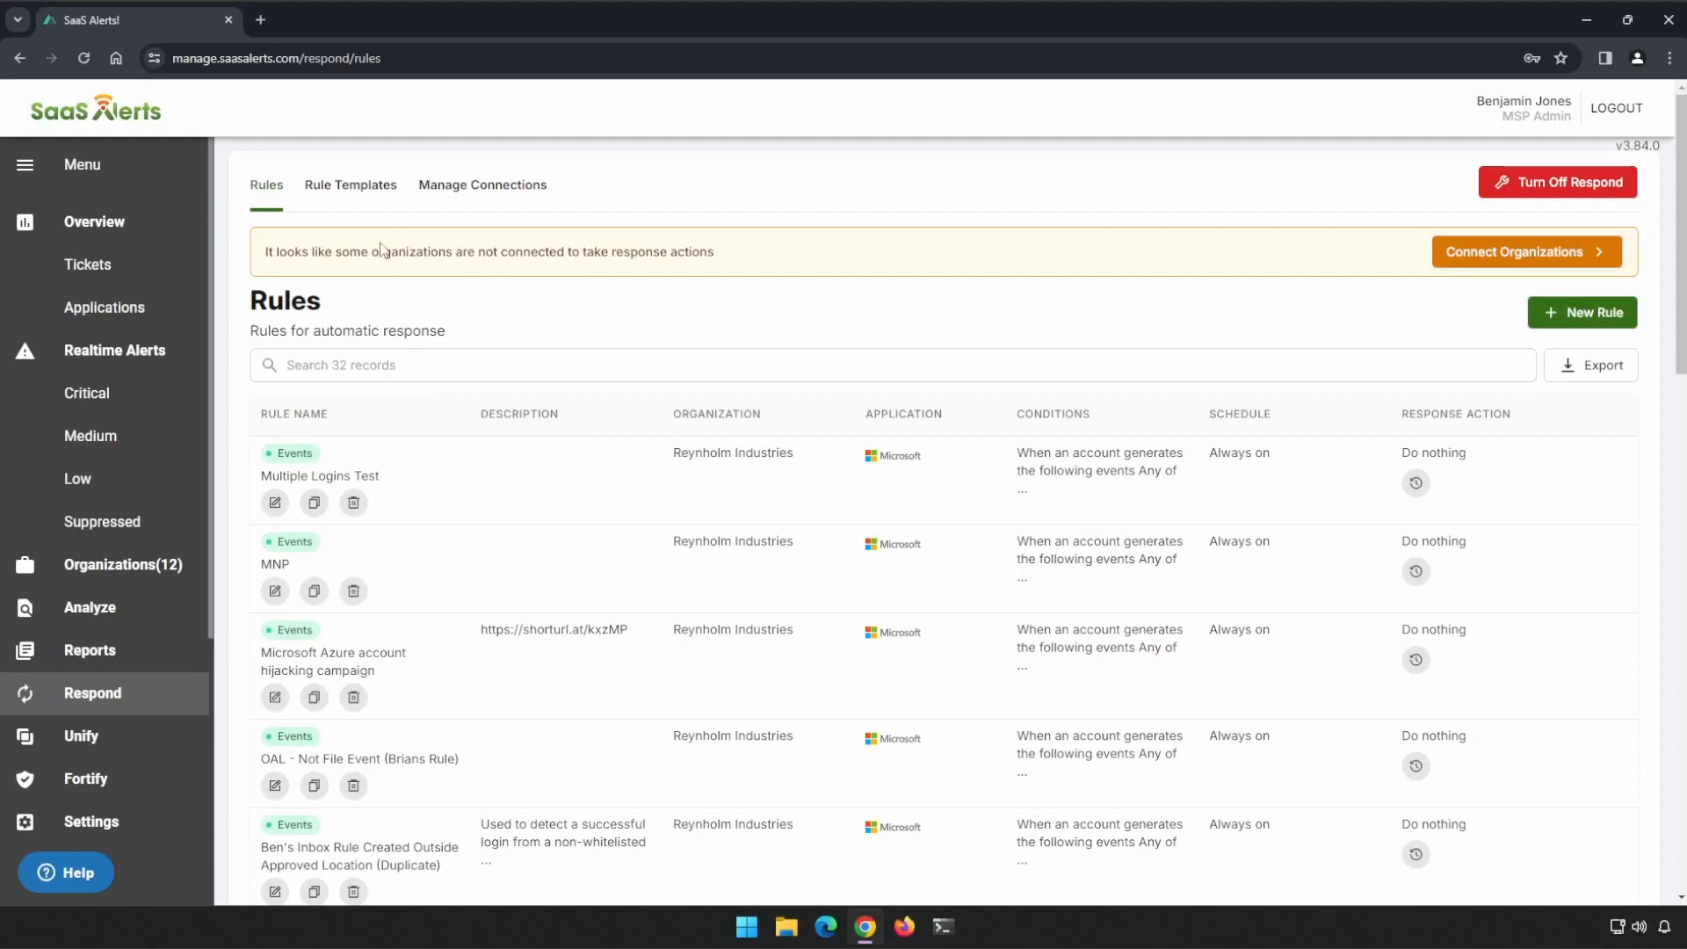
{"action": "mouse_move", "coordinate": [351, 189]}
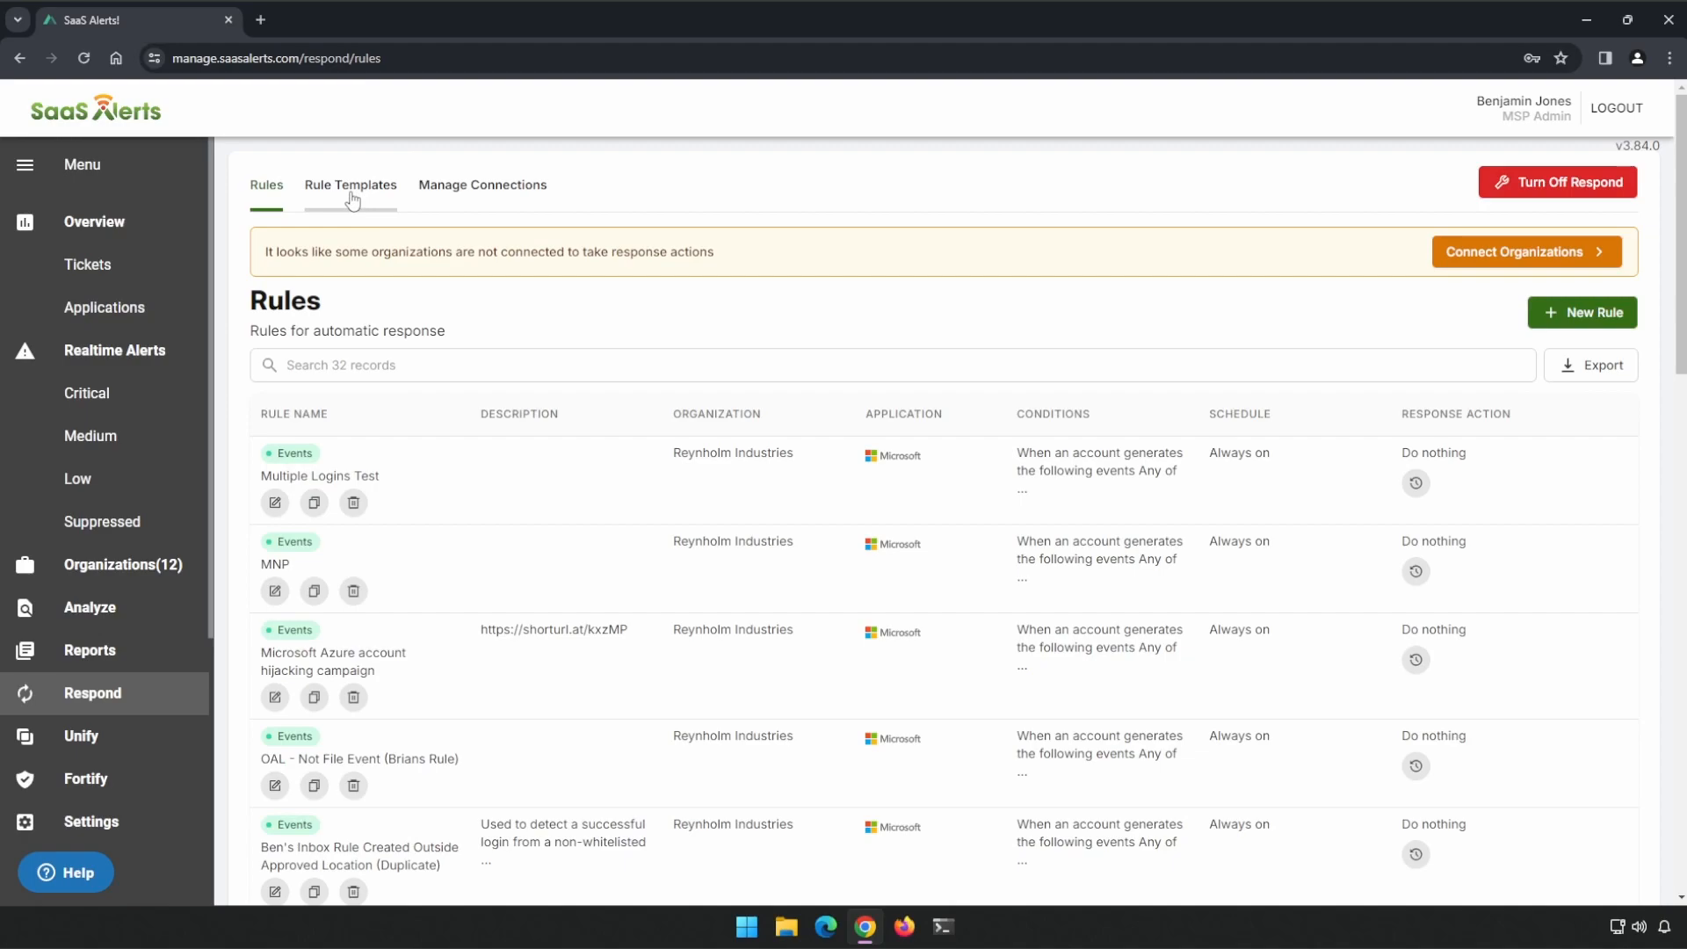
Step: Show the Respond rule templates and scroll to the Inbox Rule Created Outside Approved Location template
{"action": "left_click", "coordinate": [350, 184]}
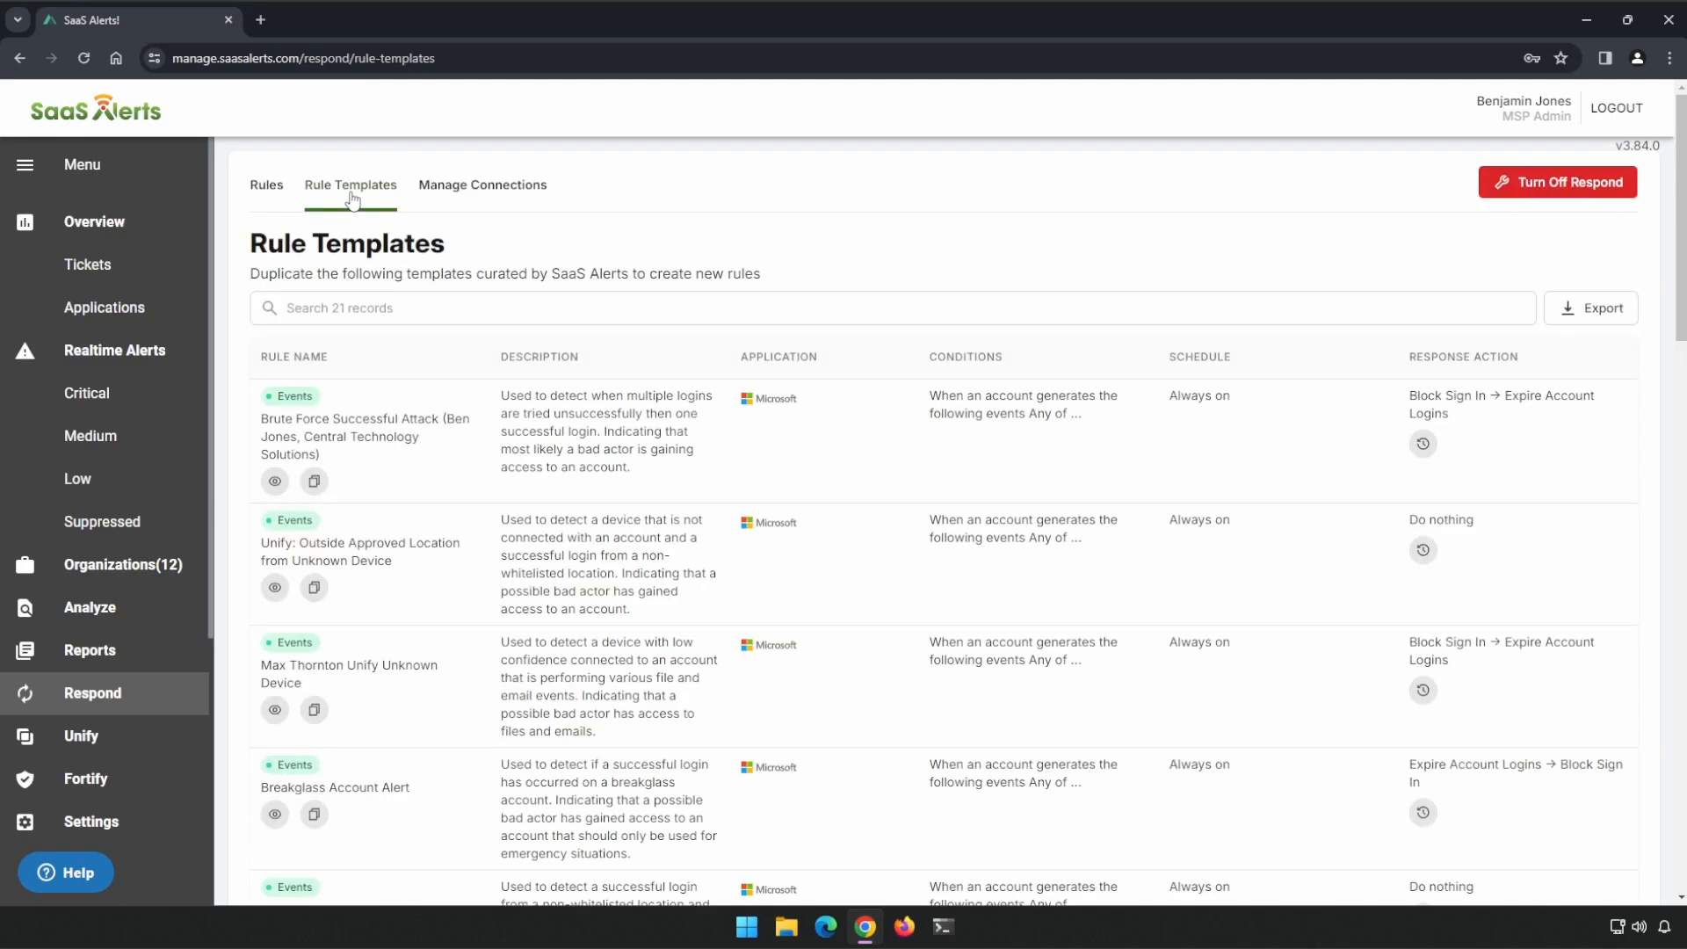
{"action": "scroll", "scroll_direction": "down", "scroll_amount": 3}
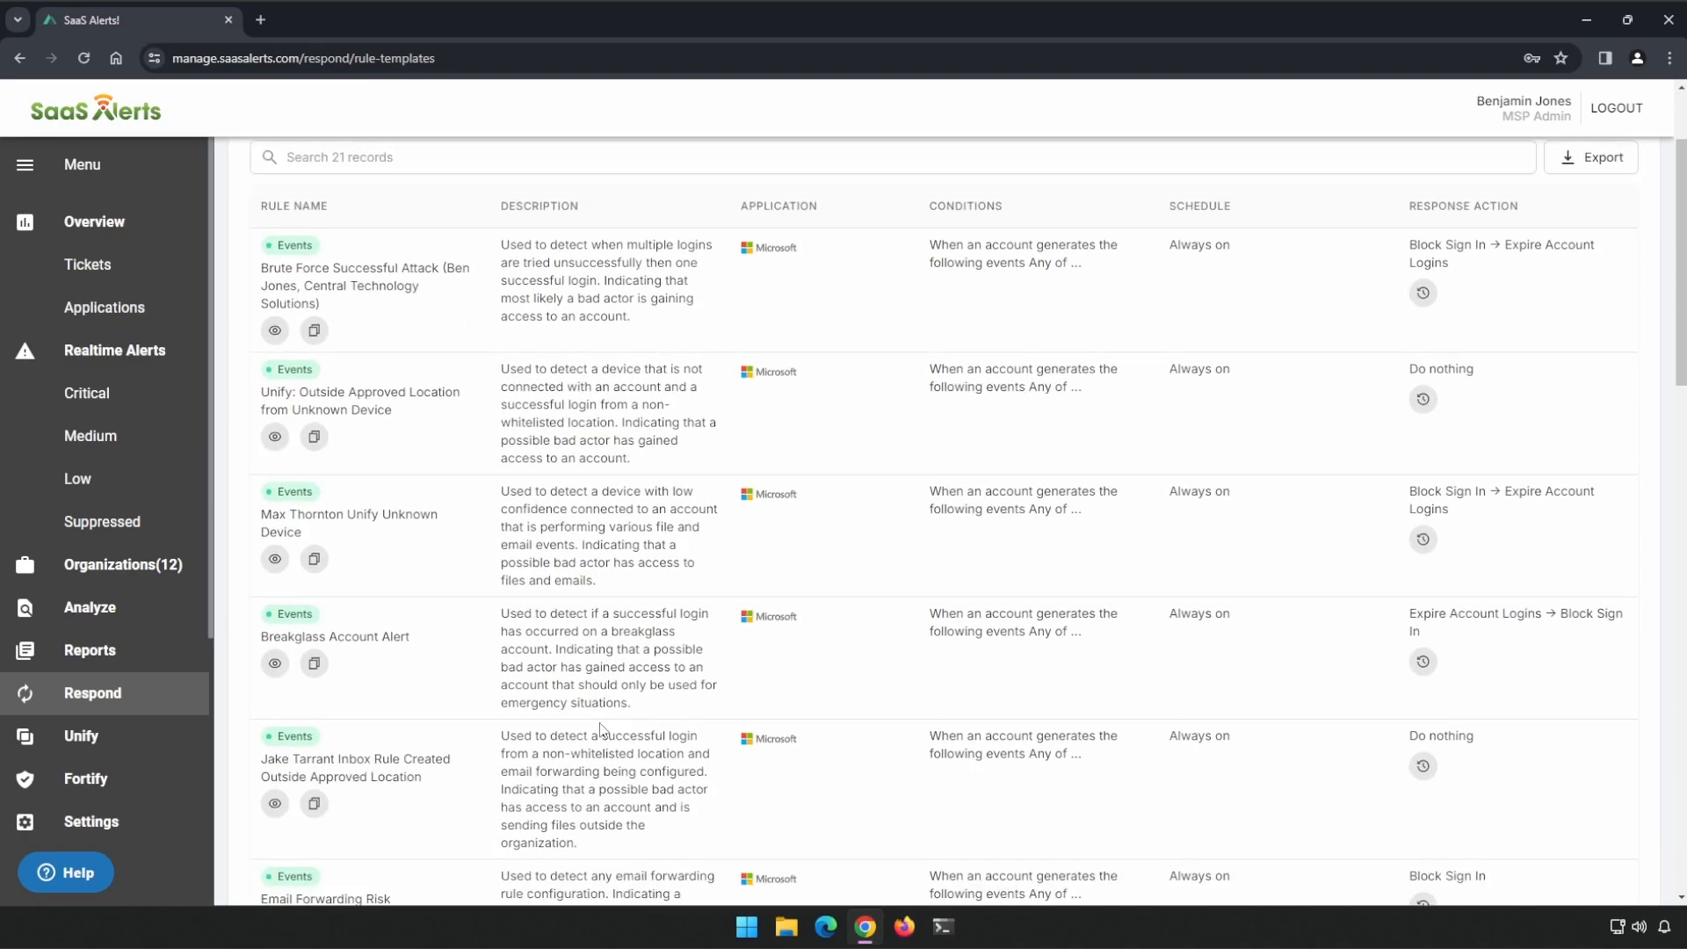
{"action": "scroll", "scroll_direction": "down", "scroll_amount": 3}
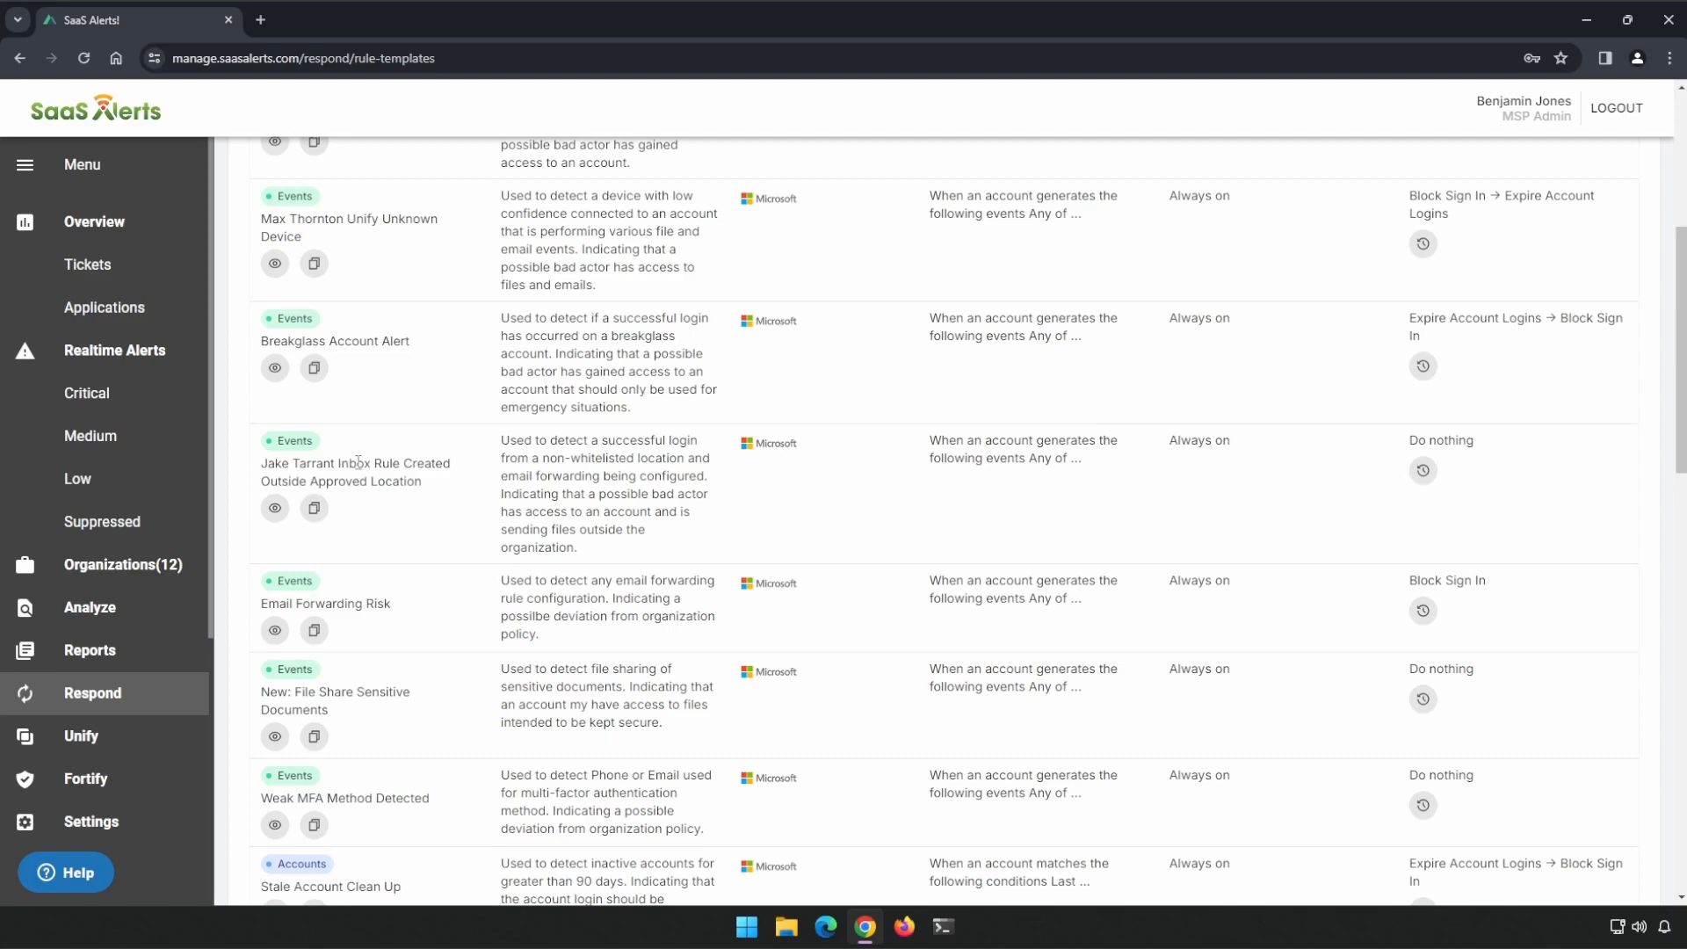
{"action": "mouse_move", "coordinate": [398, 484]}
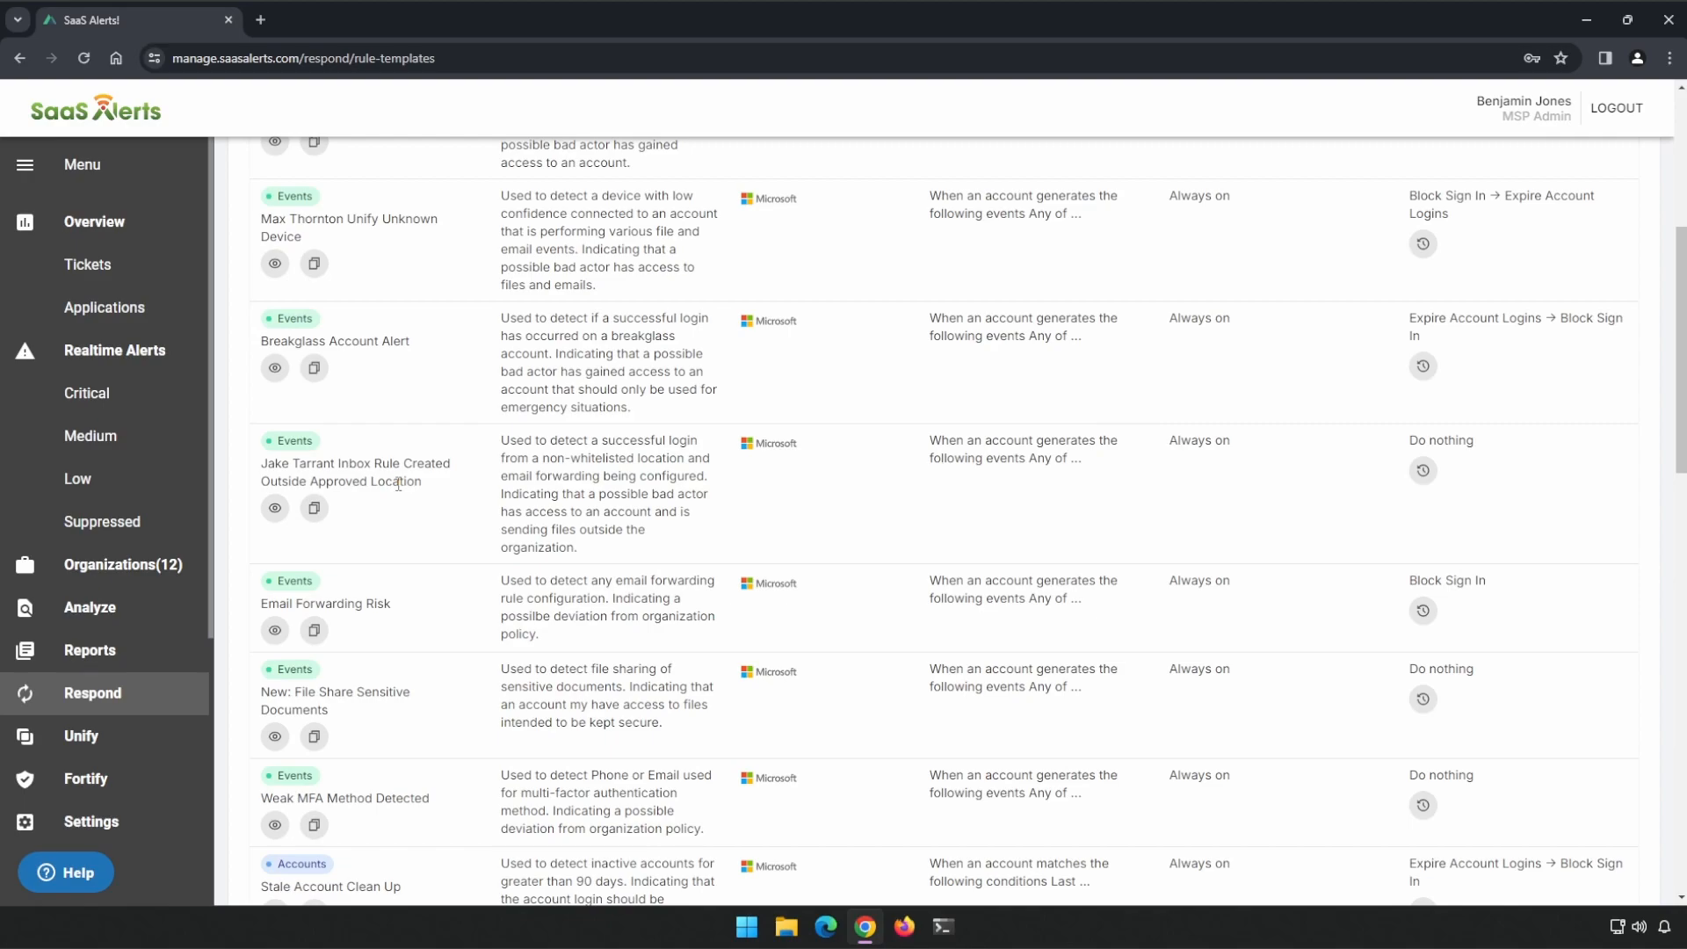
{"action": "mouse_move", "coordinate": [1034, 455]}
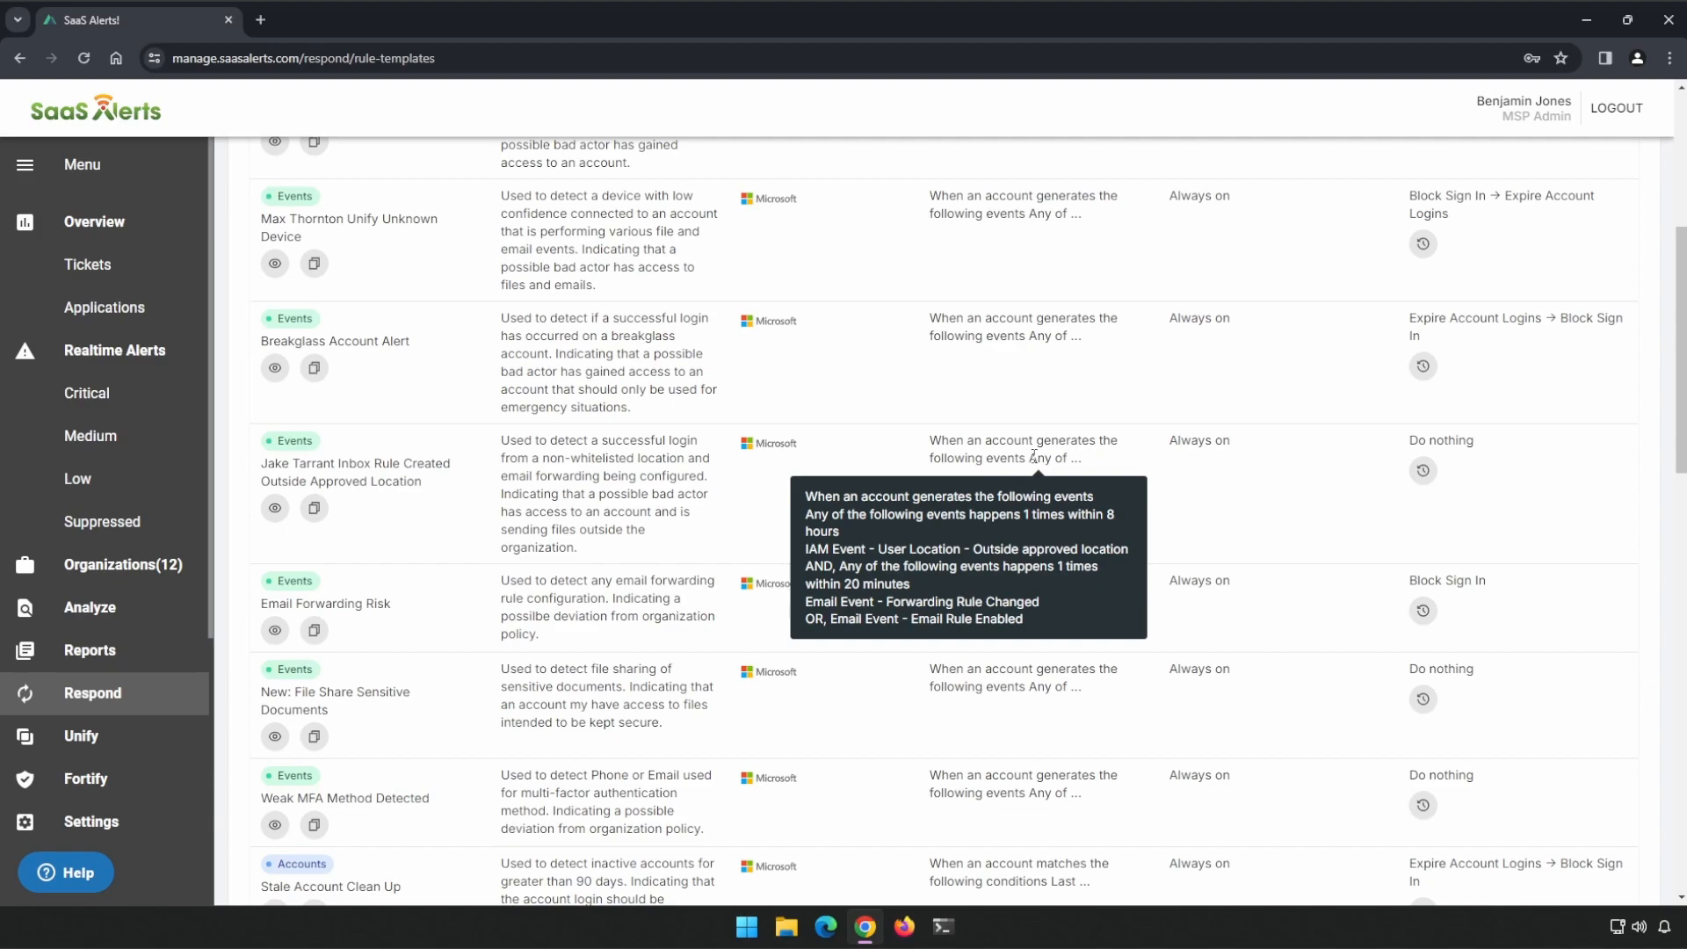
{"action": "mouse_move", "coordinate": [982, 440]}
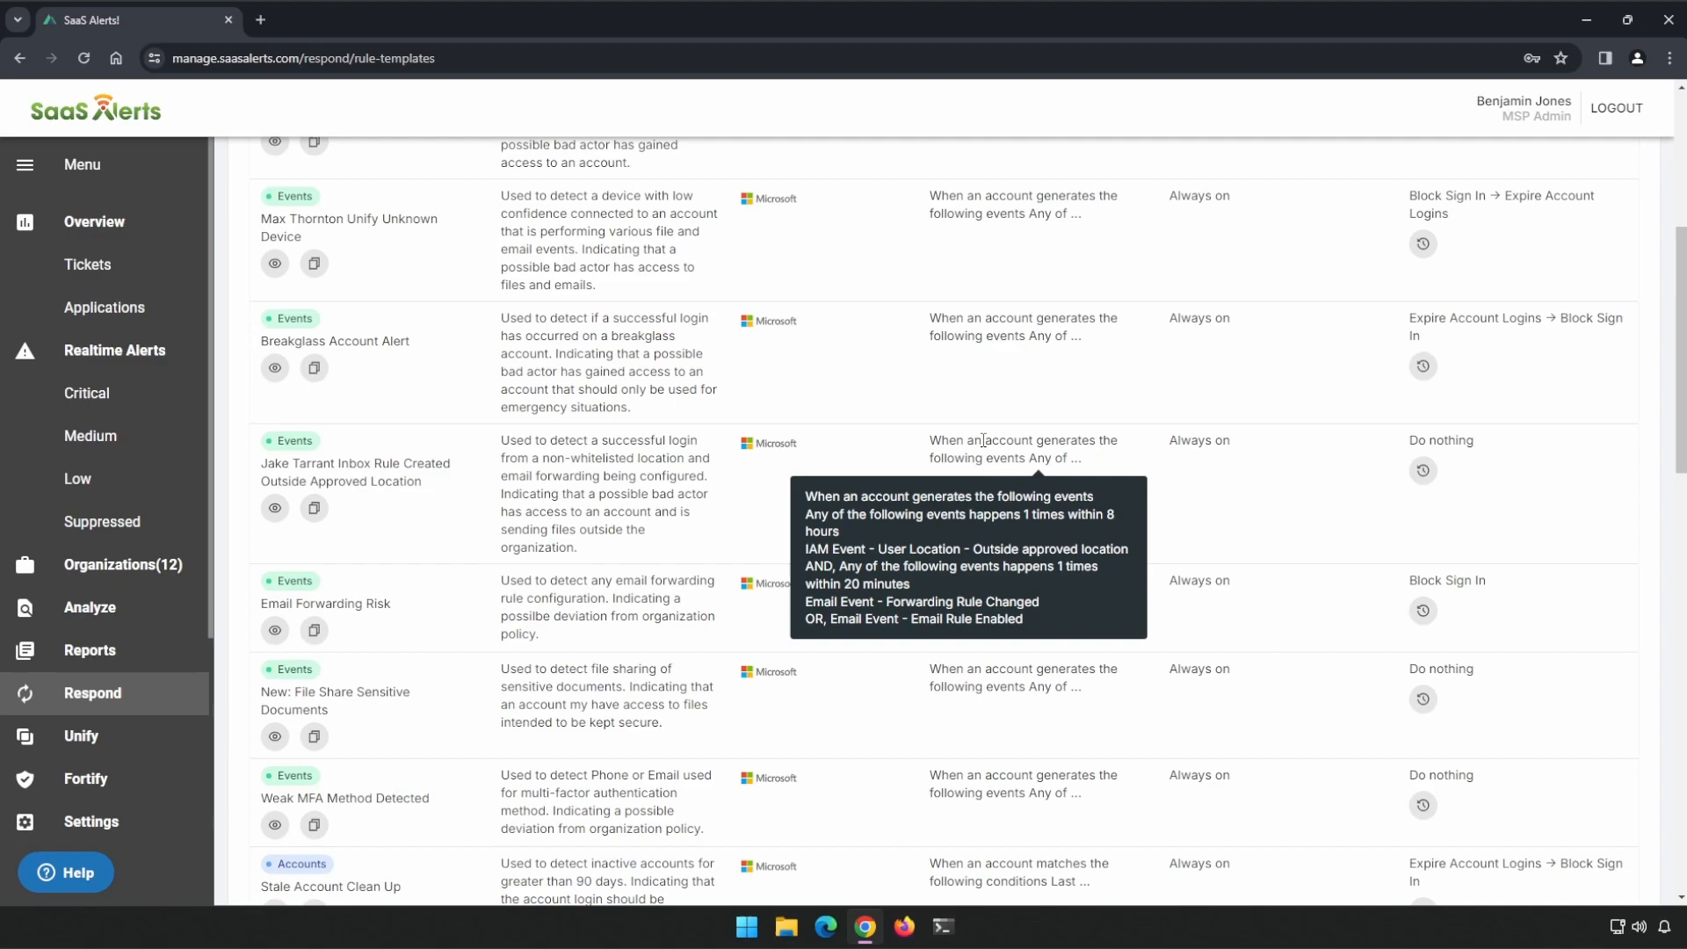
{"action": "mouse_move", "coordinate": [313, 508]}
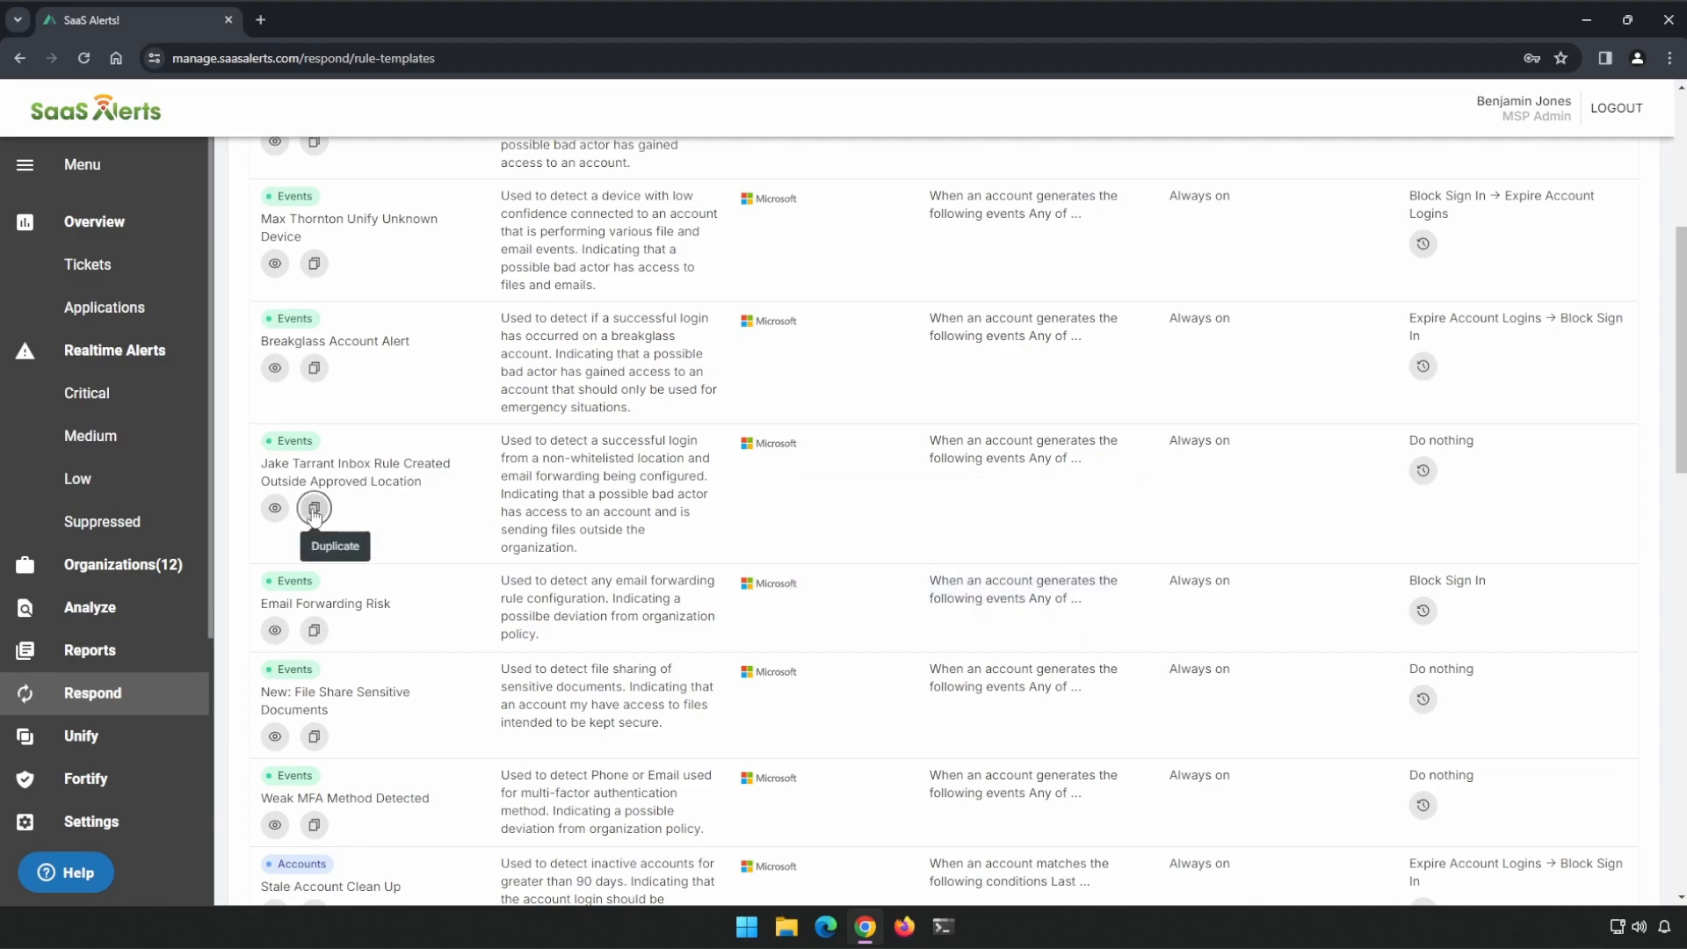
Step: Duplicate the inbox-rule template into a draft rule that triggers for all organizations
{"action": "left_click", "coordinate": [314, 508]}
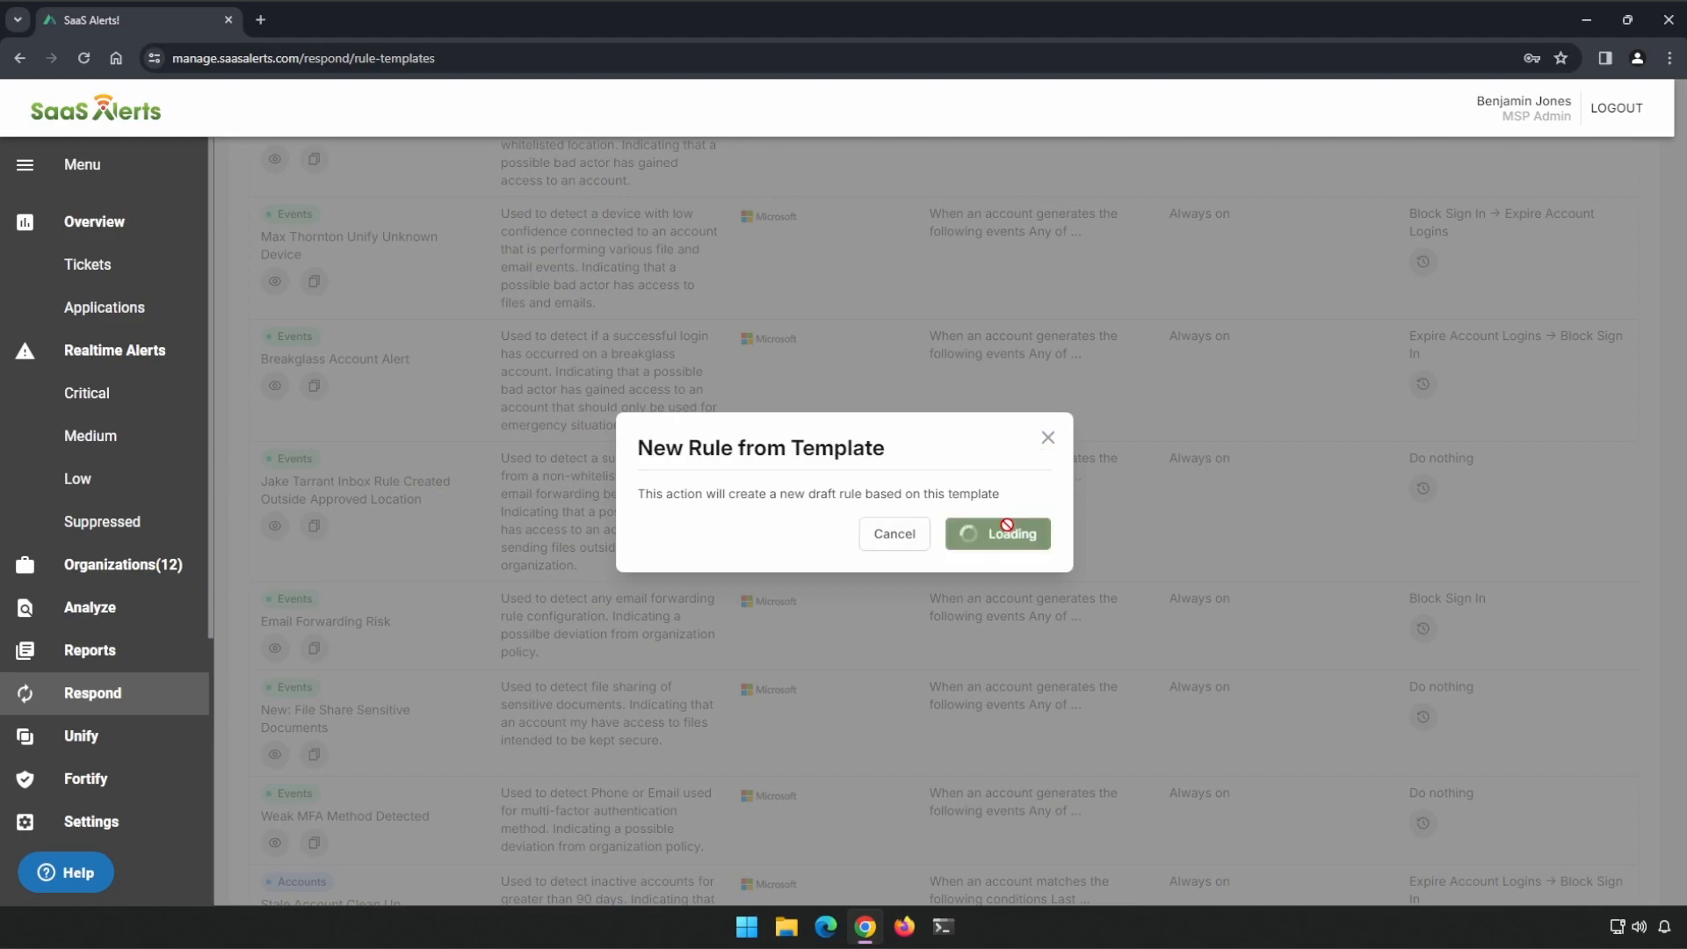
{"action": "left_click", "coordinate": [997, 533]}
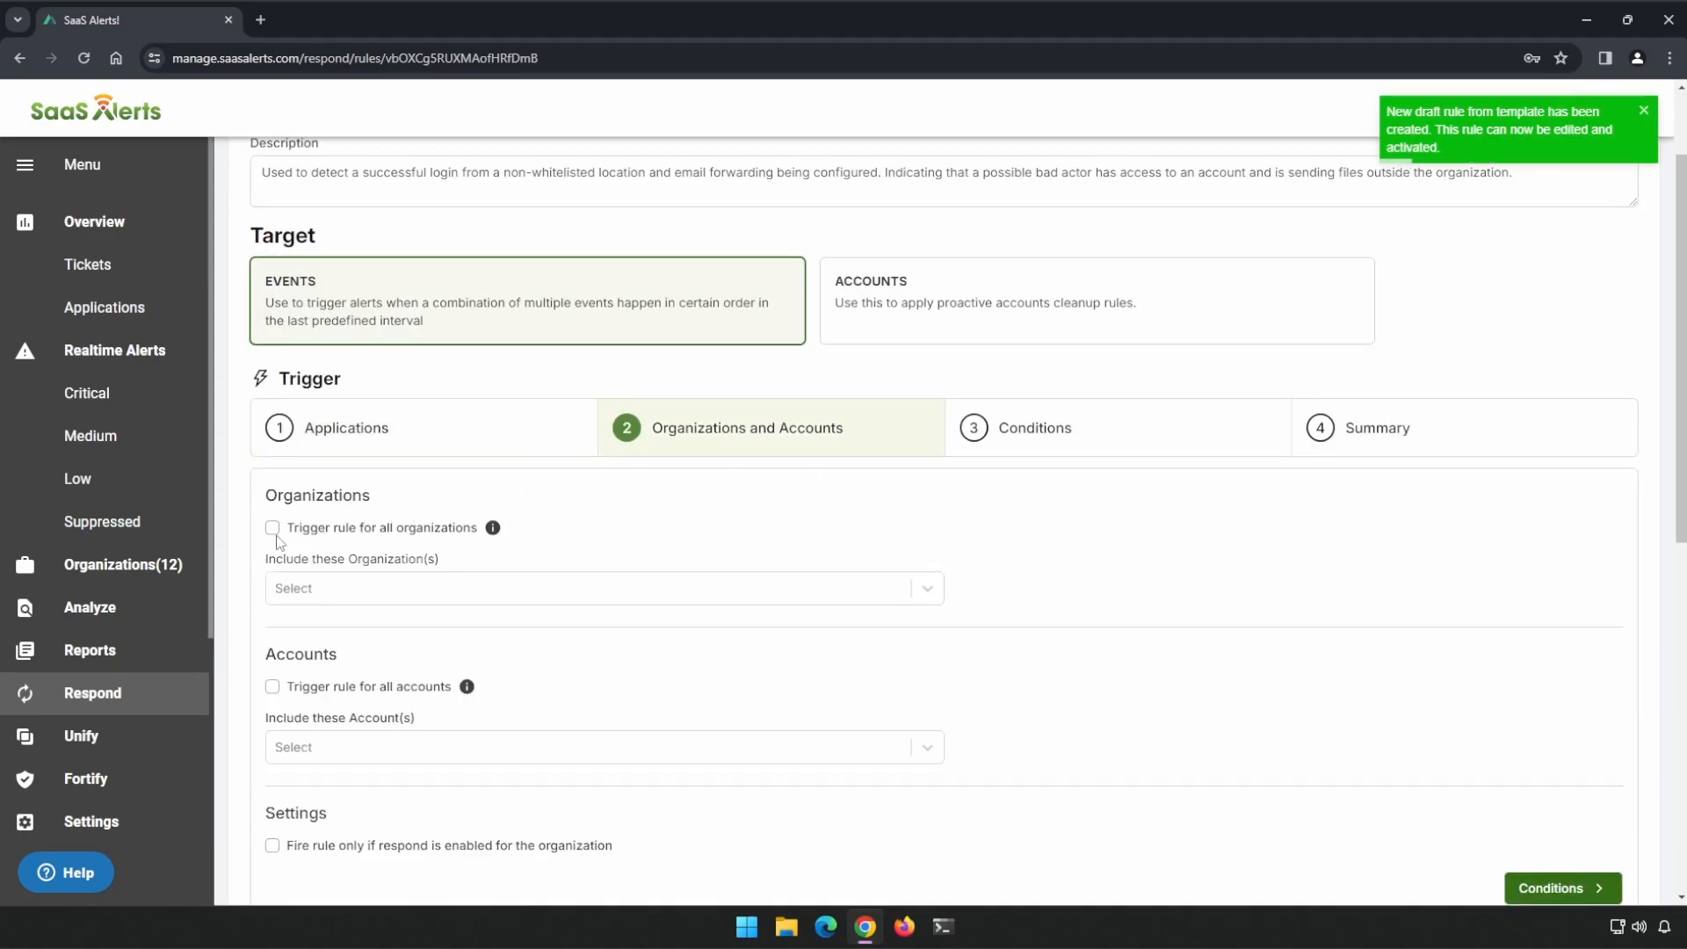
{"action": "left_click", "coordinate": [273, 527]}
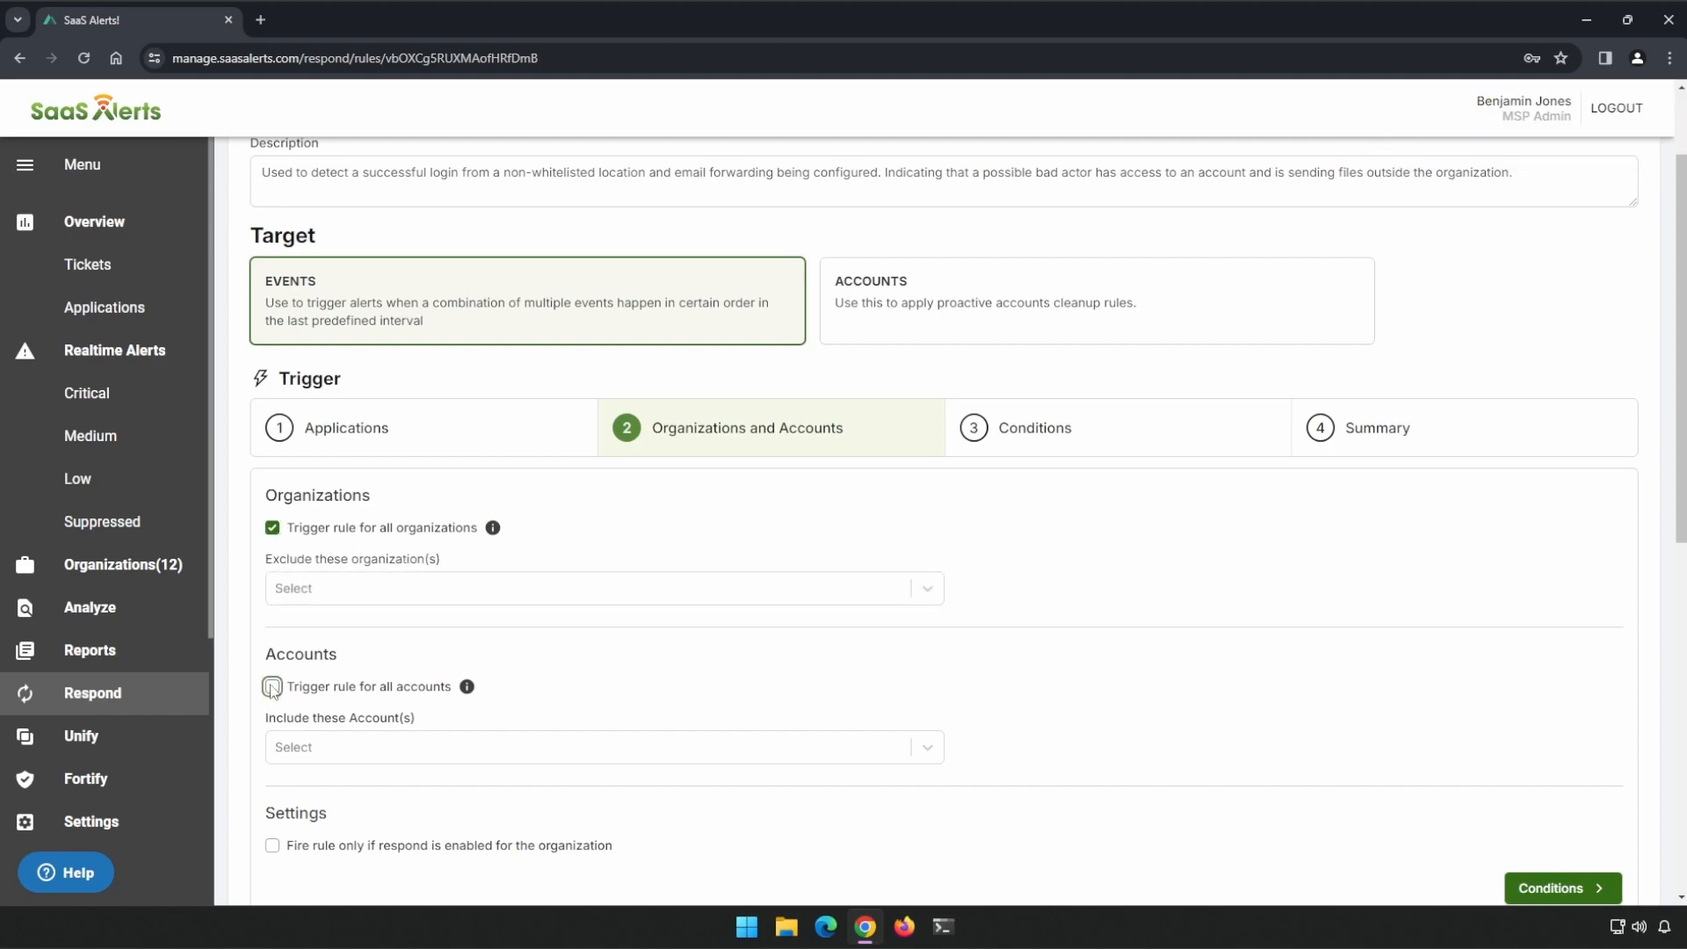
{"action": "left_click", "coordinate": [1035, 428]}
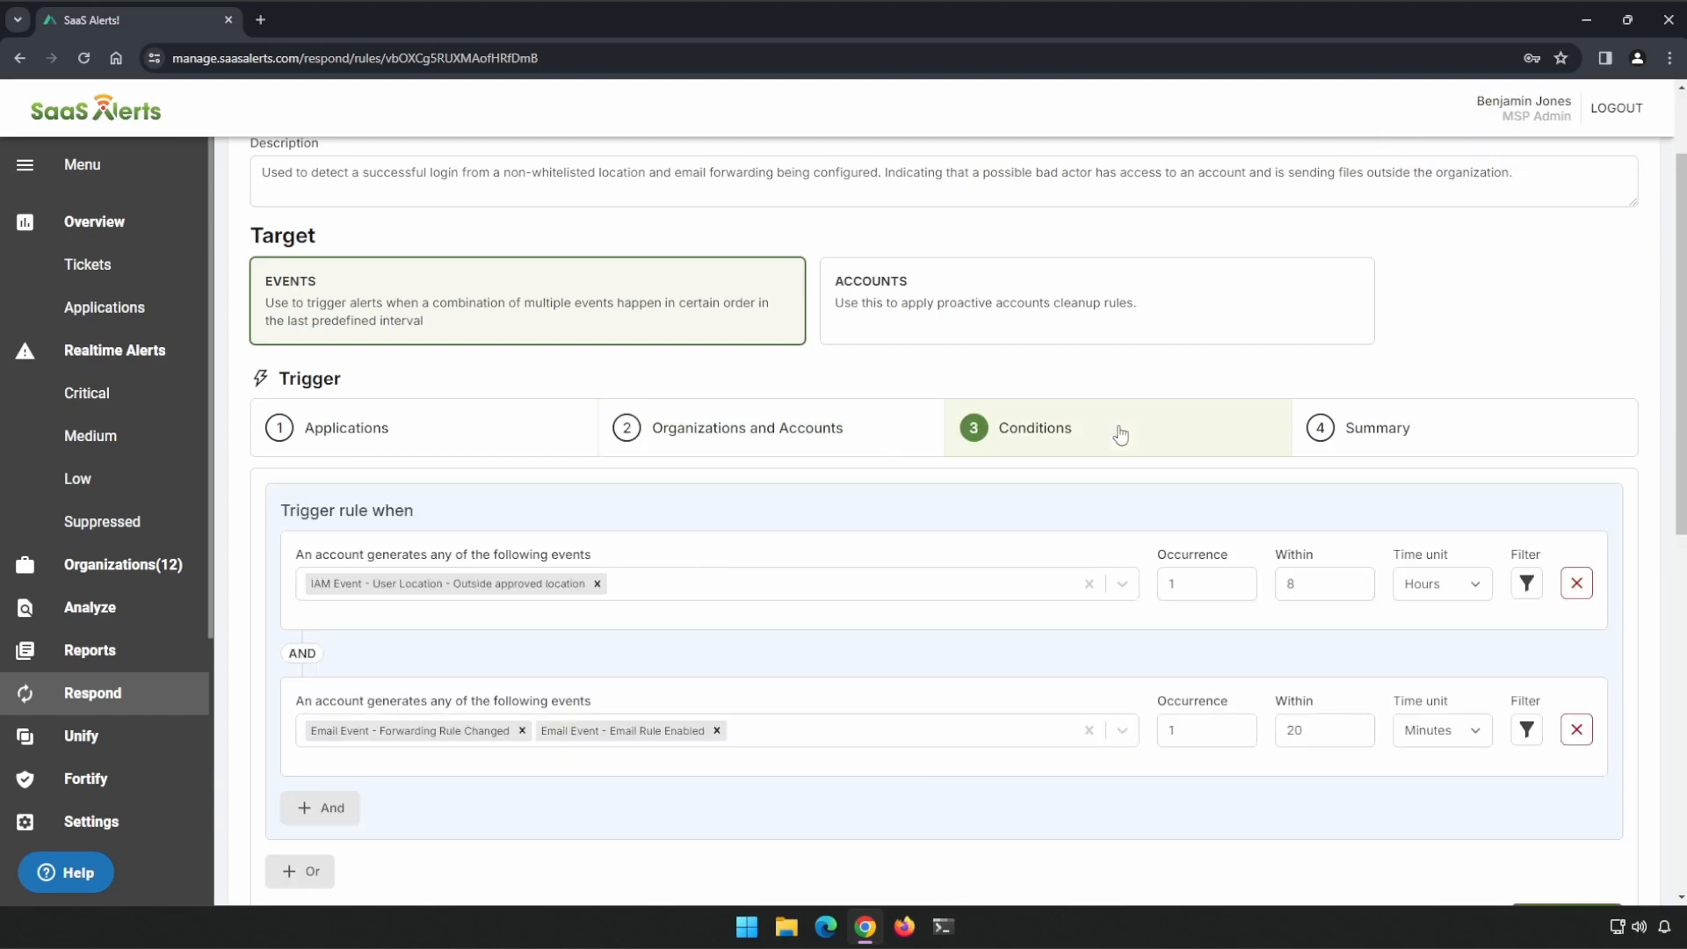
Step: Change the email-rule condition's Within window from 20 to 60 minutes
{"action": "scroll", "scroll_direction": "down", "scroll_amount": 3}
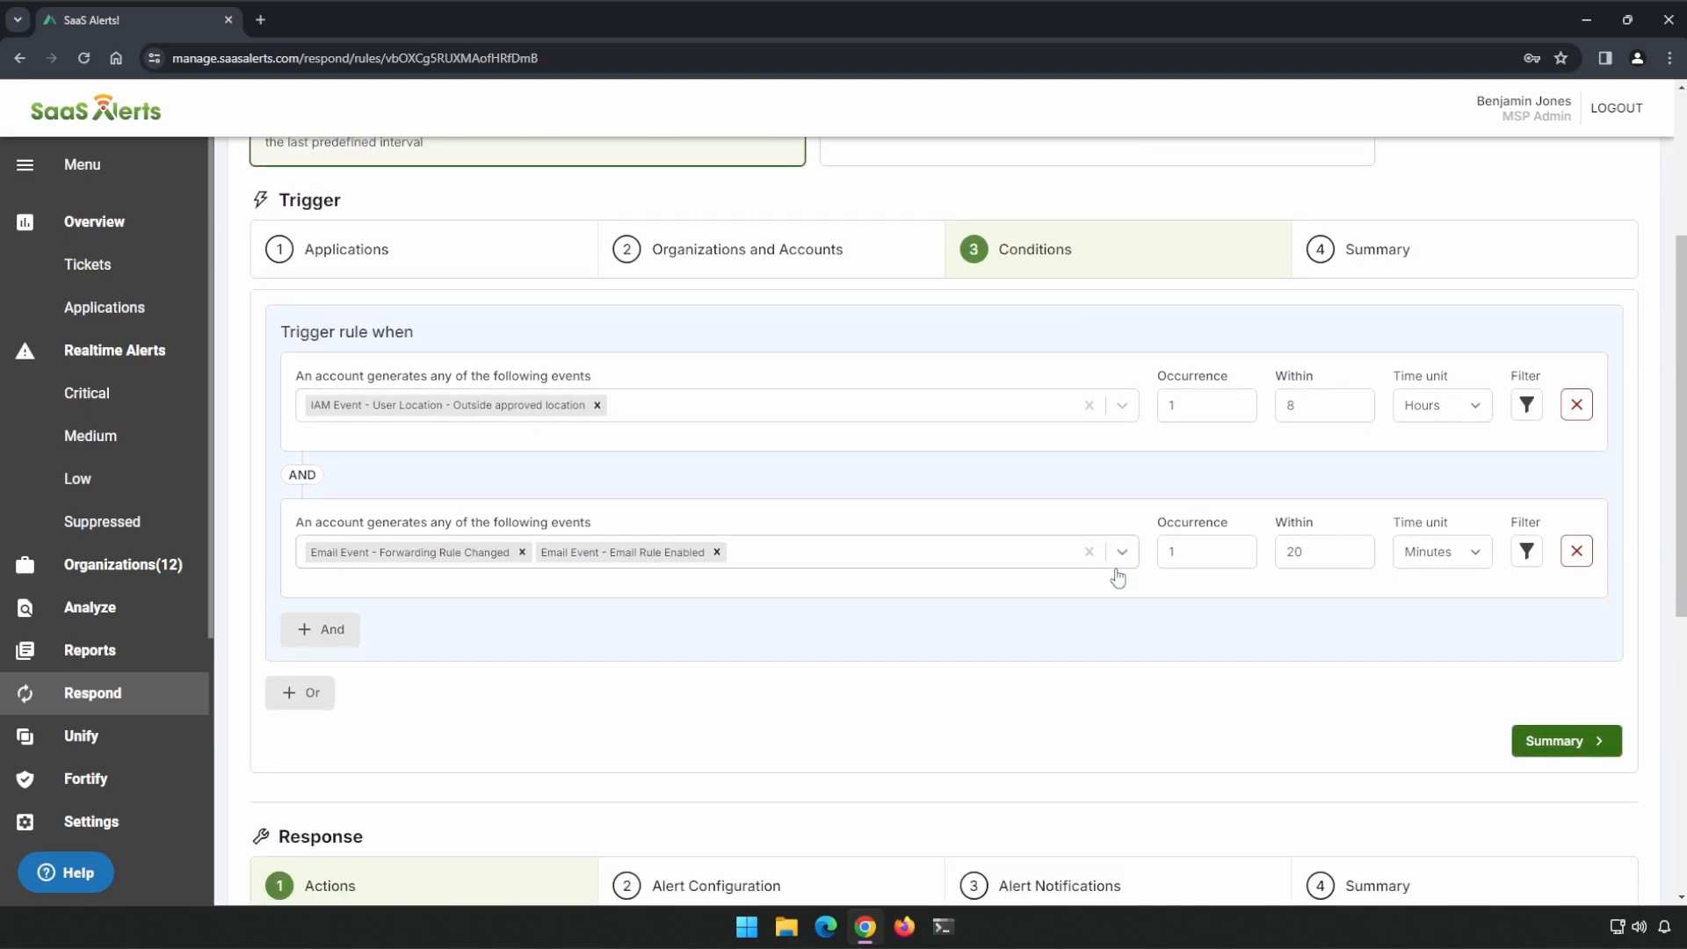
{"action": "mouse_move", "coordinate": [1128, 645]}
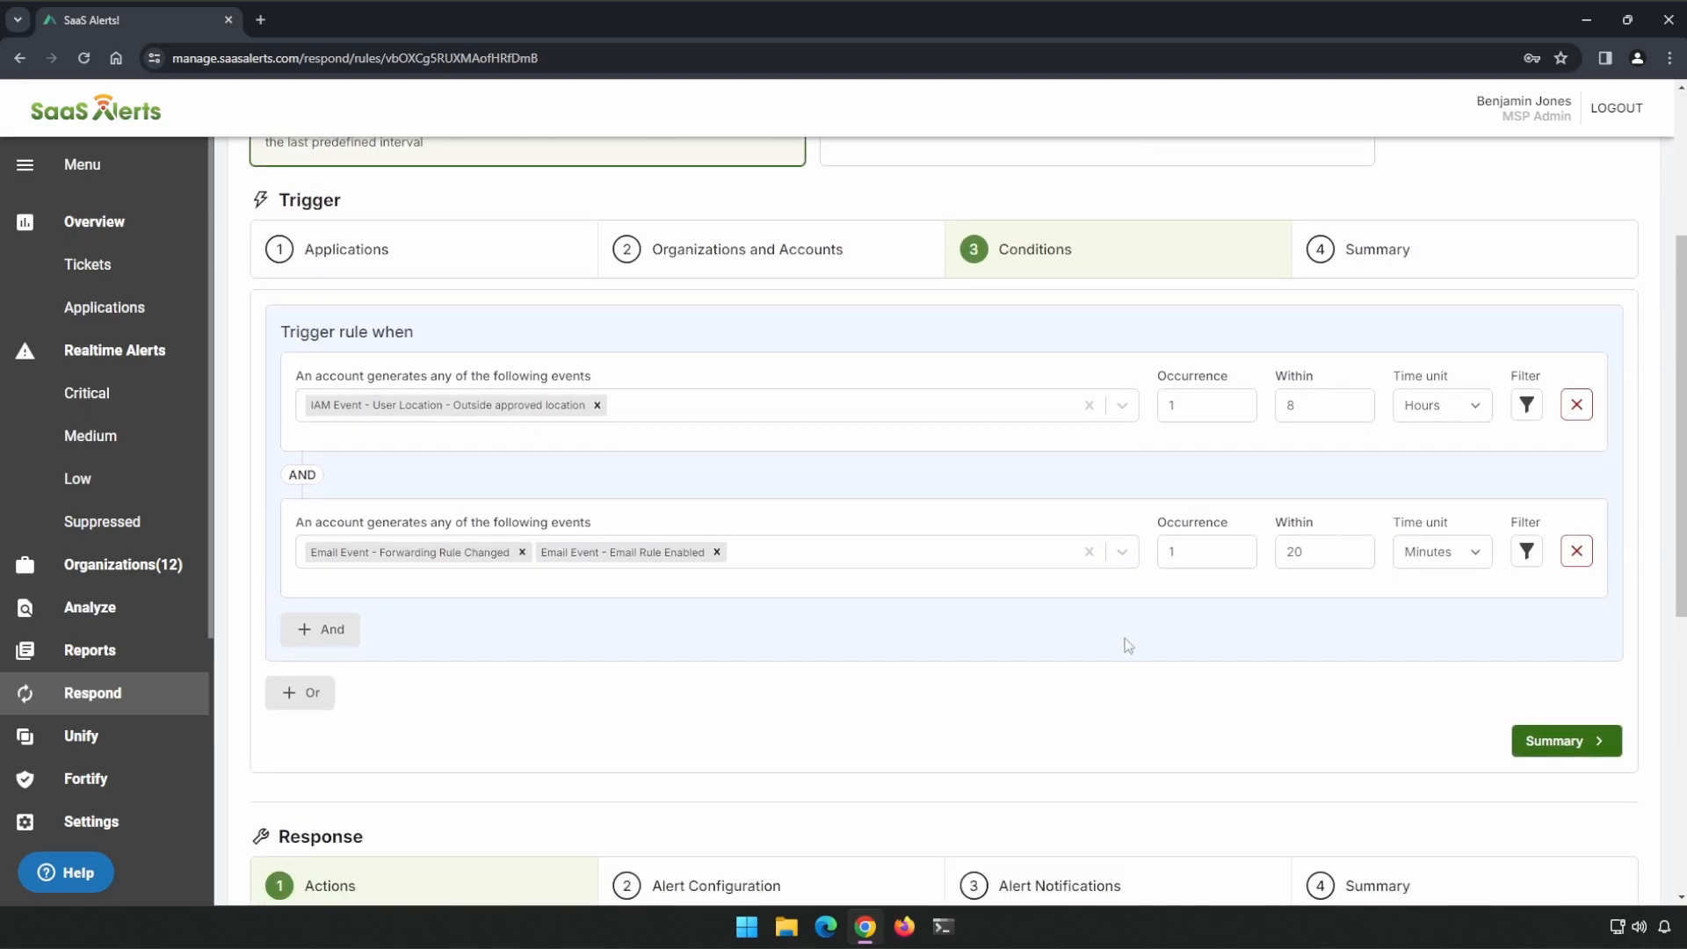
{"action": "mouse_move", "coordinate": [597, 410]}
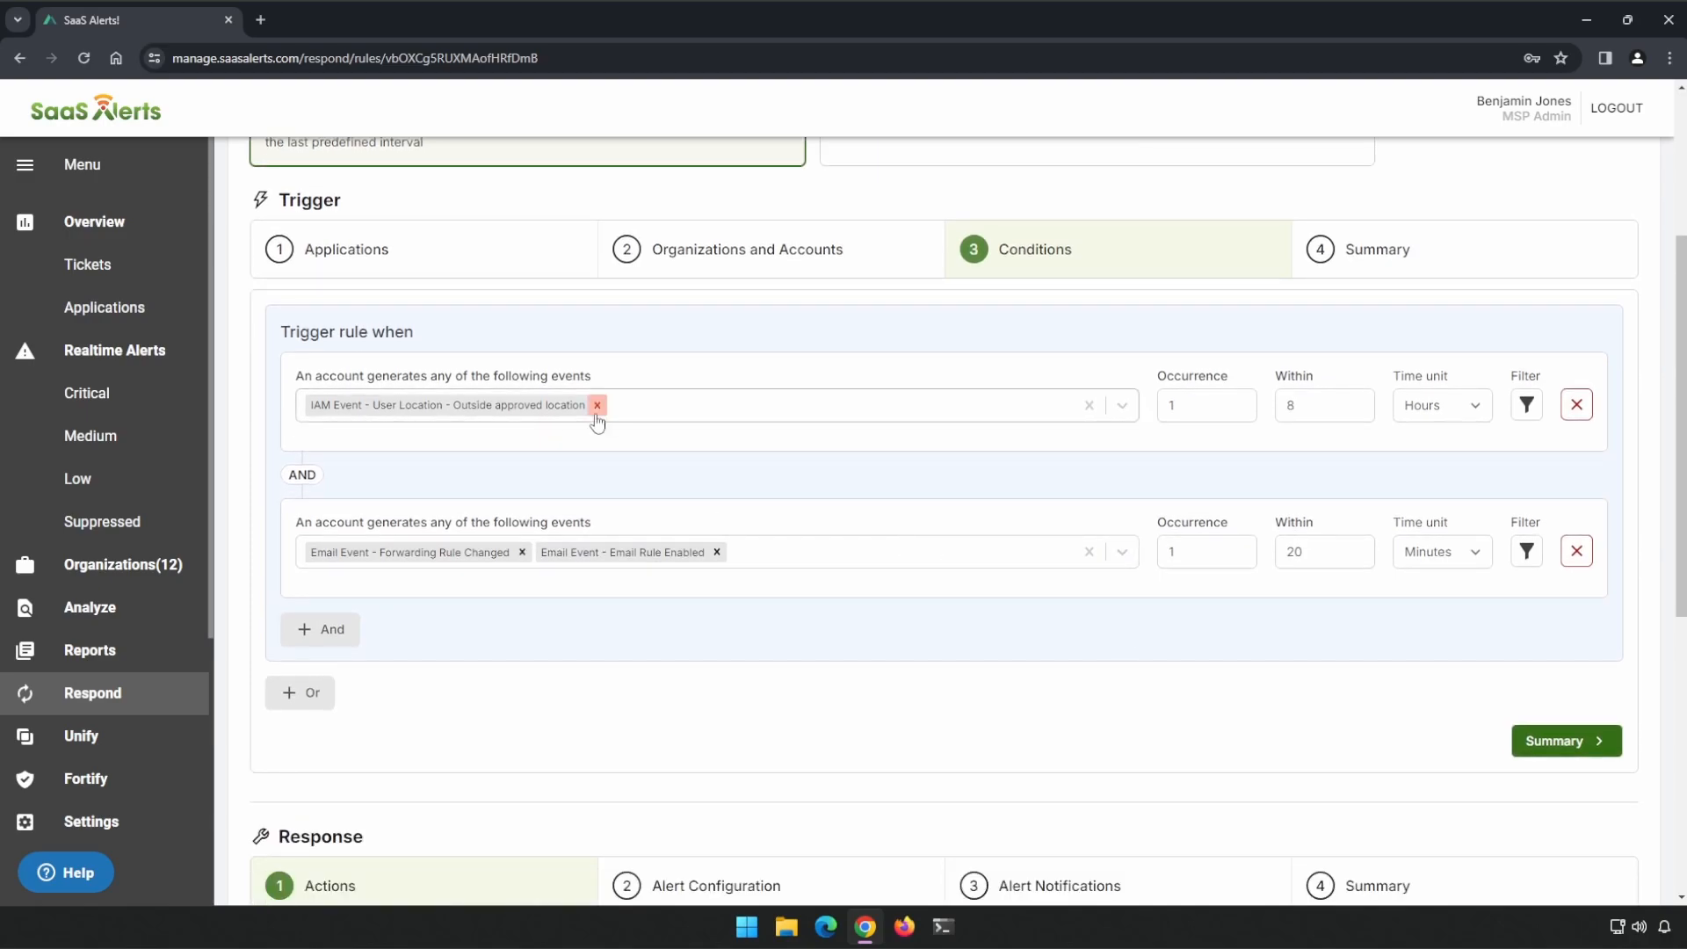
{"action": "mouse_move", "coordinate": [447, 577]}
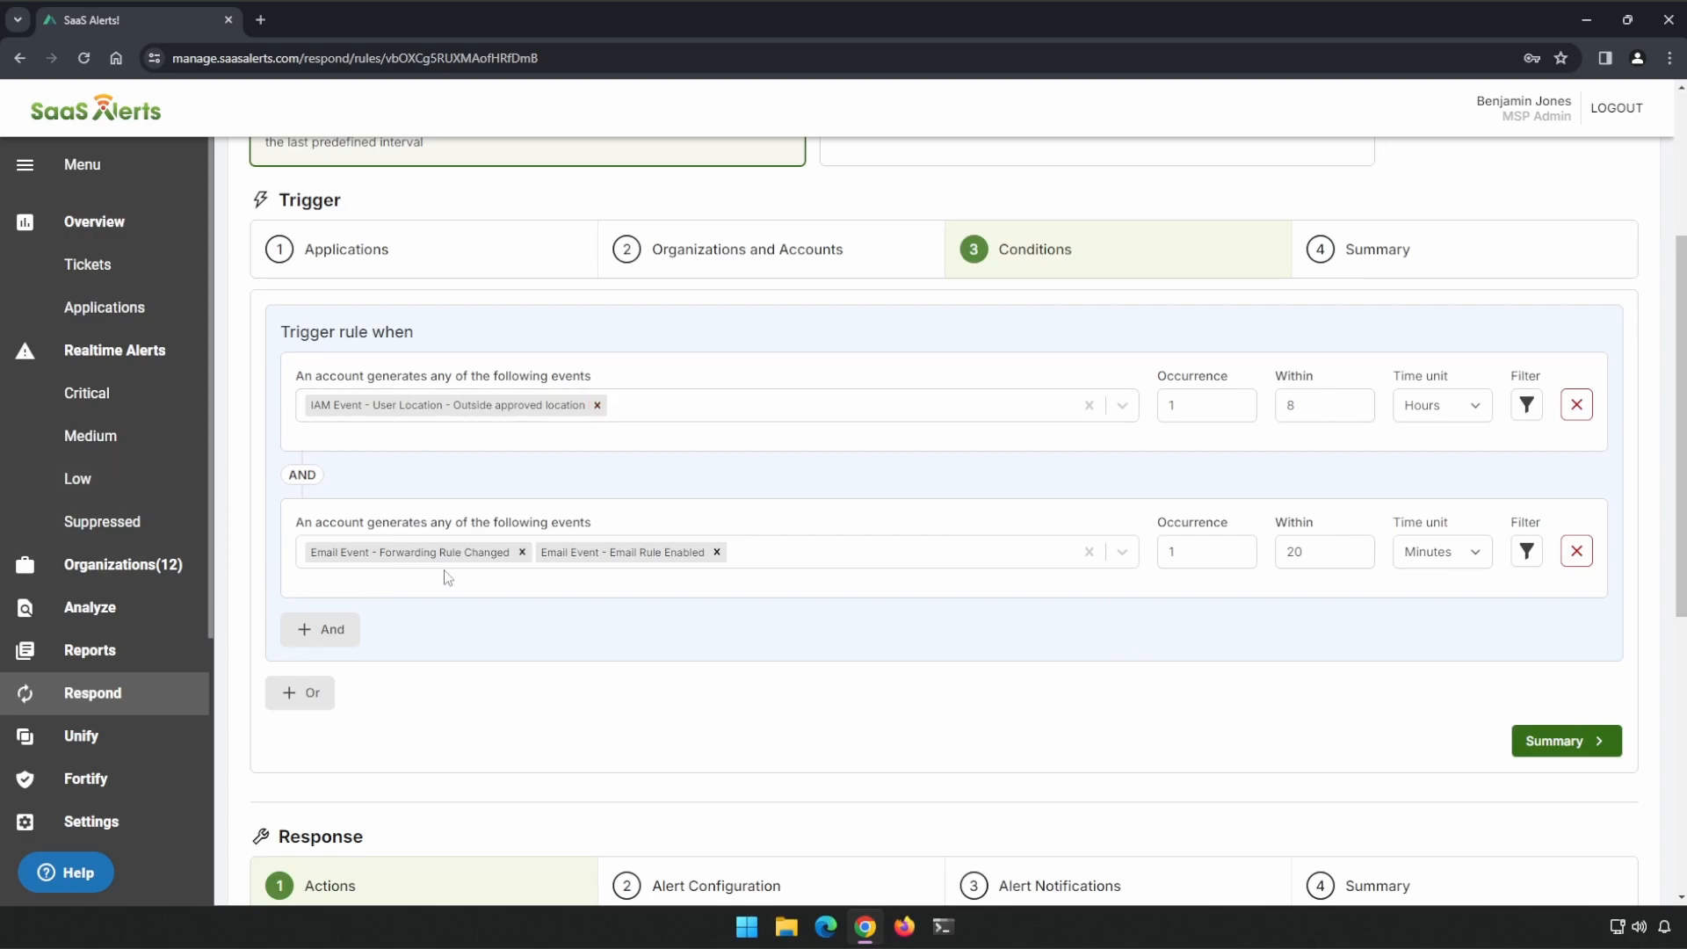
{"action": "mouse_move", "coordinate": [647, 576]}
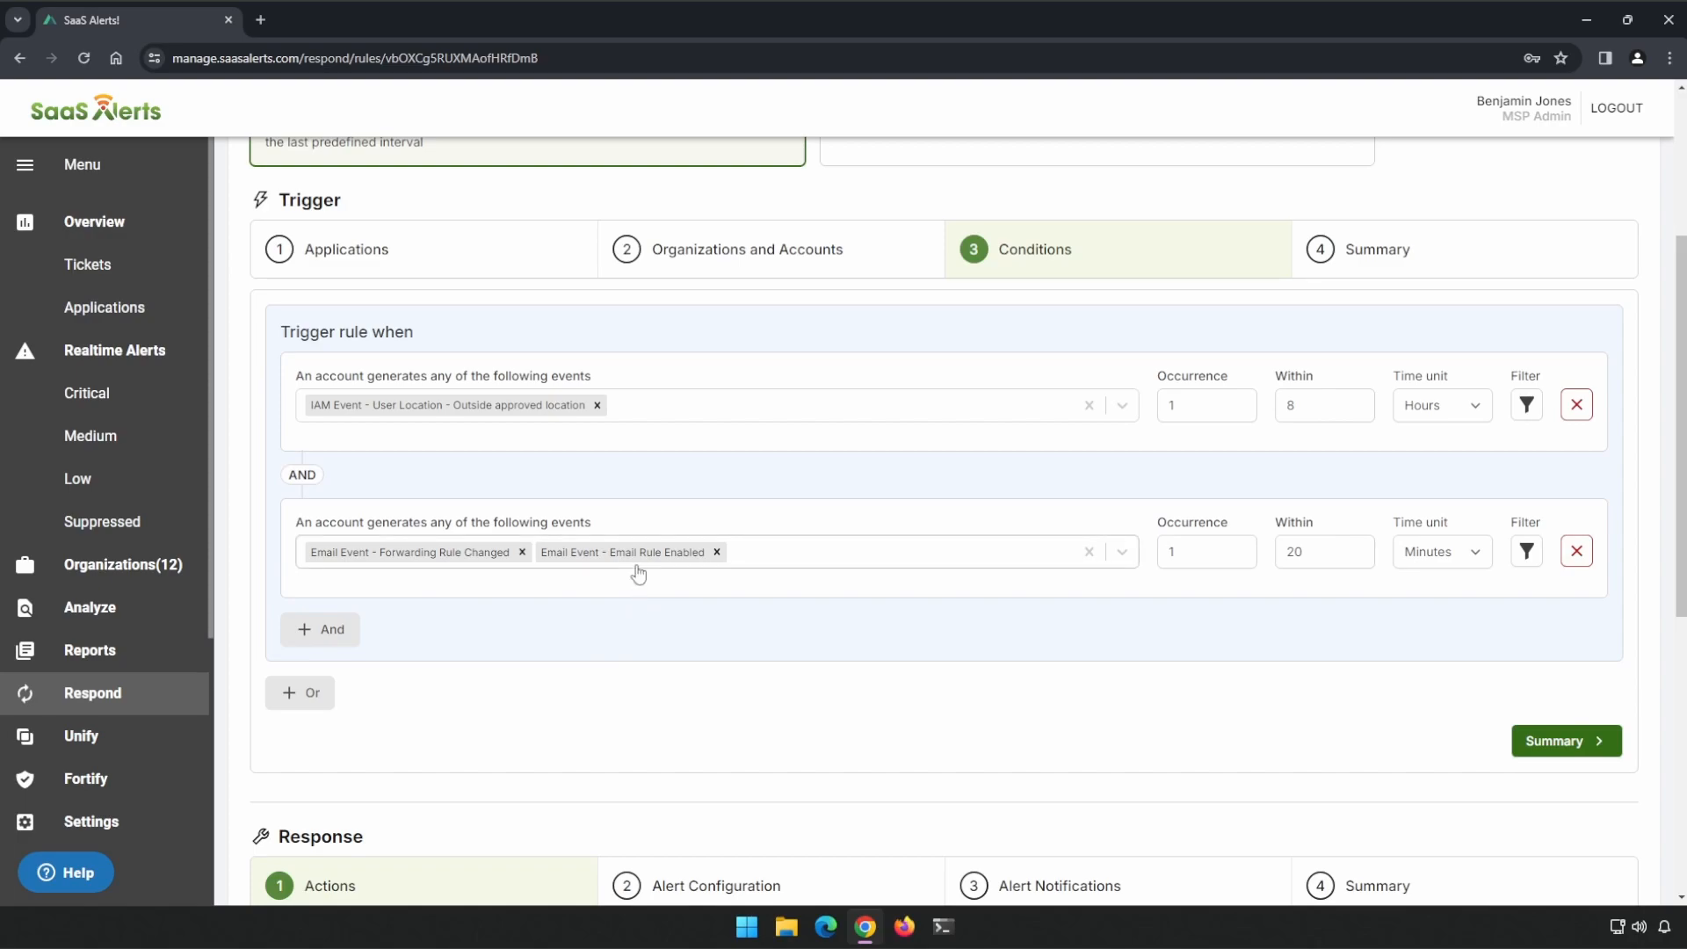
{"action": "mouse_move", "coordinate": [590, 593]}
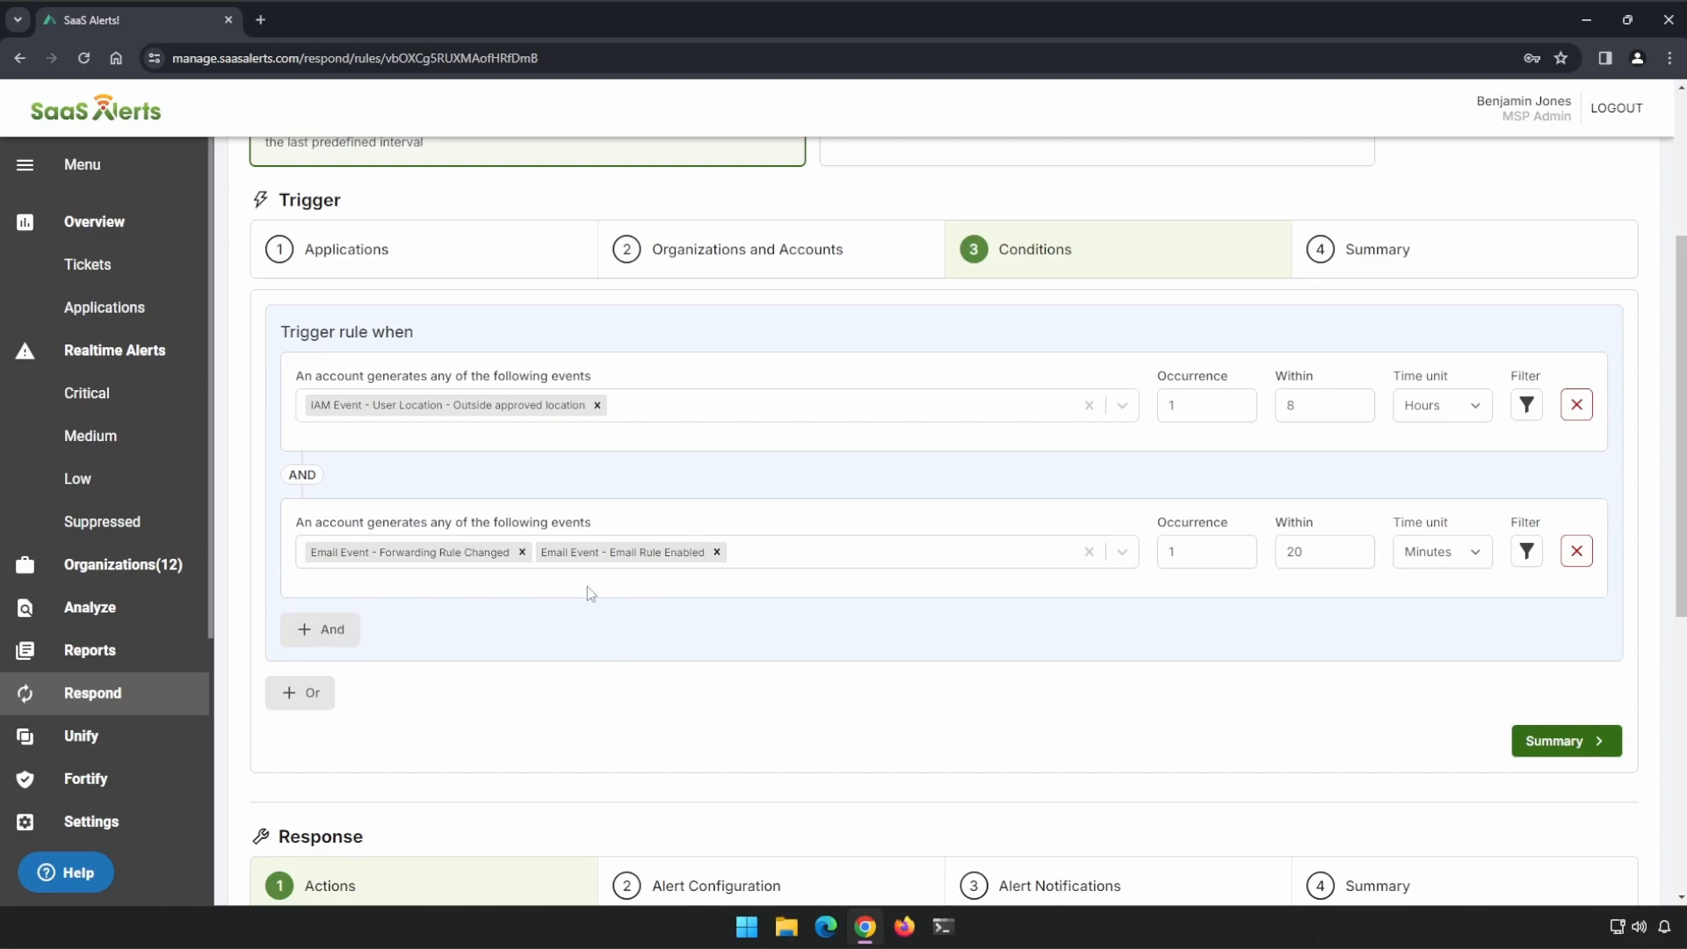
{"action": "mouse_move", "coordinate": [714, 644]}
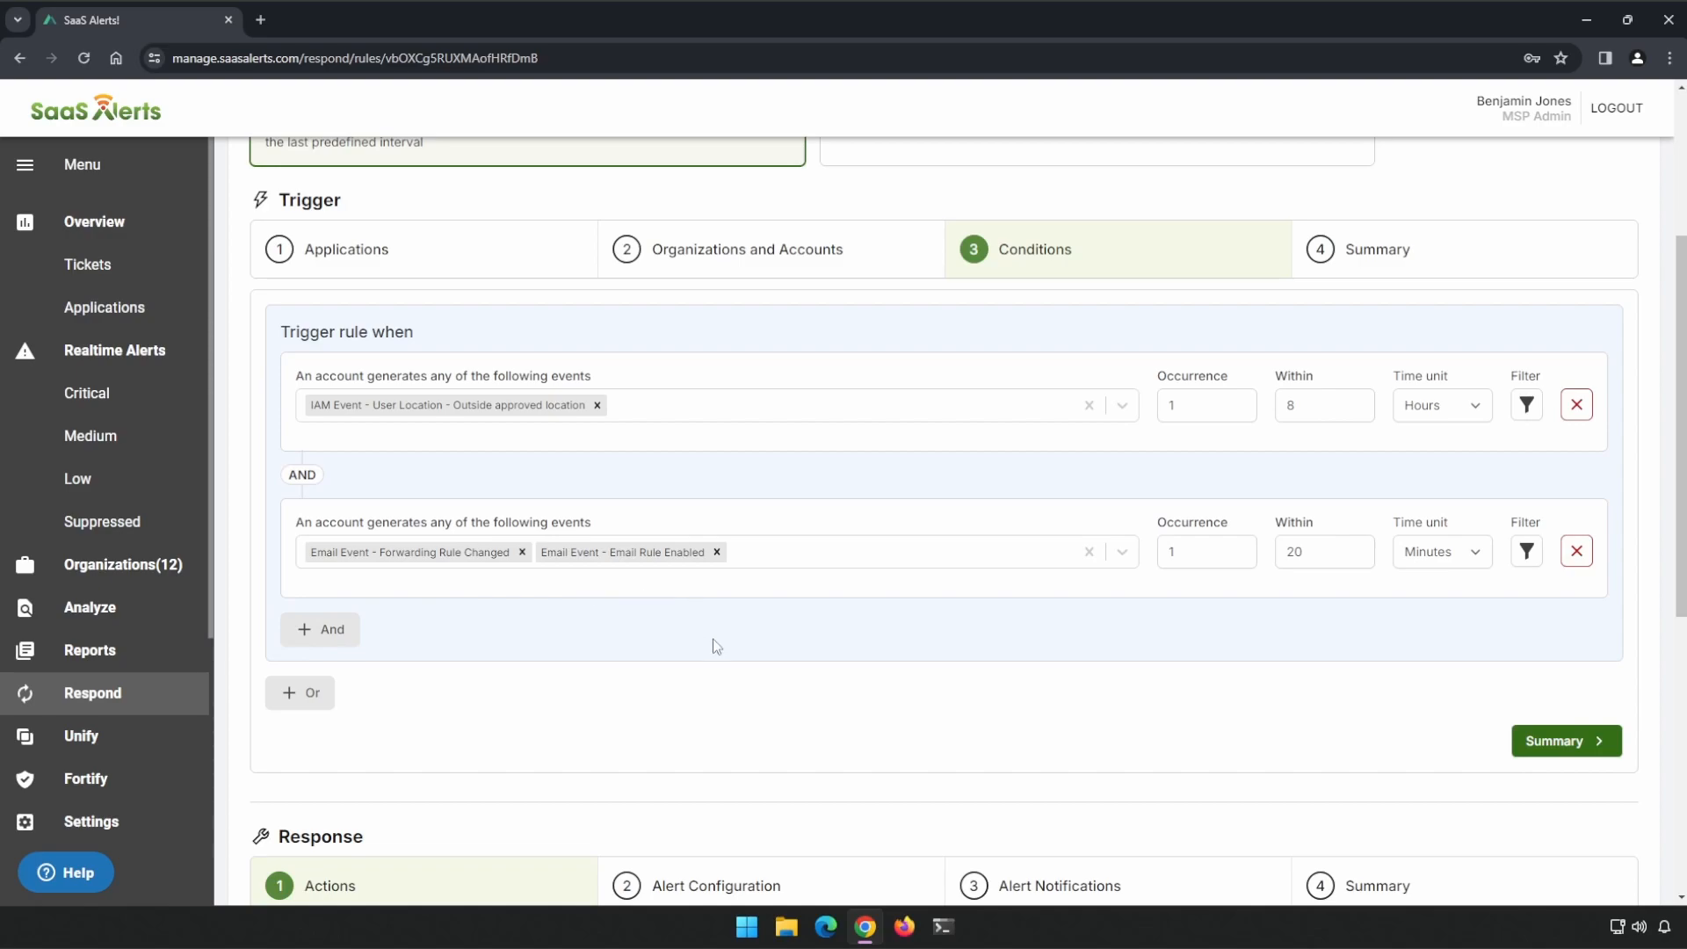
{"action": "mouse_move", "coordinate": [832, 646]}
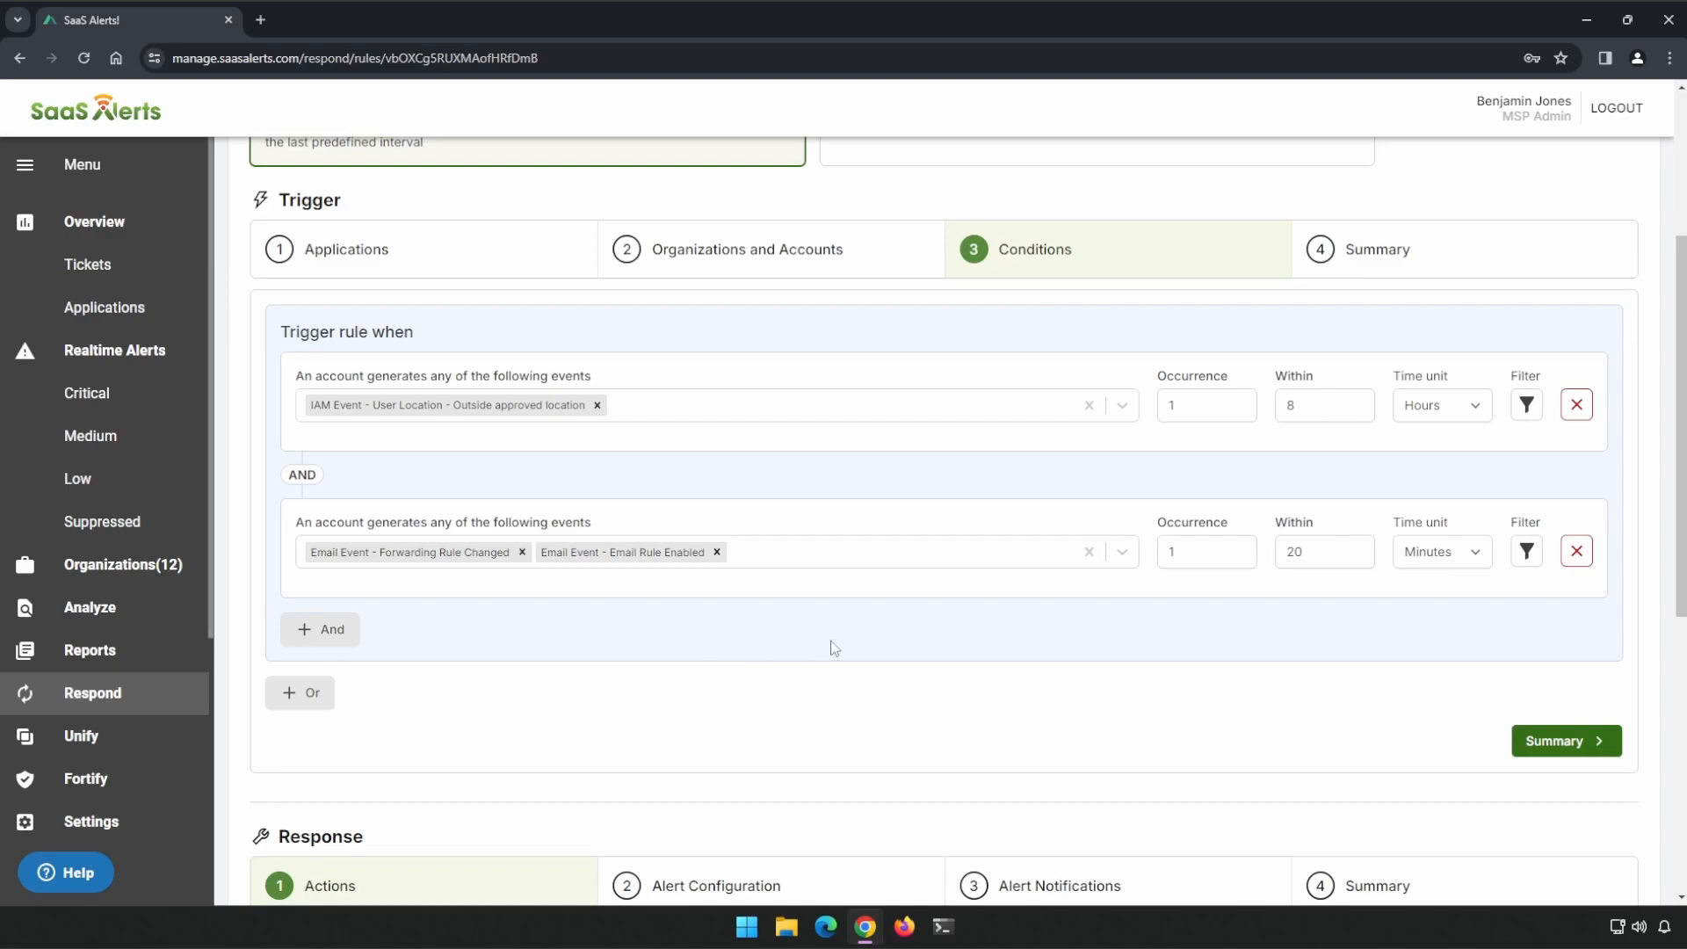
{"action": "left_click", "coordinate": [1319, 552]}
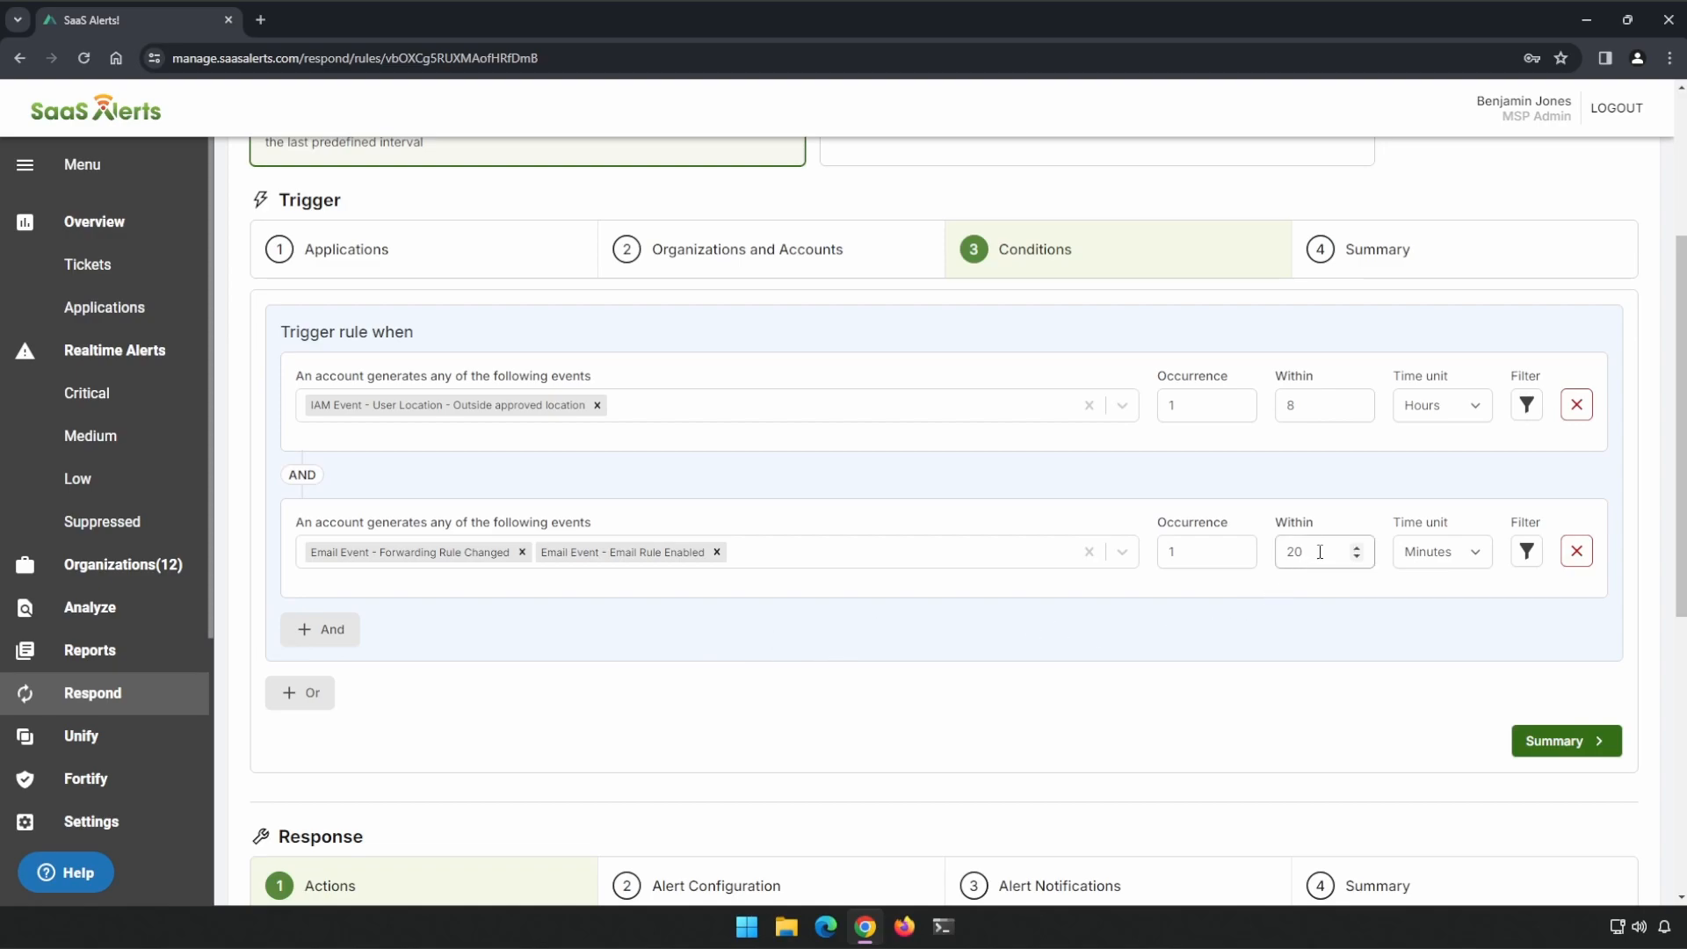
{"action": "left_click", "coordinate": [1314, 551]}
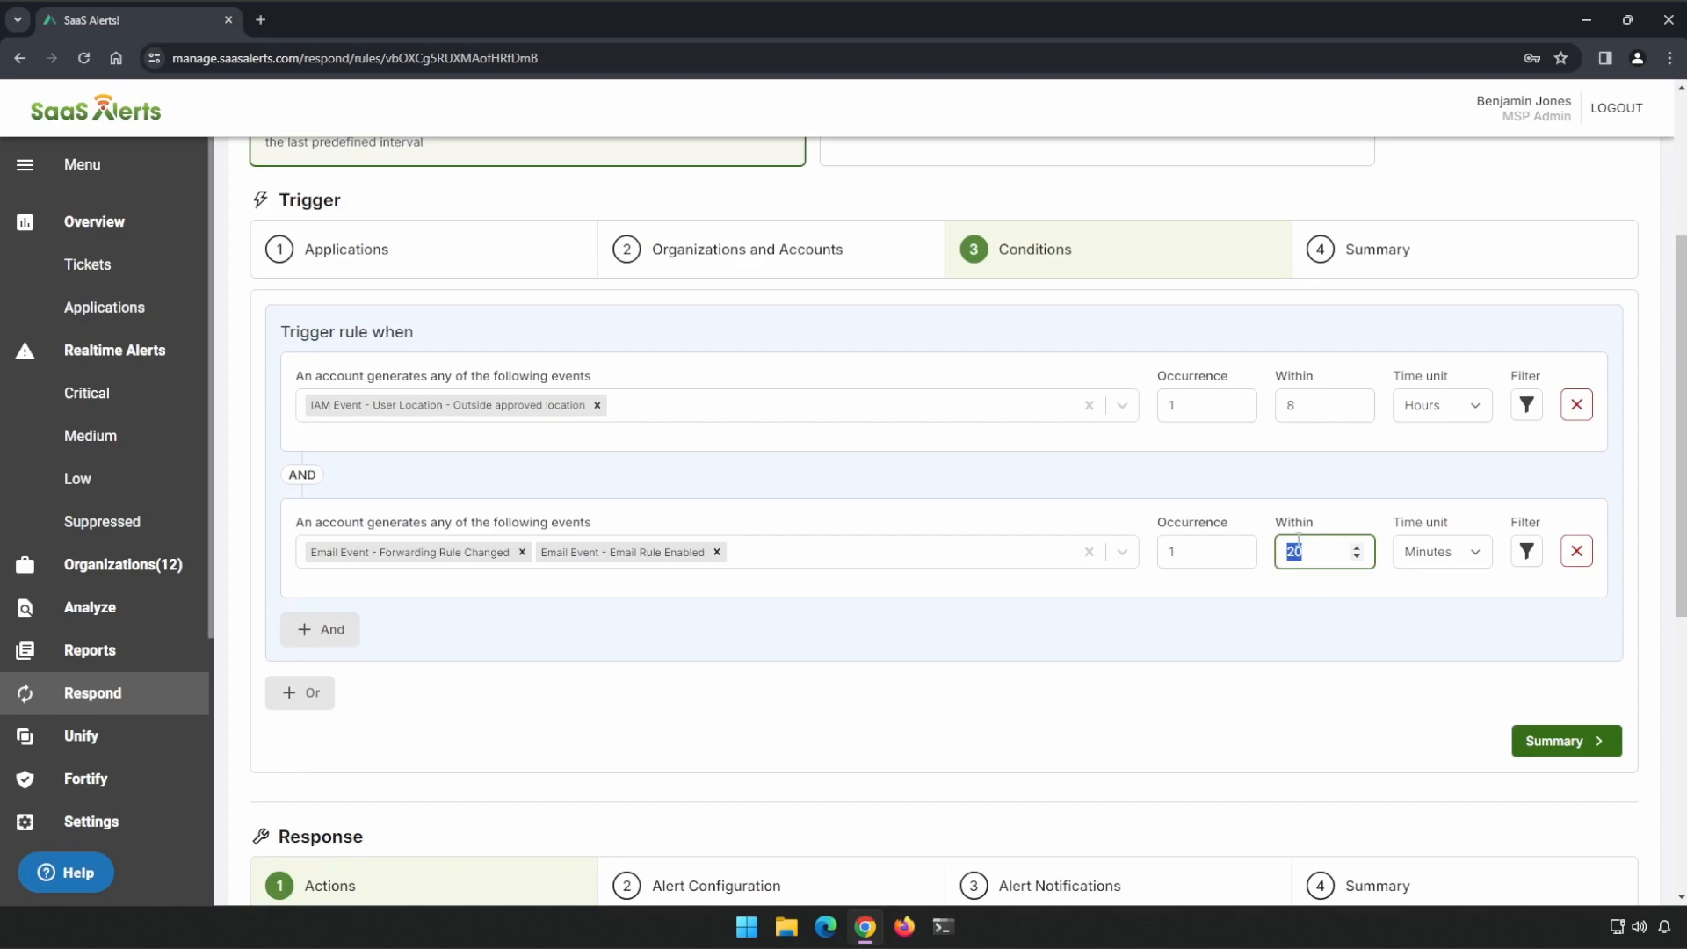
{"action": "type", "text": "60"}
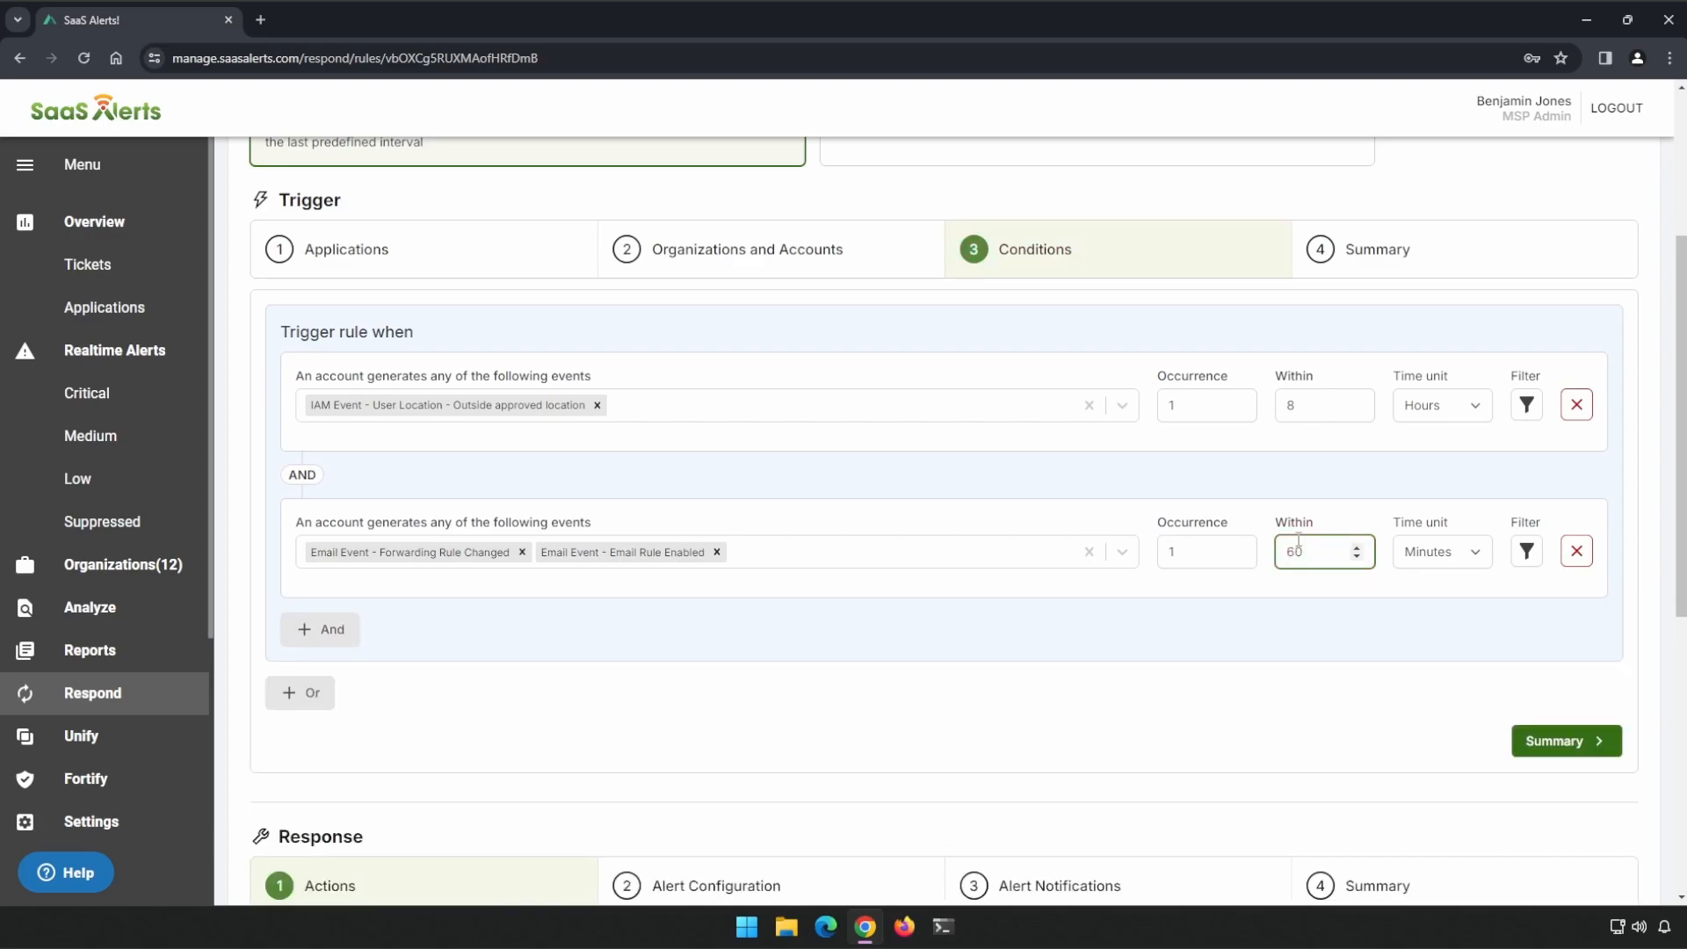
{"action": "scroll", "scroll_direction": "down", "scroll_amount": 3}
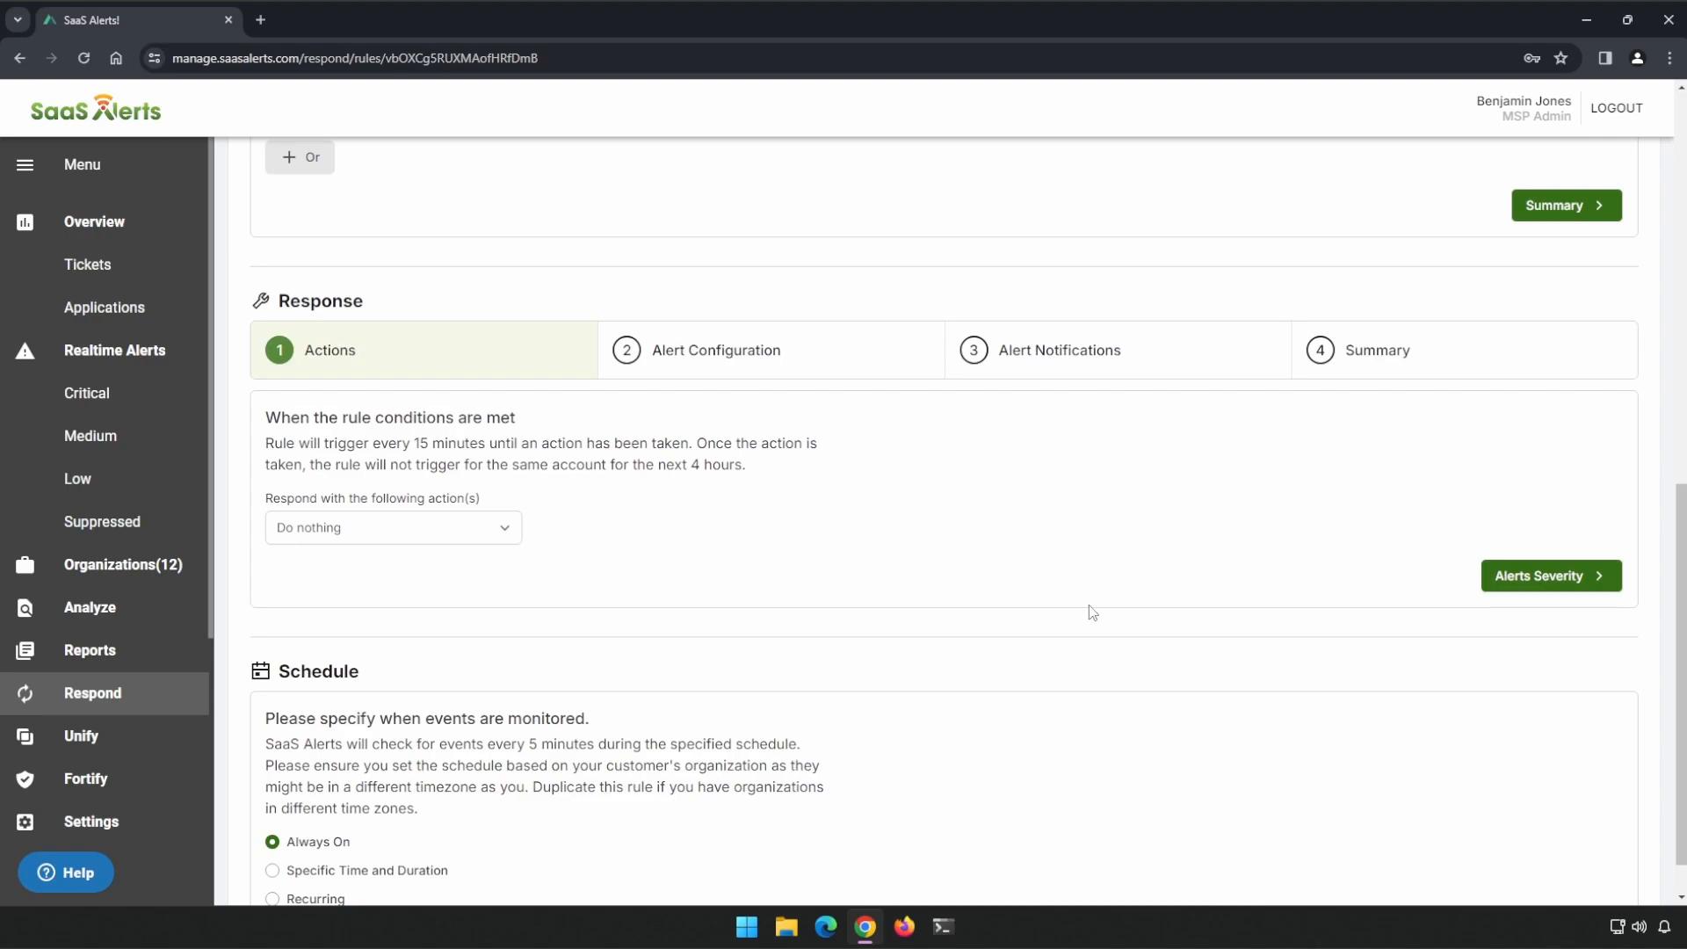
{"action": "mouse_move", "coordinate": [447, 535]}
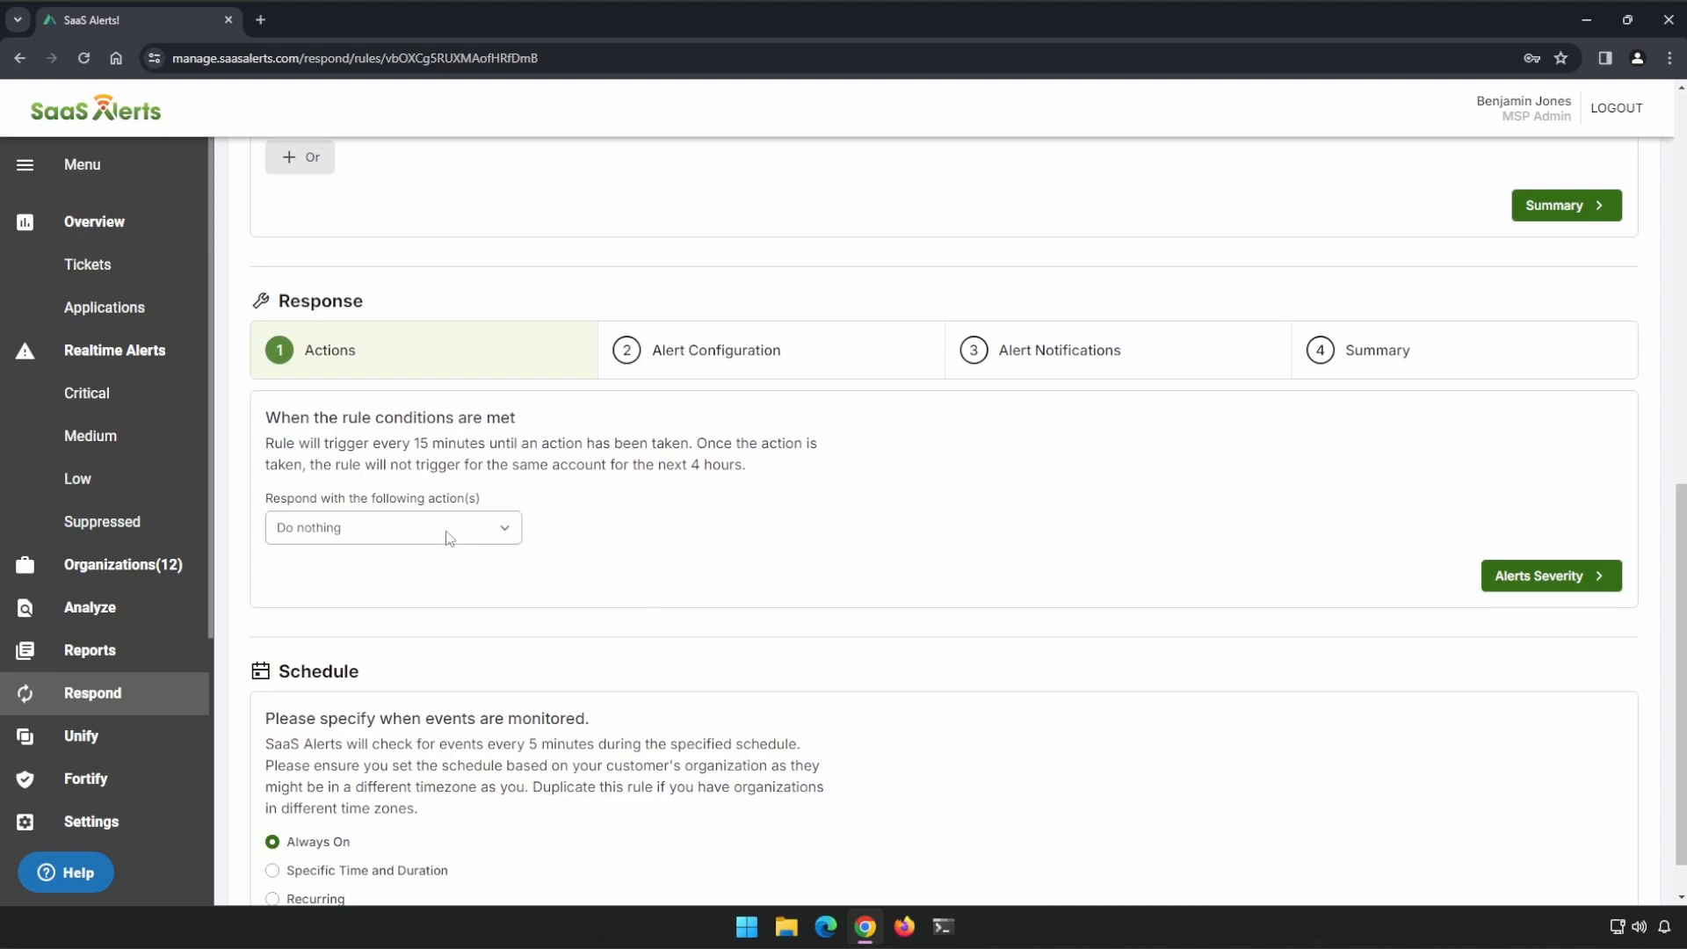
{"action": "mouse_move", "coordinate": [431, 522]}
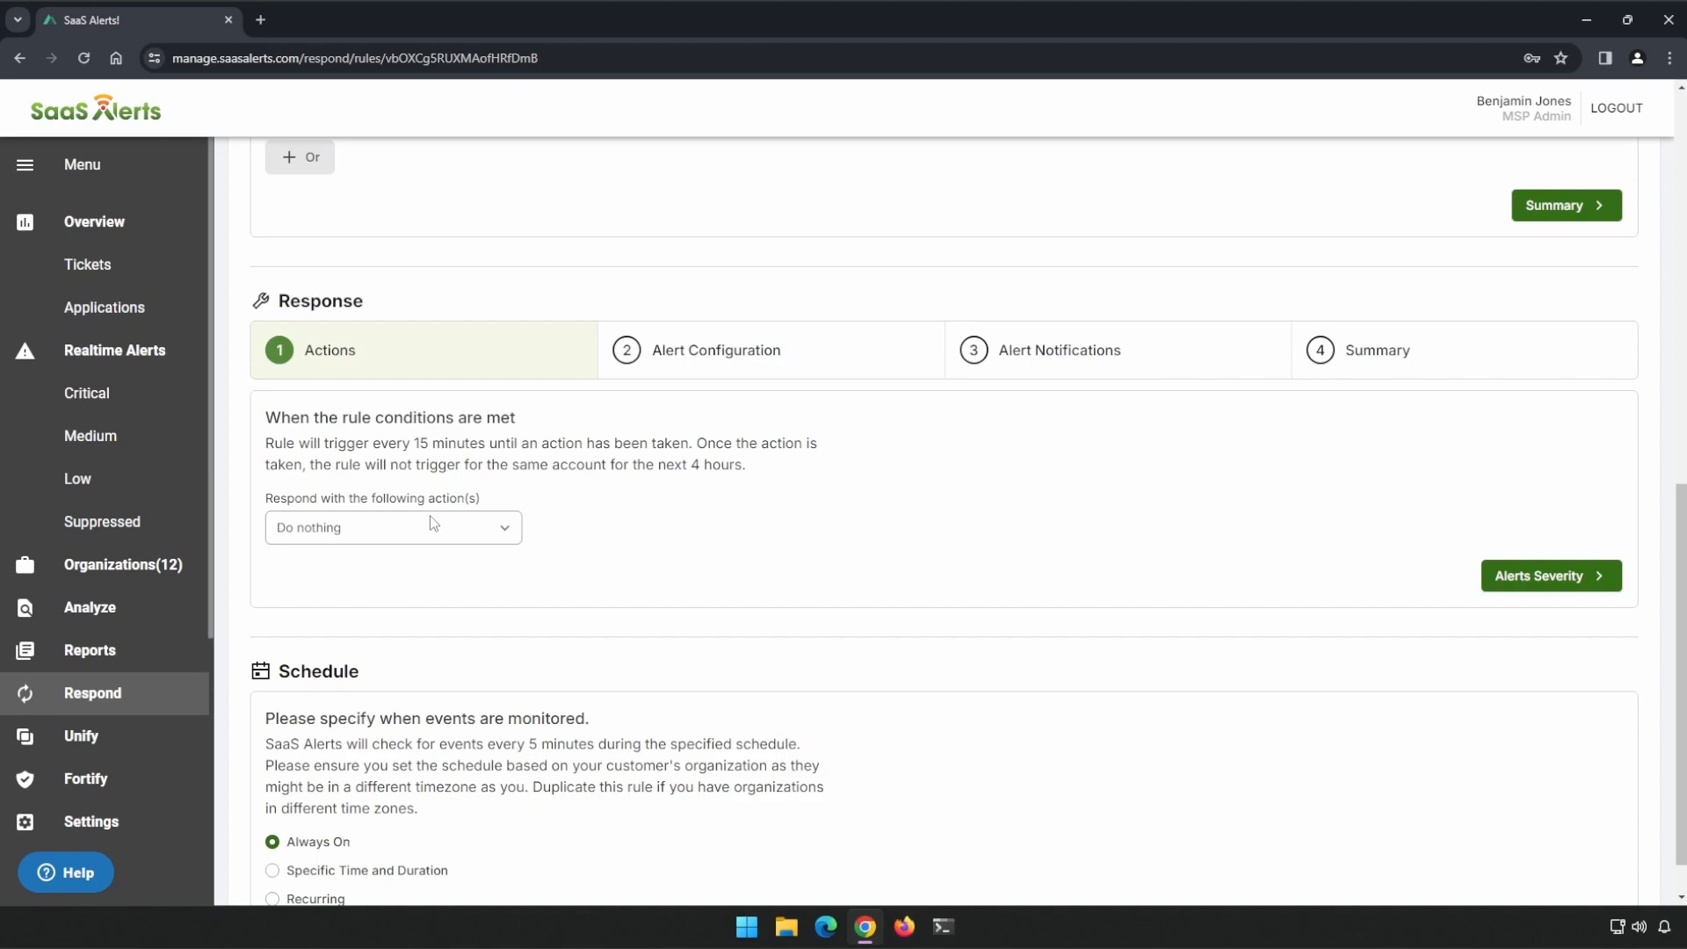
{"action": "mouse_move", "coordinate": [433, 536]}
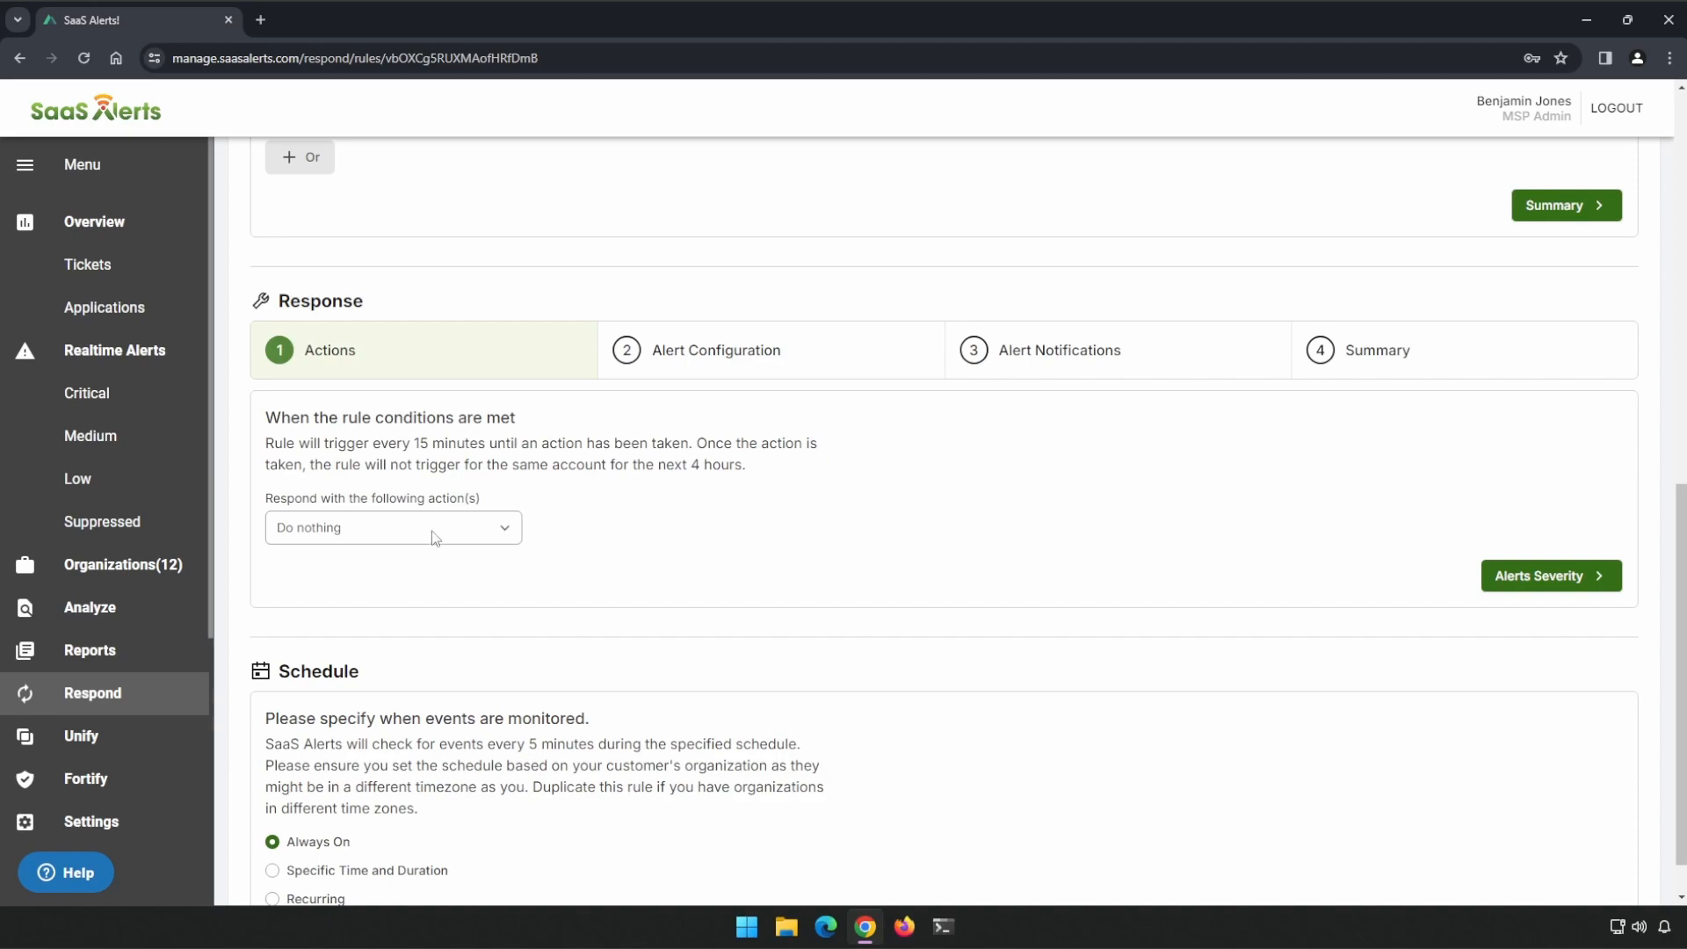
Step: Set the response to Block Sign In followed by Expire Account Logins
{"action": "left_click", "coordinate": [392, 527]}
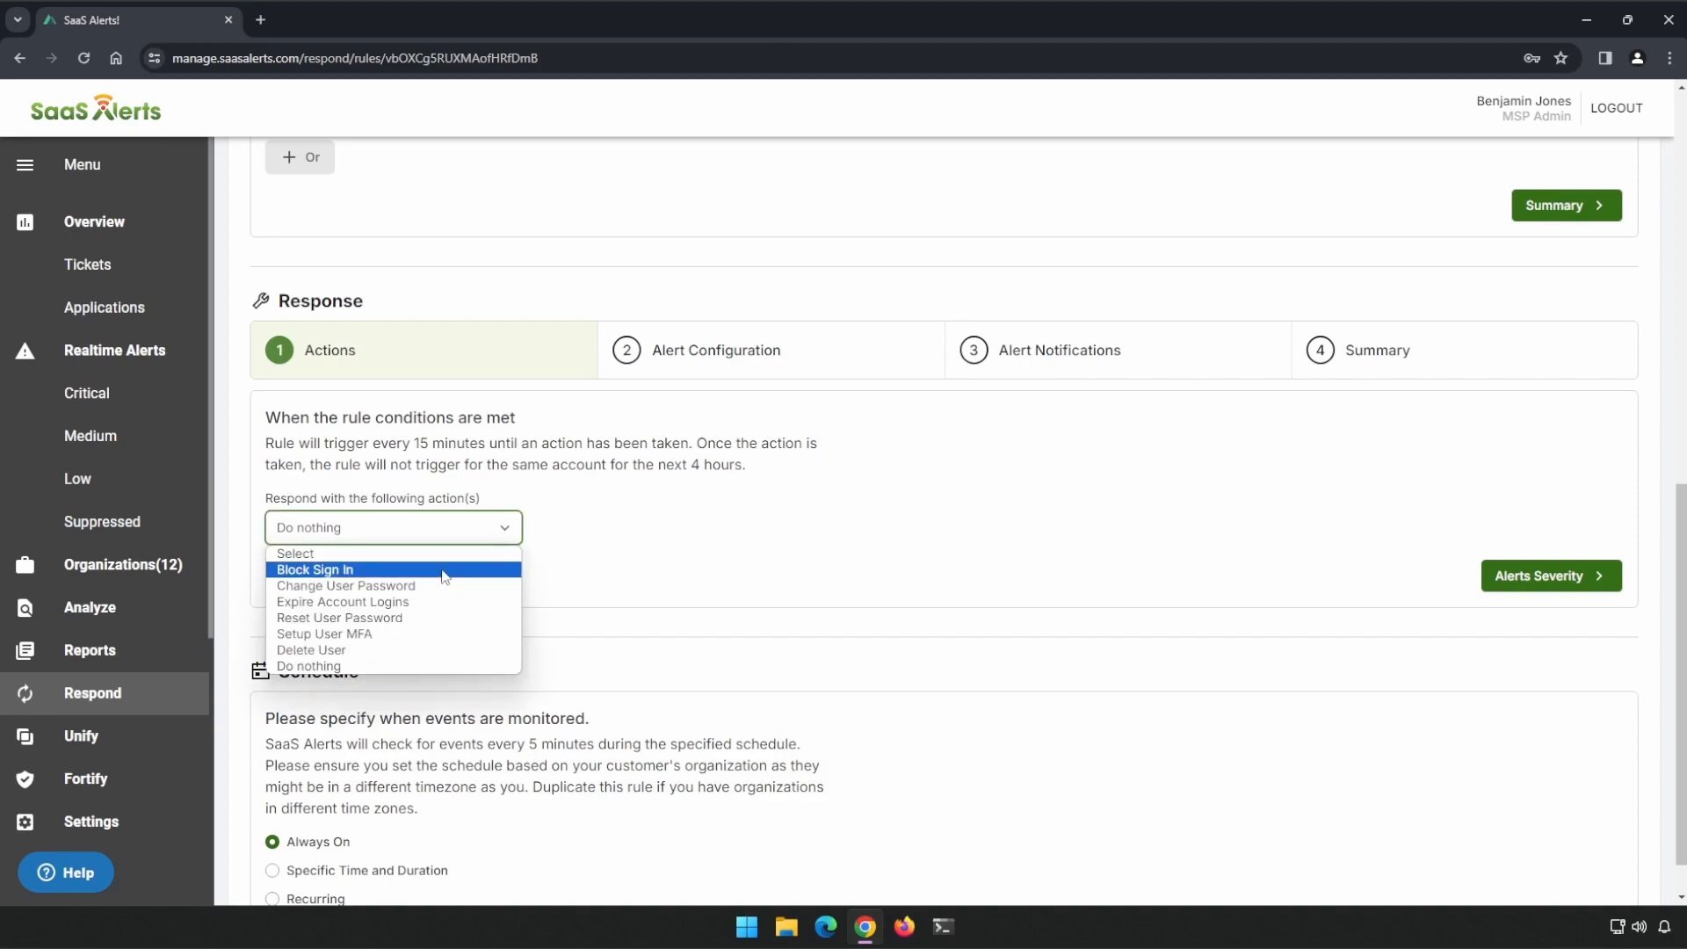
{"action": "mouse_move", "coordinate": [435, 613]}
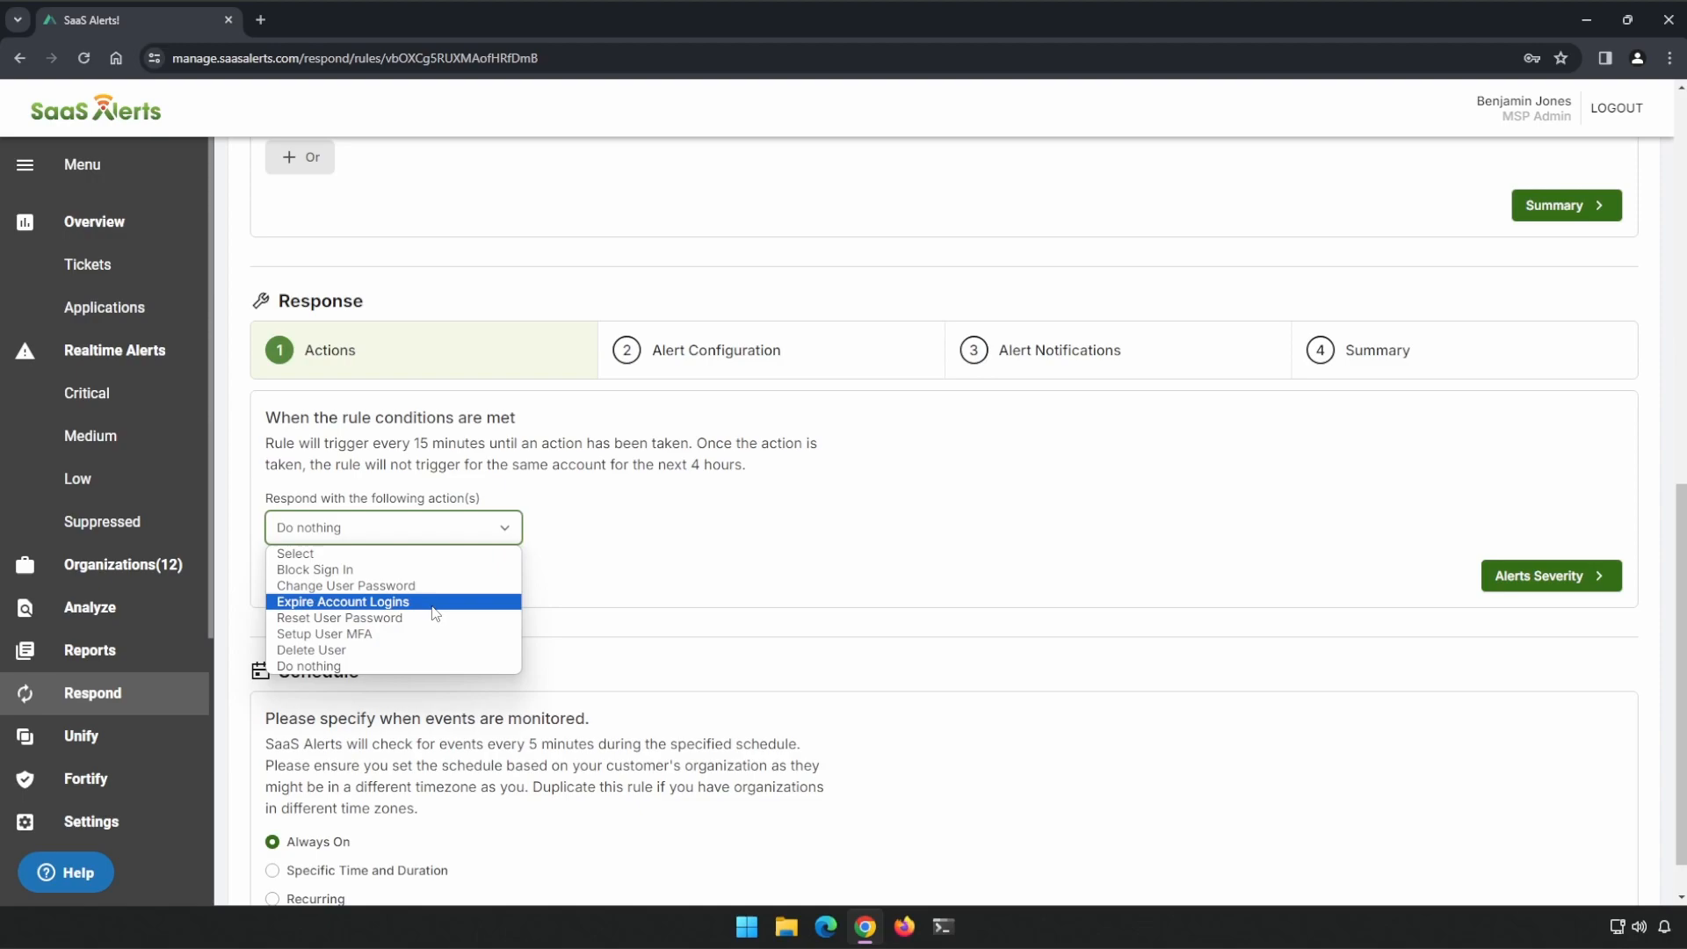
{"action": "mouse_move", "coordinate": [346, 585]}
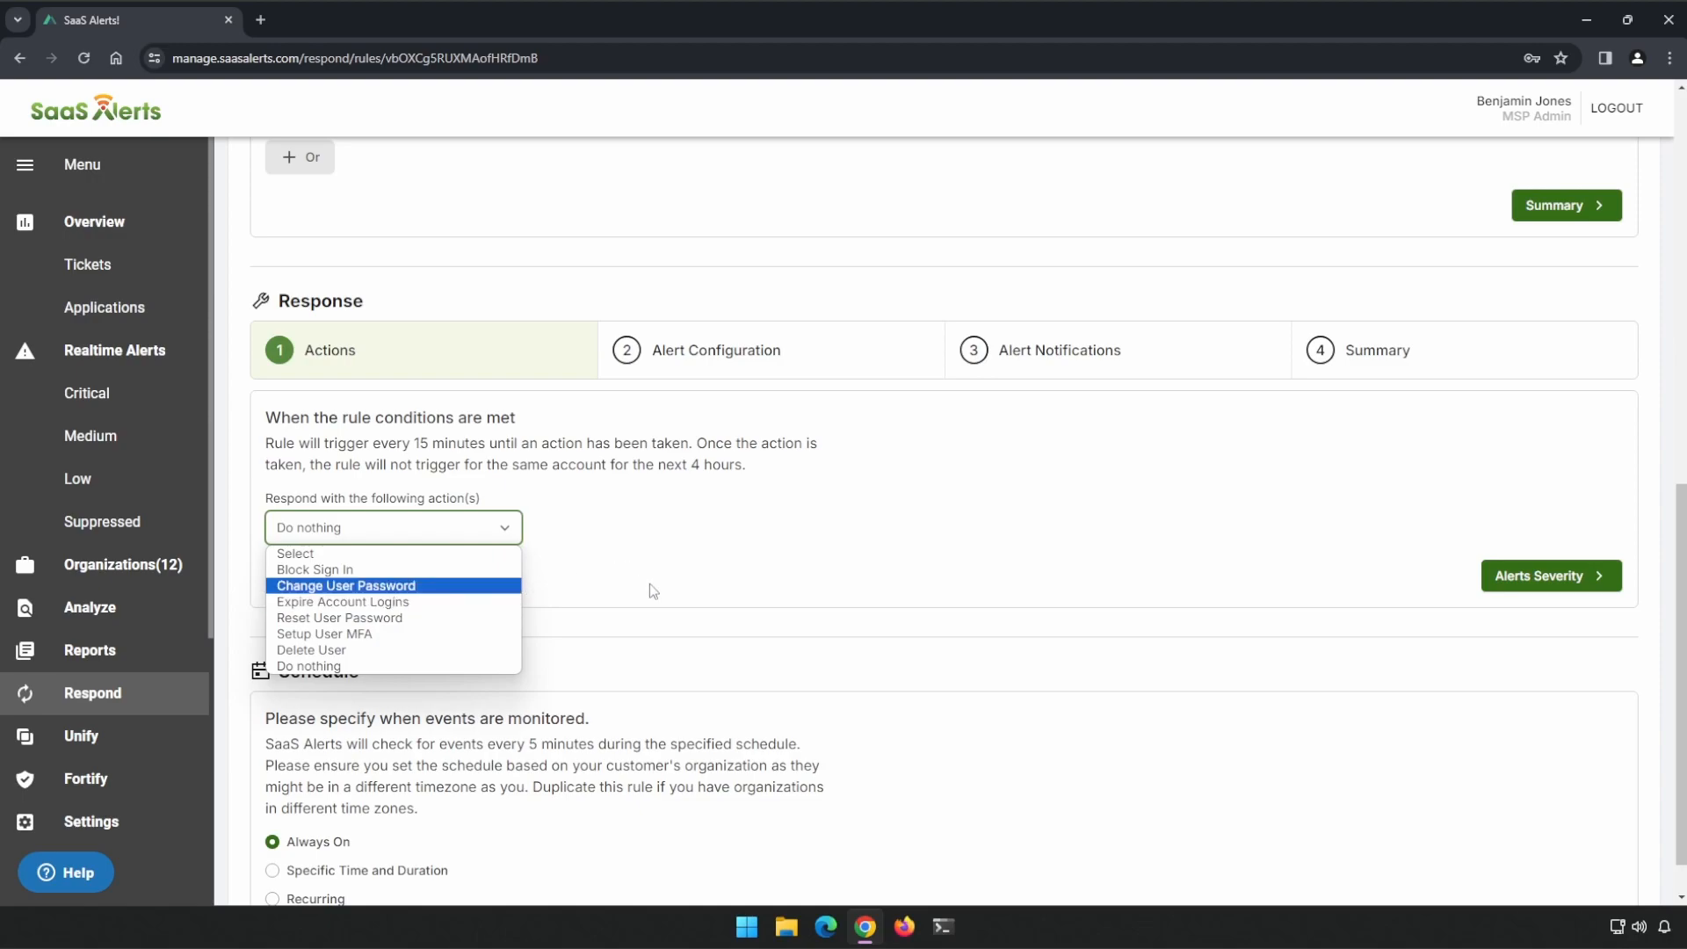
{"action": "mouse_move", "coordinate": [313, 569]}
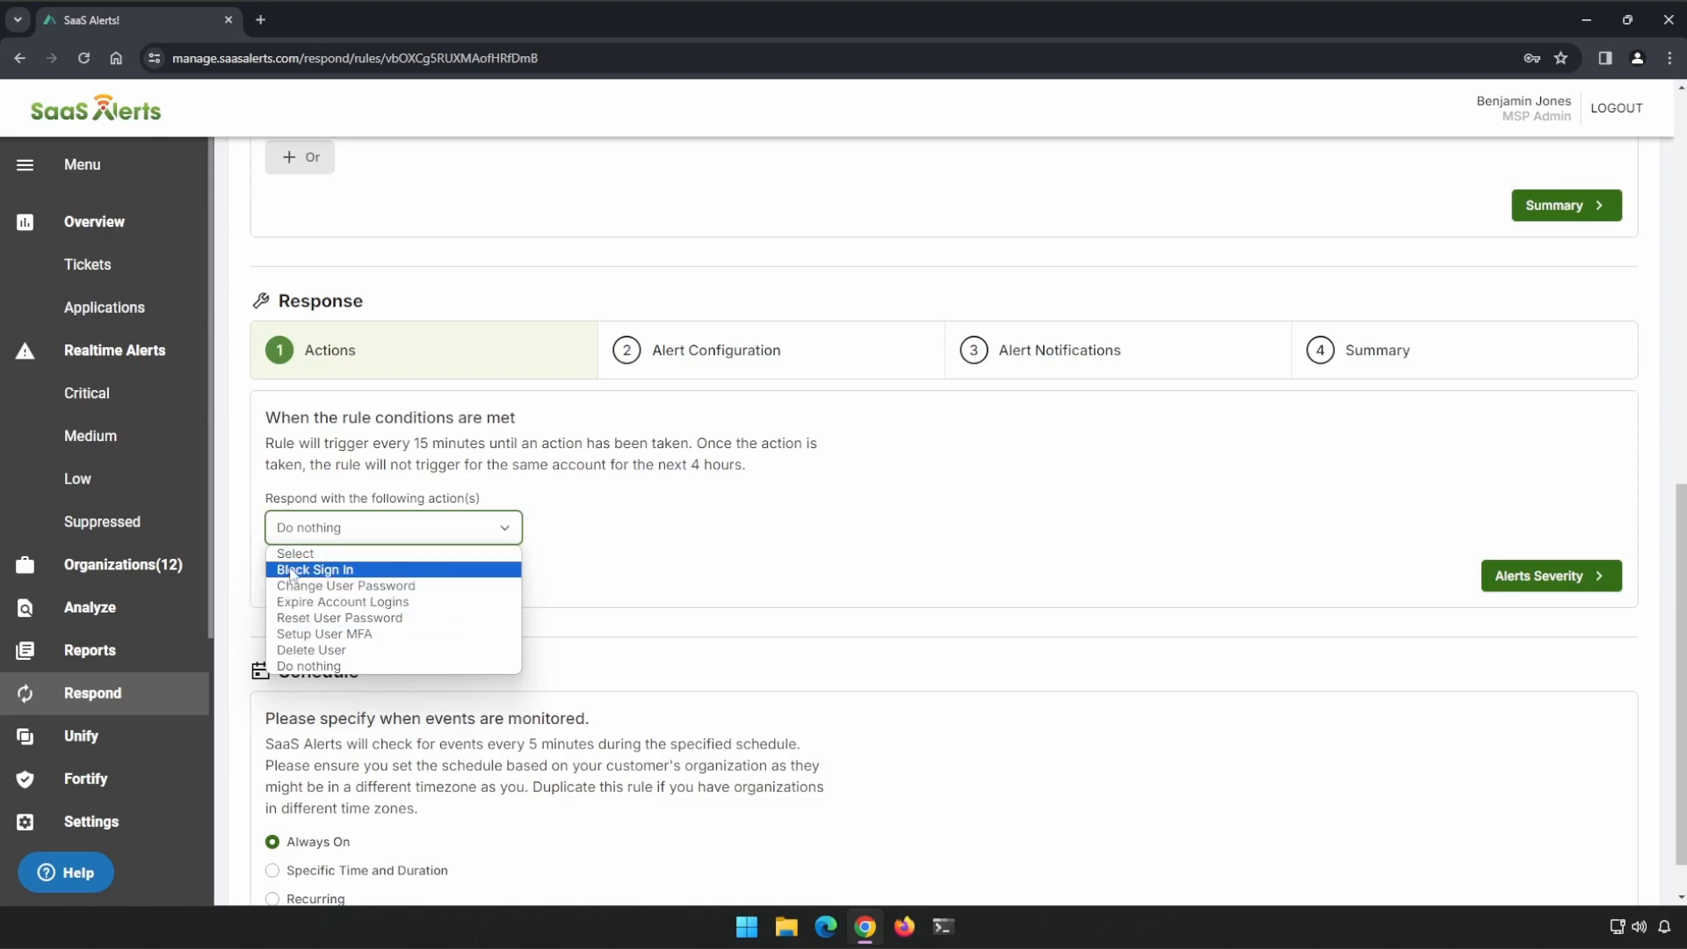
{"action": "left_click", "coordinate": [314, 569]}
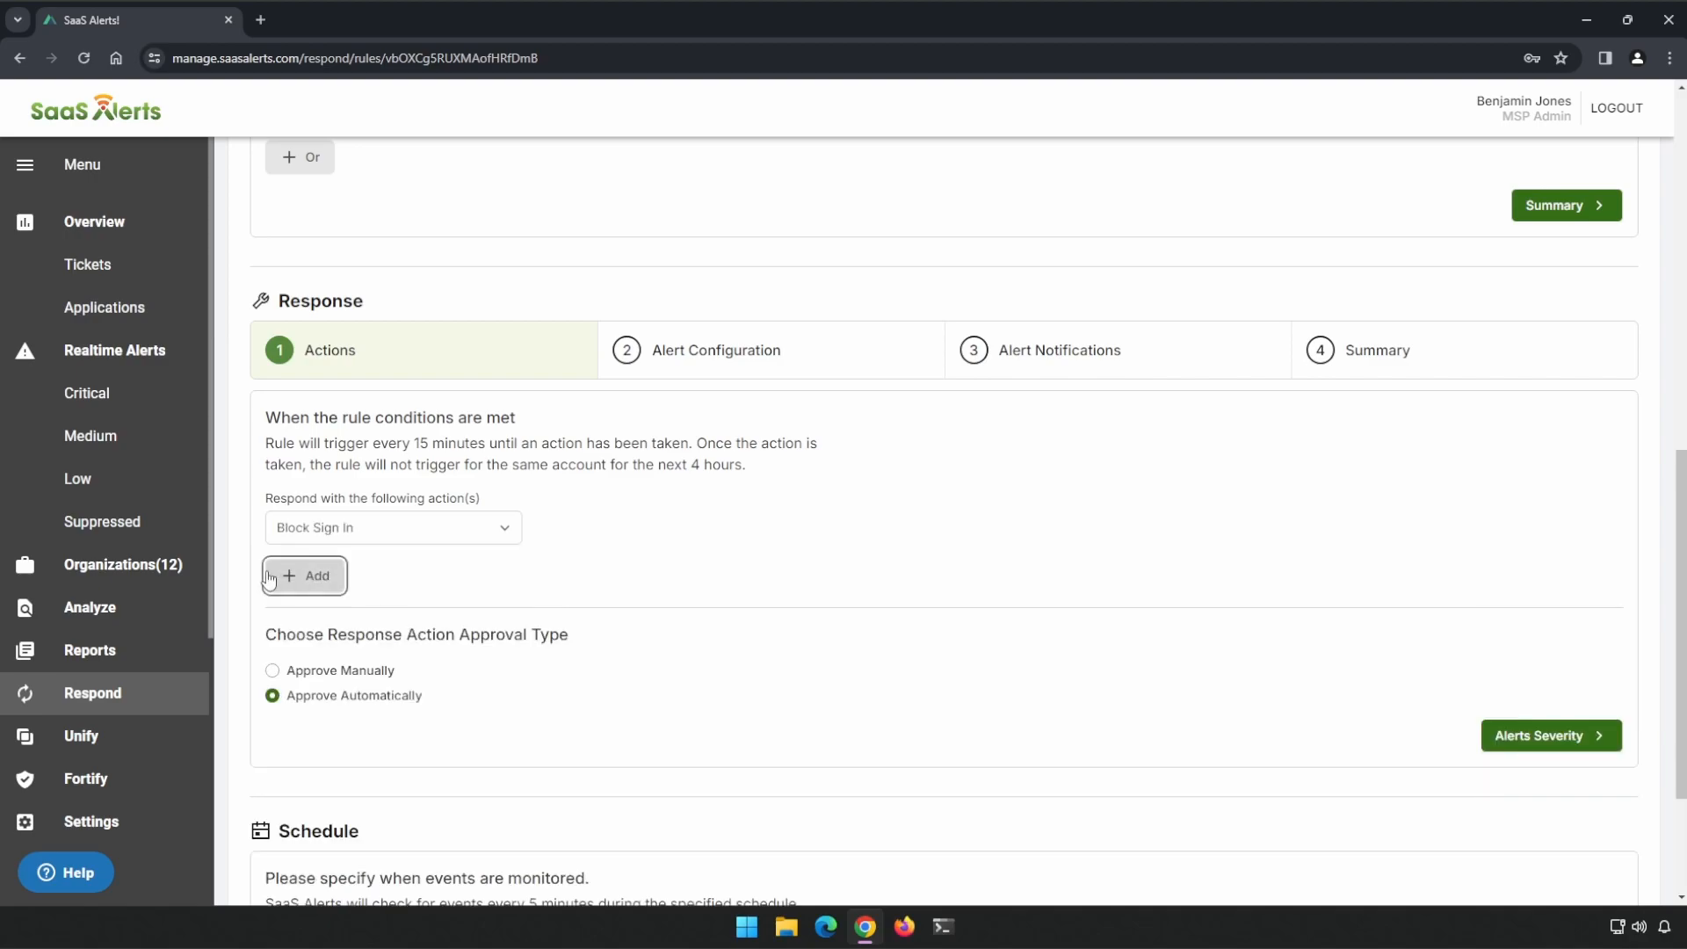
{"action": "left_click", "coordinate": [304, 576]}
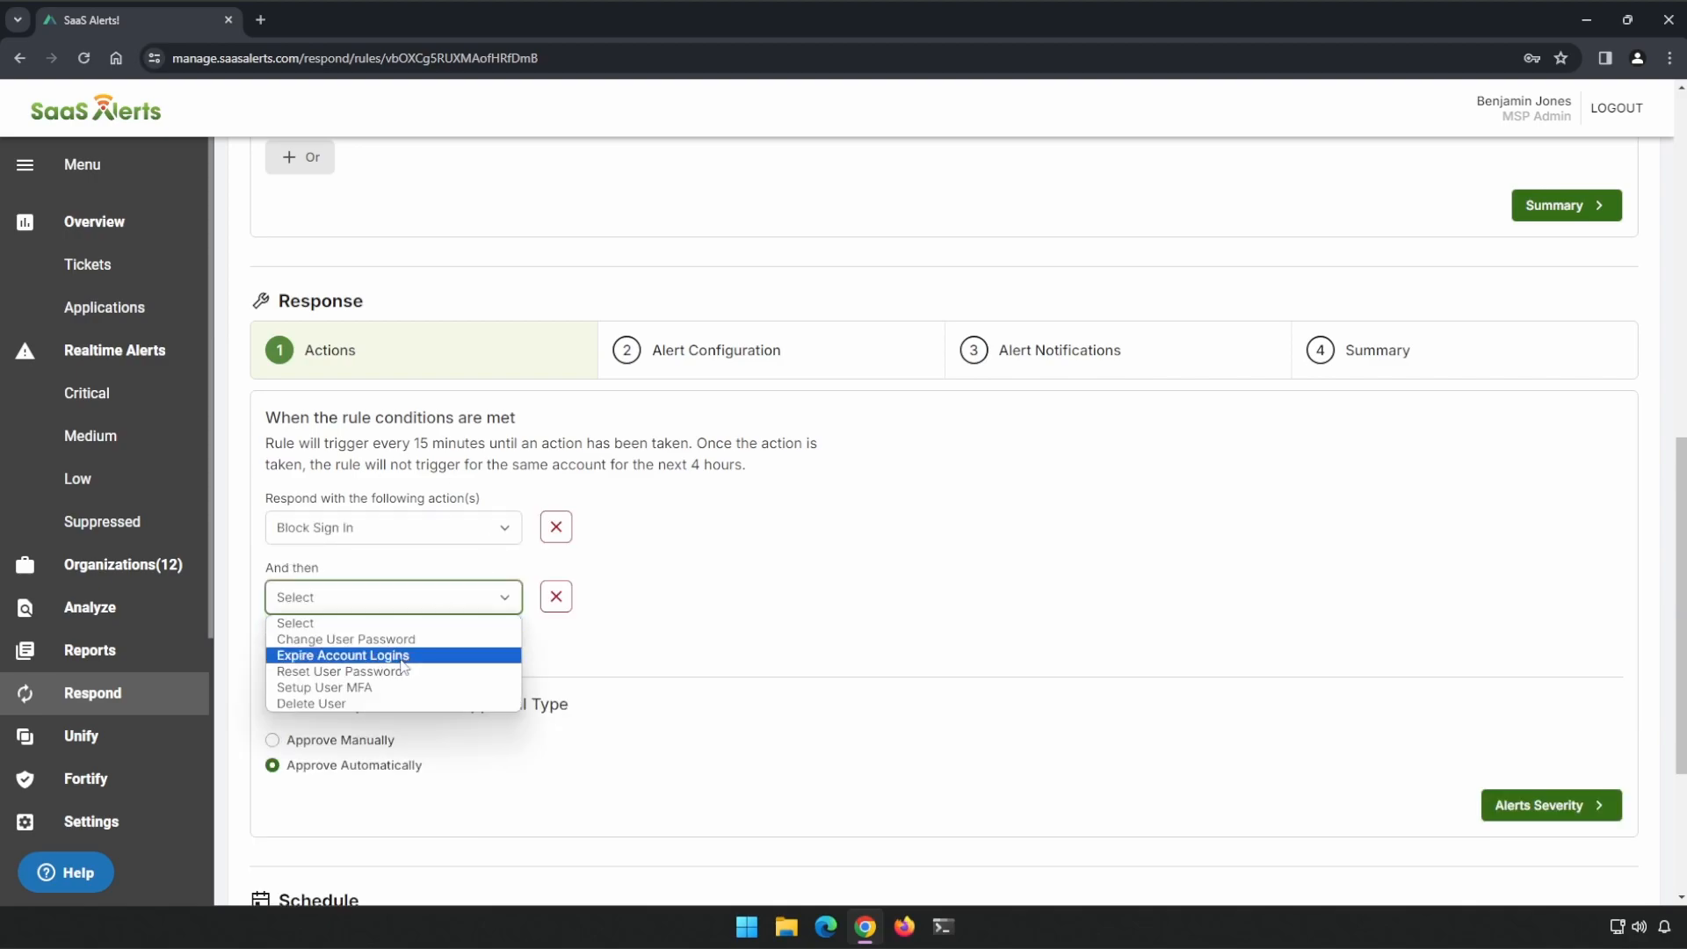
{"action": "left_click", "coordinate": [341, 655]}
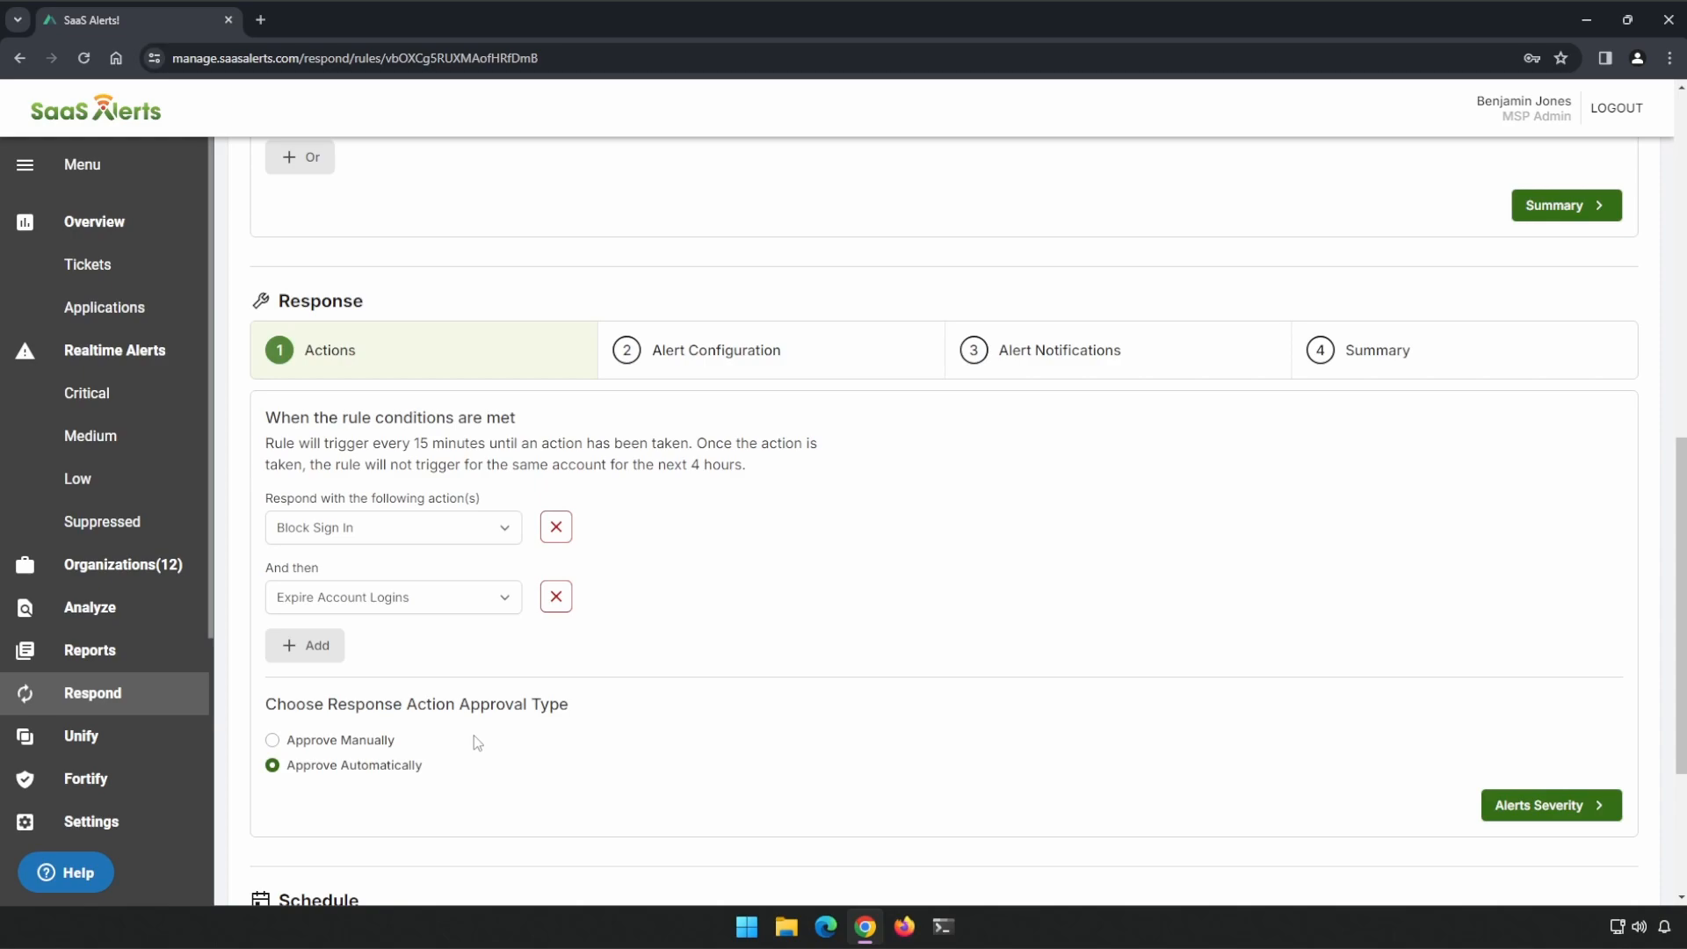
{"action": "left_click", "coordinate": [716, 350]}
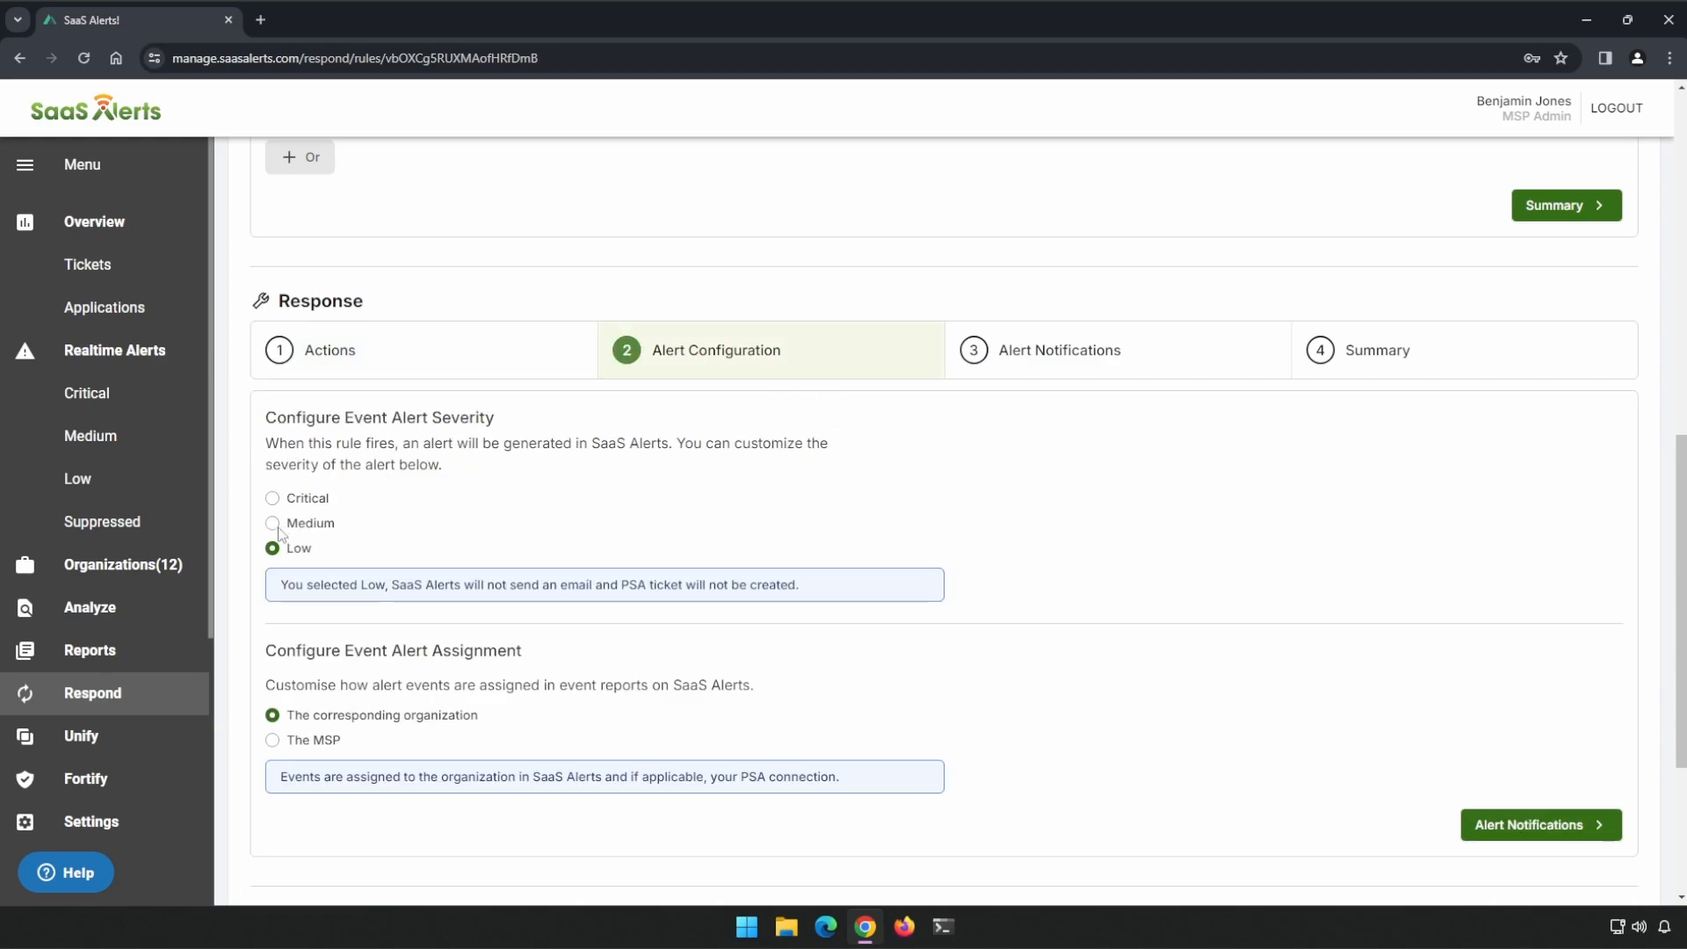
Step: Set the rule's alert severity to Medium
{"action": "left_click", "coordinate": [271, 522]}
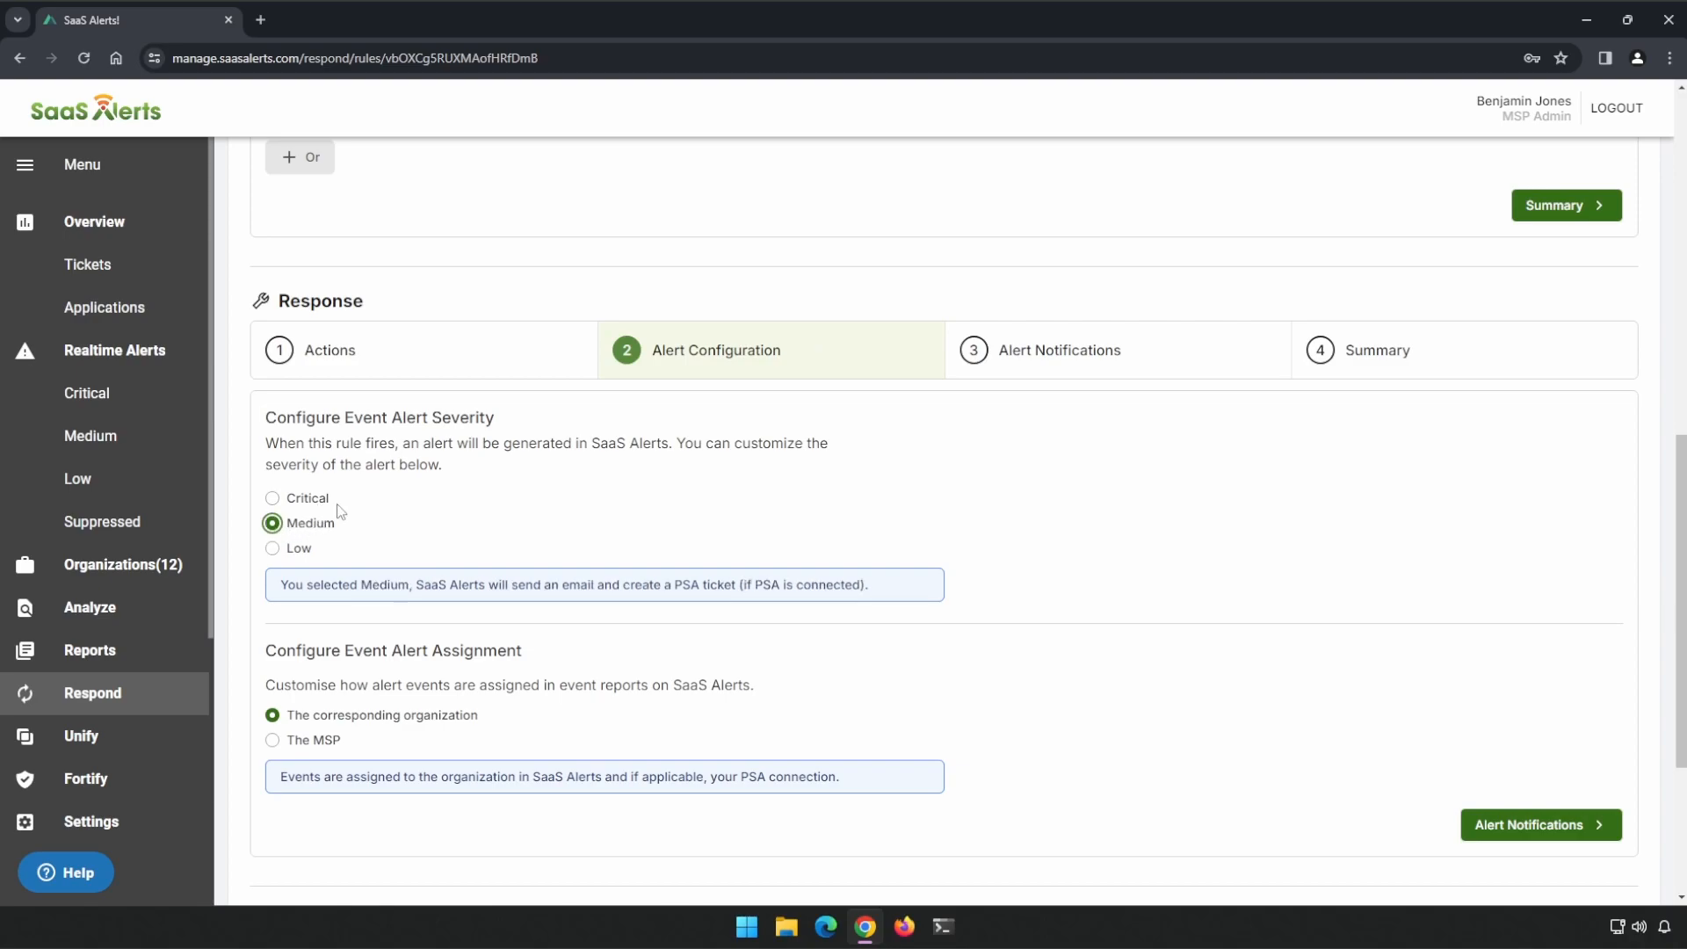
{"action": "mouse_move", "coordinate": [633, 539]}
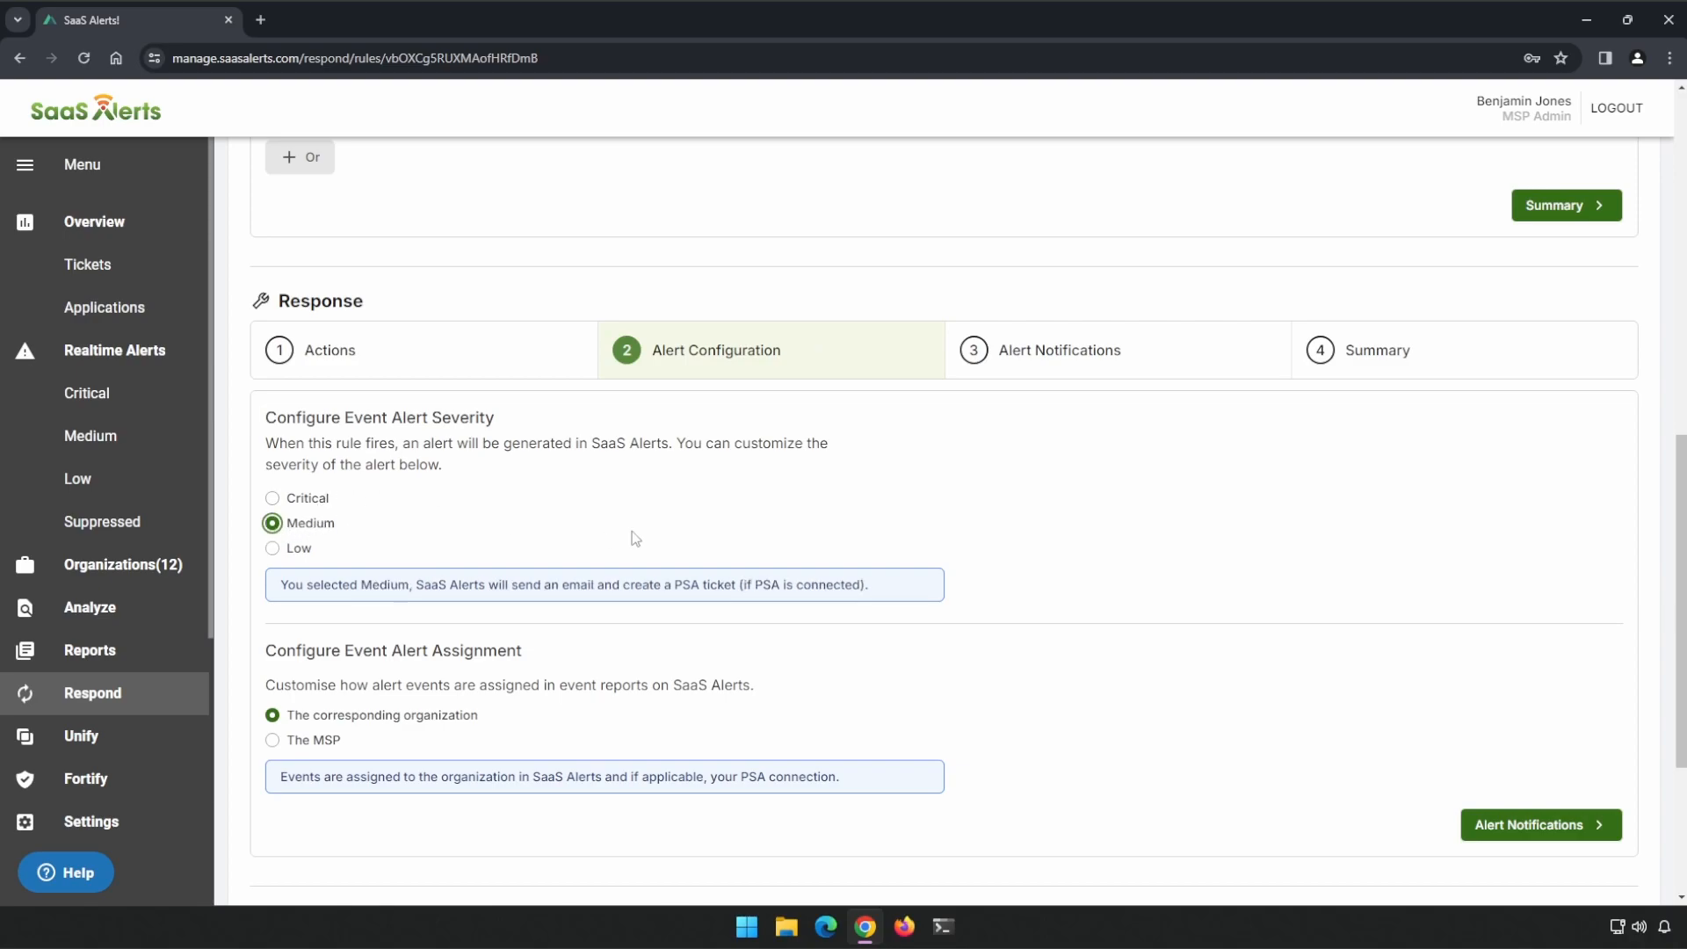
{"action": "mouse_move", "coordinate": [1079, 456]}
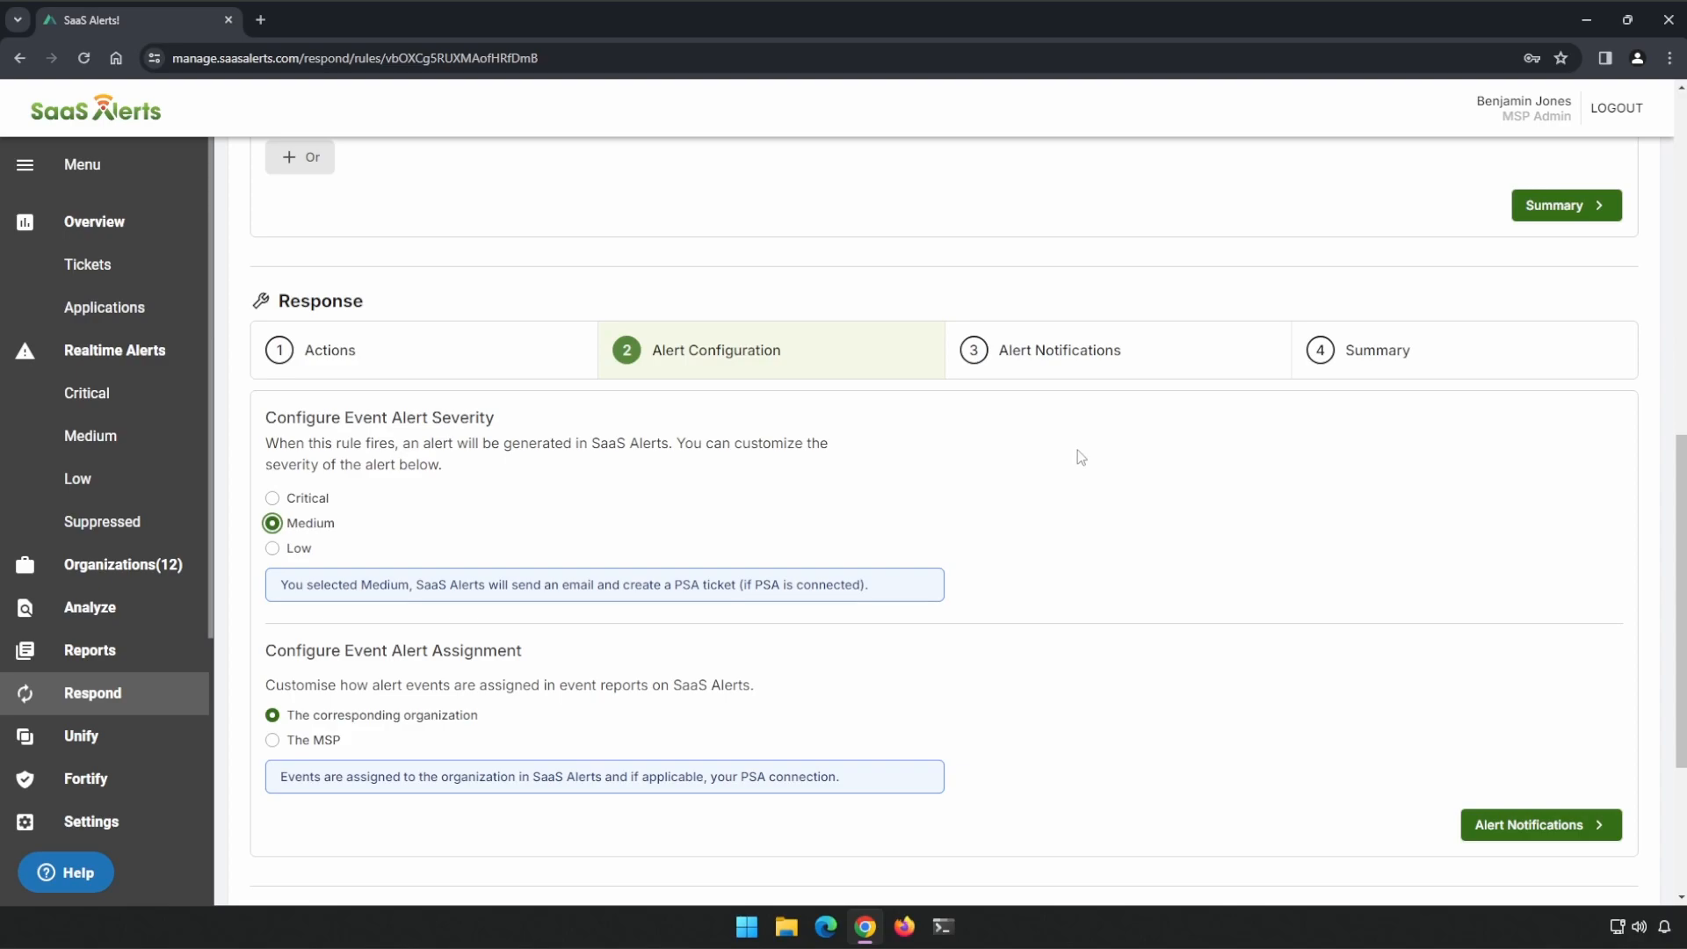
{"action": "left_click", "coordinate": [1539, 824]}
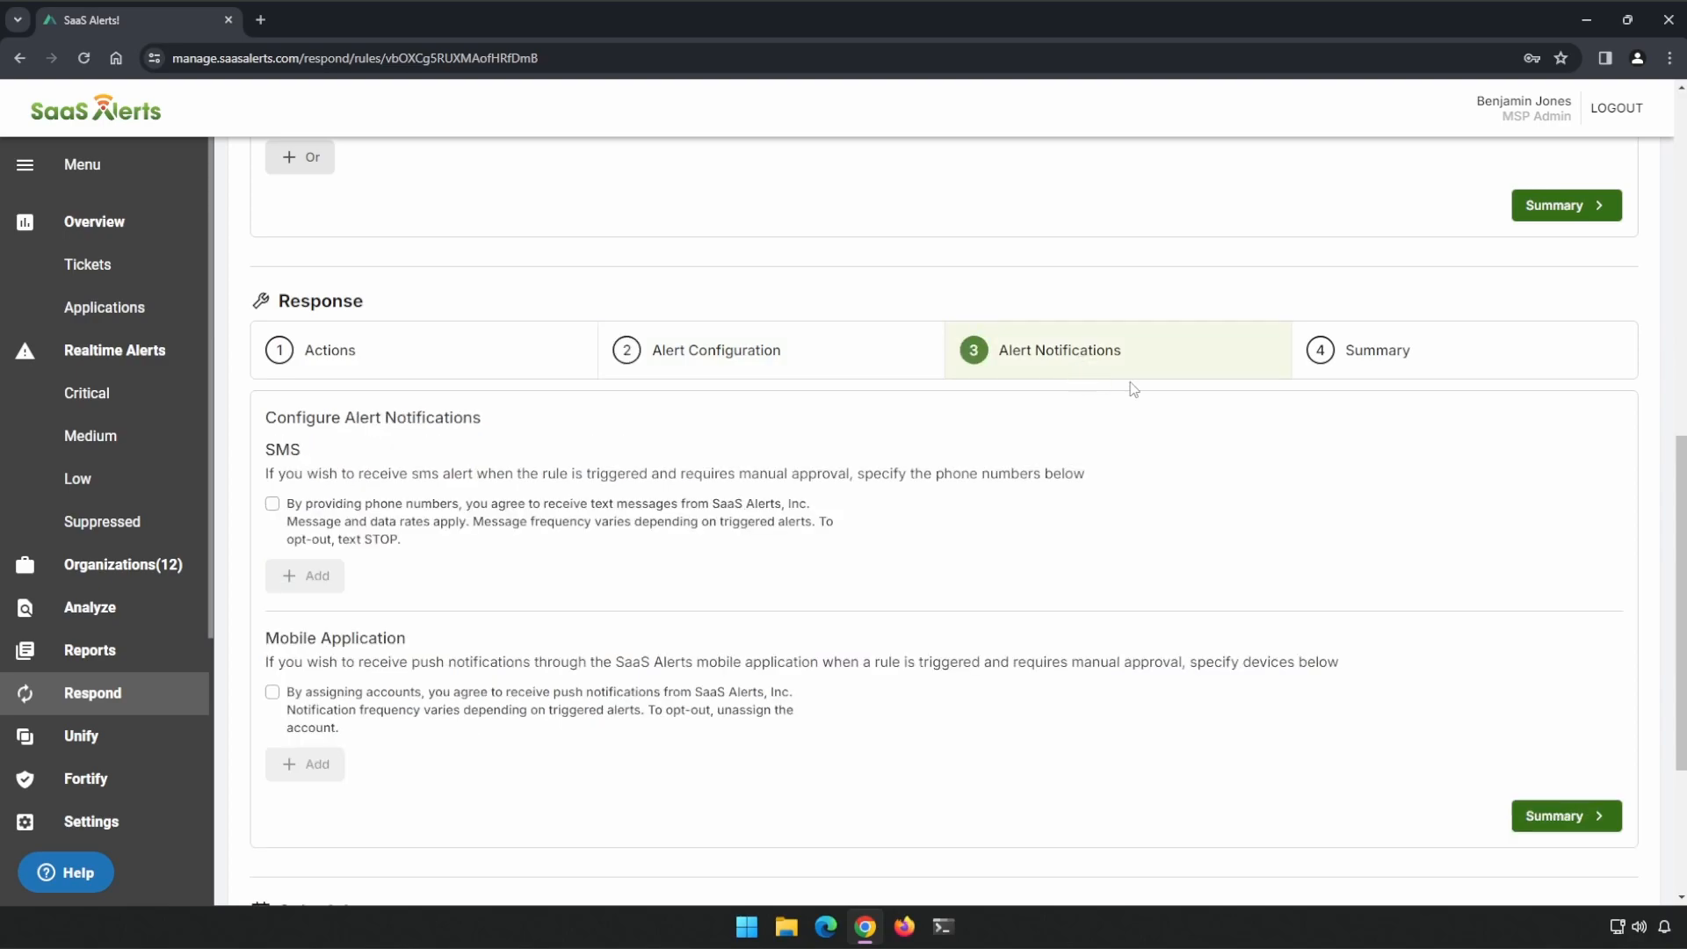
{"action": "mouse_move", "coordinate": [461, 527]}
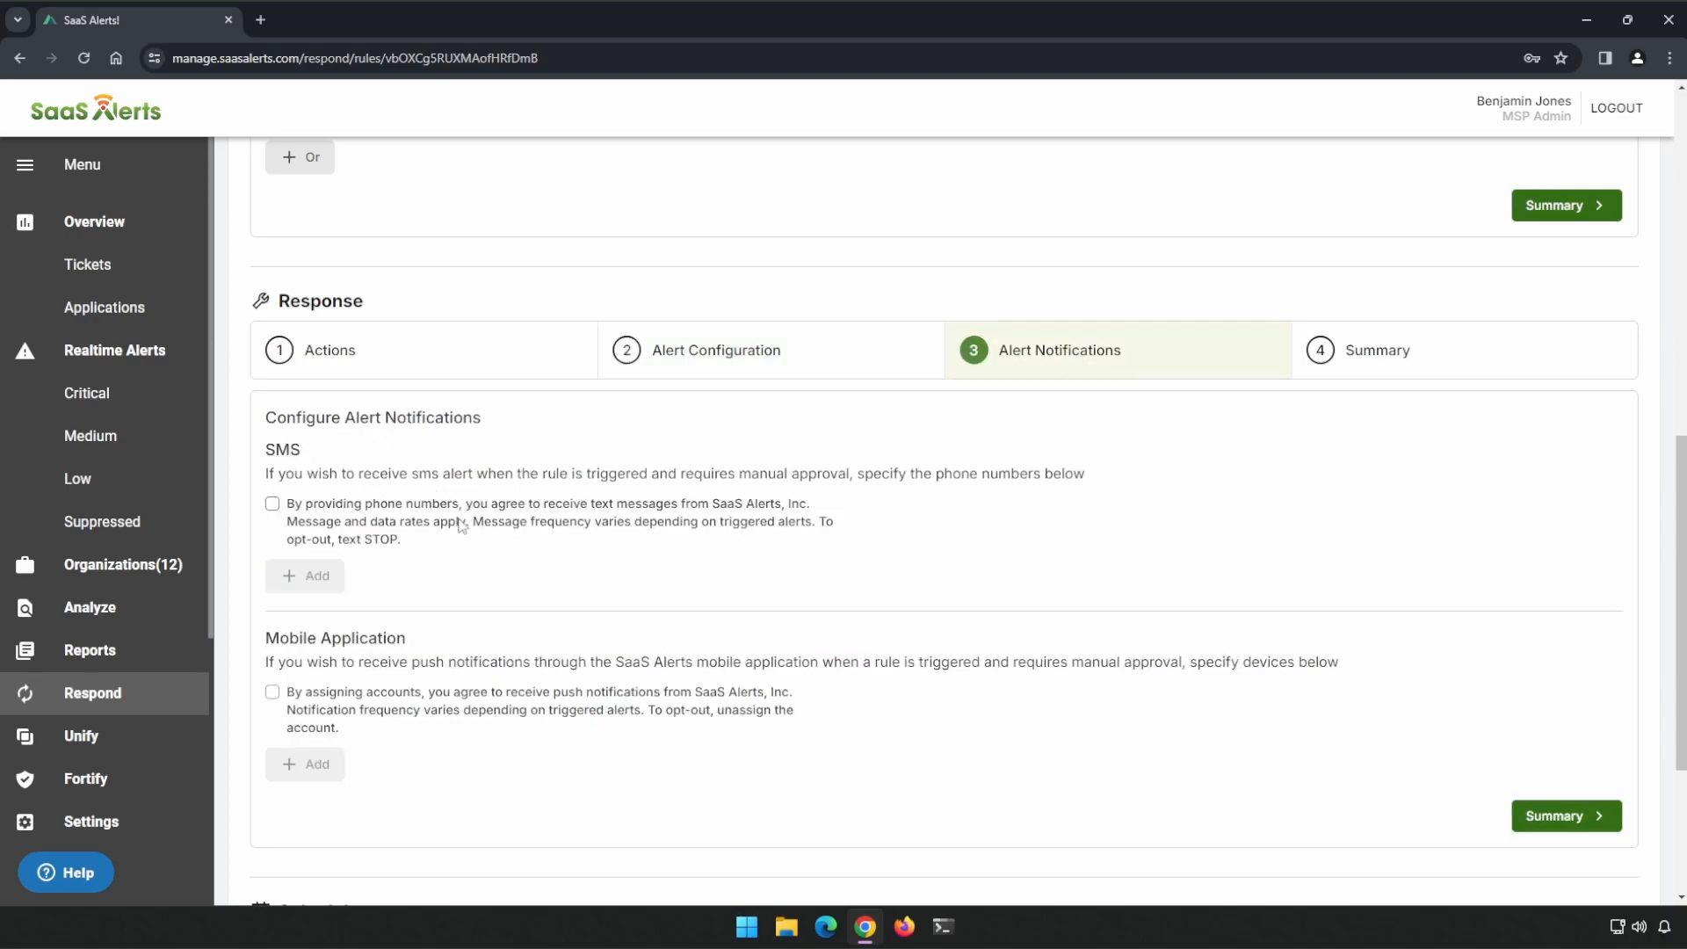
{"action": "mouse_move", "coordinate": [435, 741]}
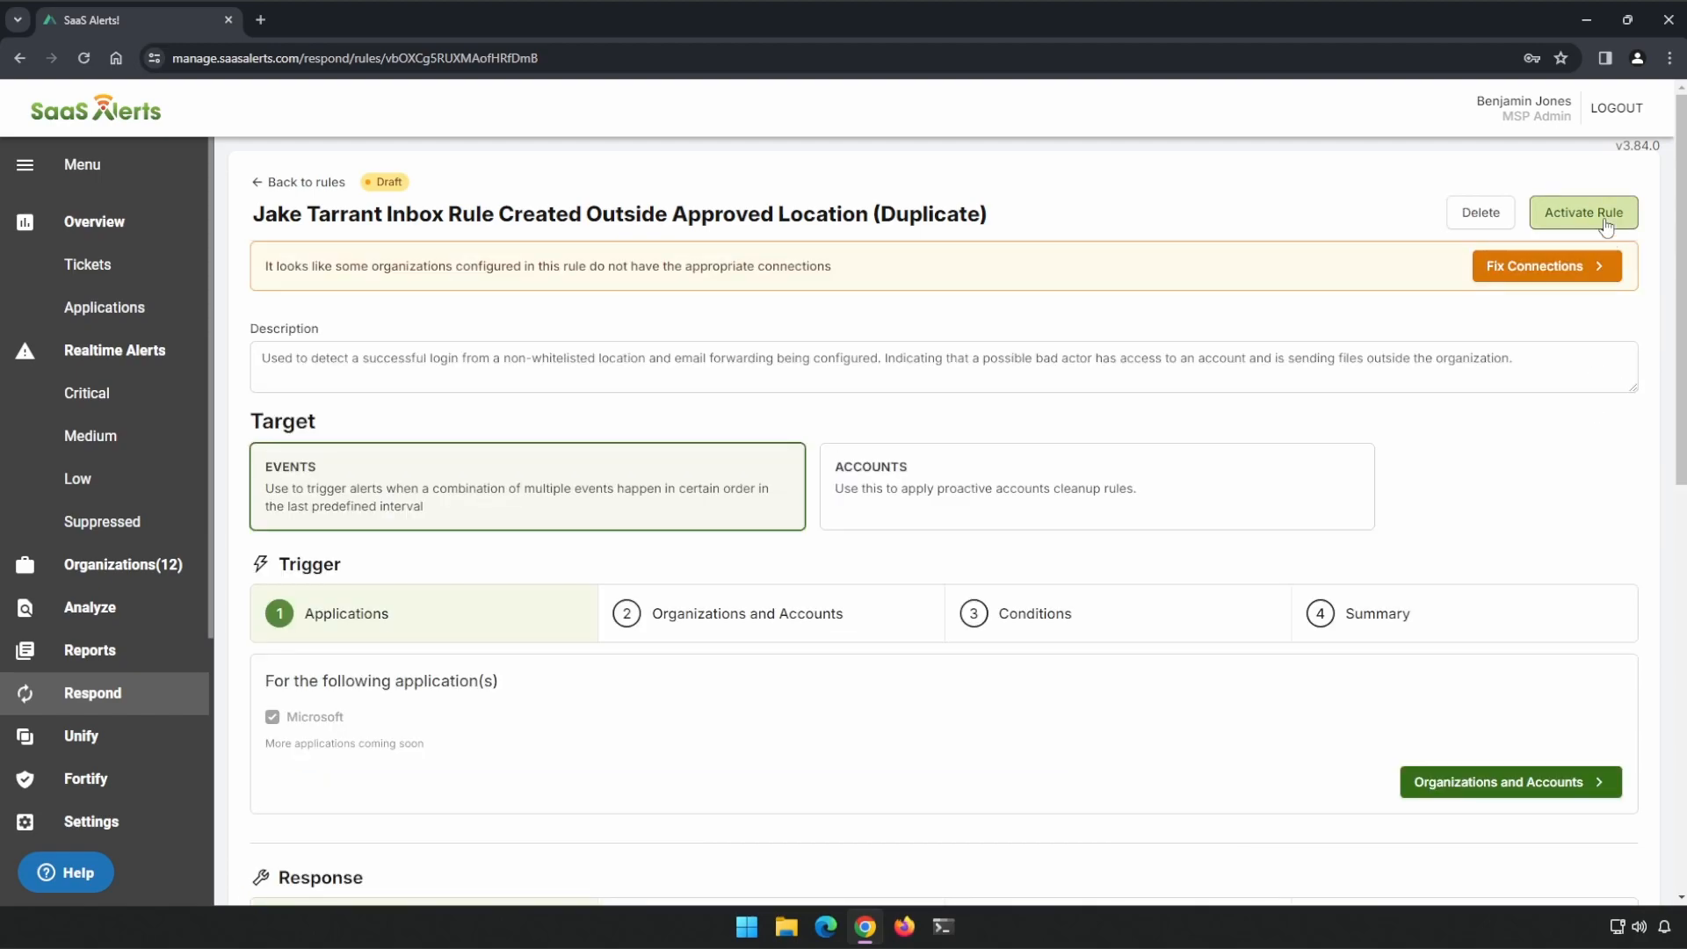
Step: Activate the duplicated inbox rule so it appears in the Rules list
{"action": "left_click", "coordinate": [1584, 213]}
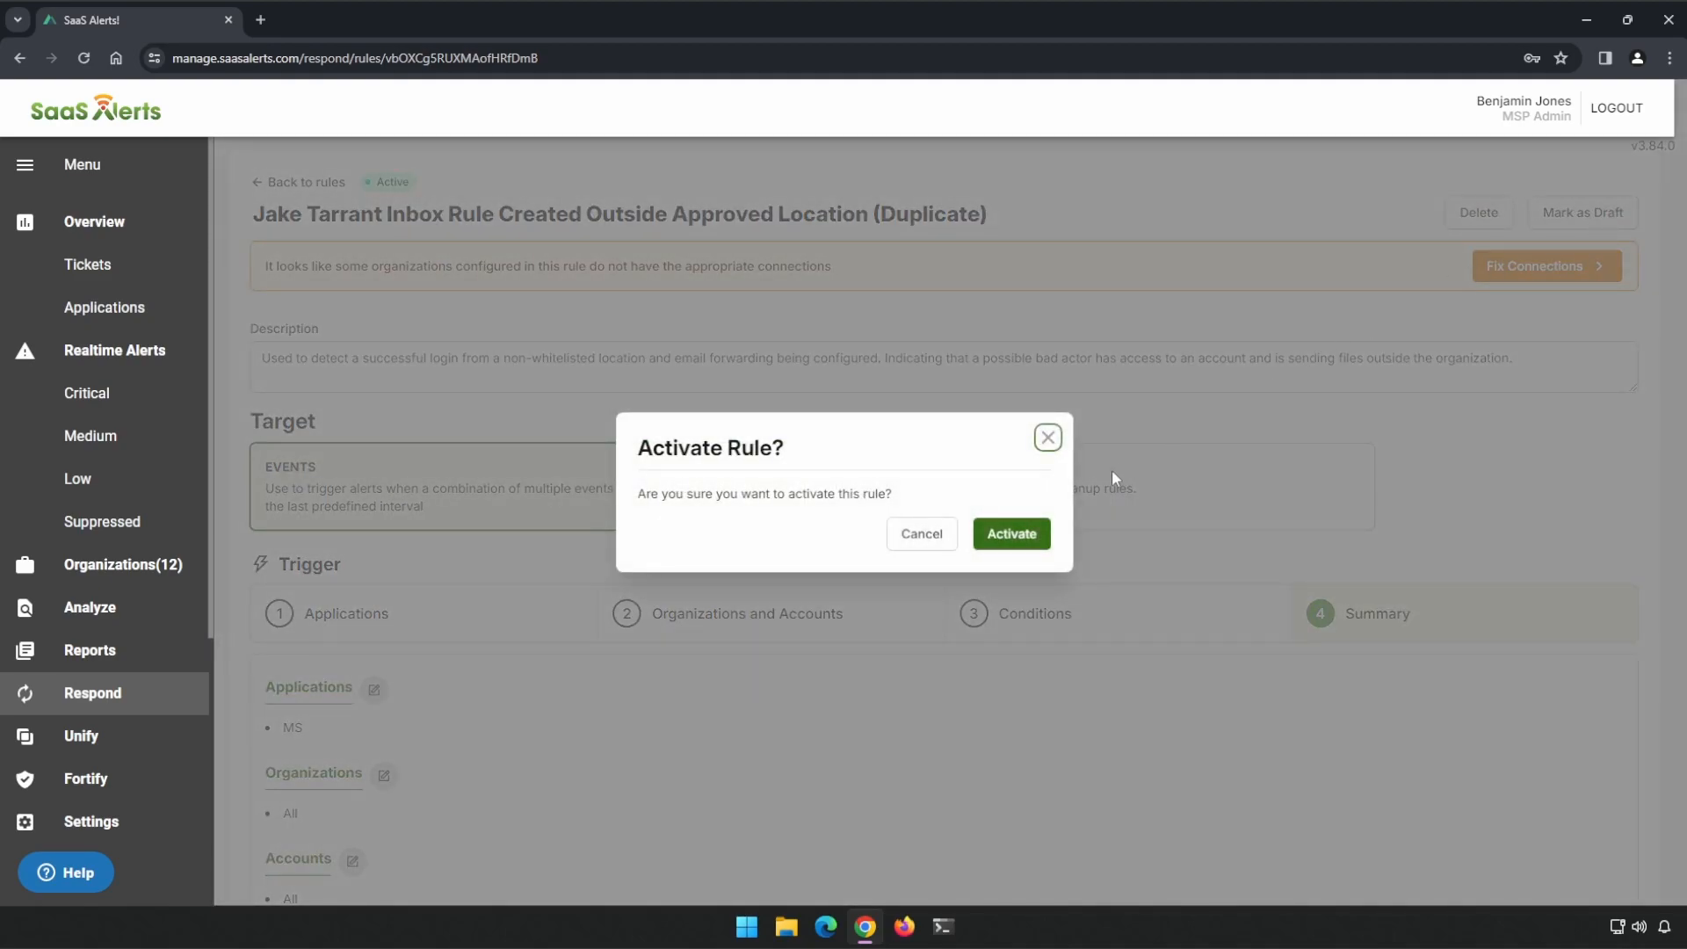
{"action": "left_click", "coordinate": [1011, 534]}
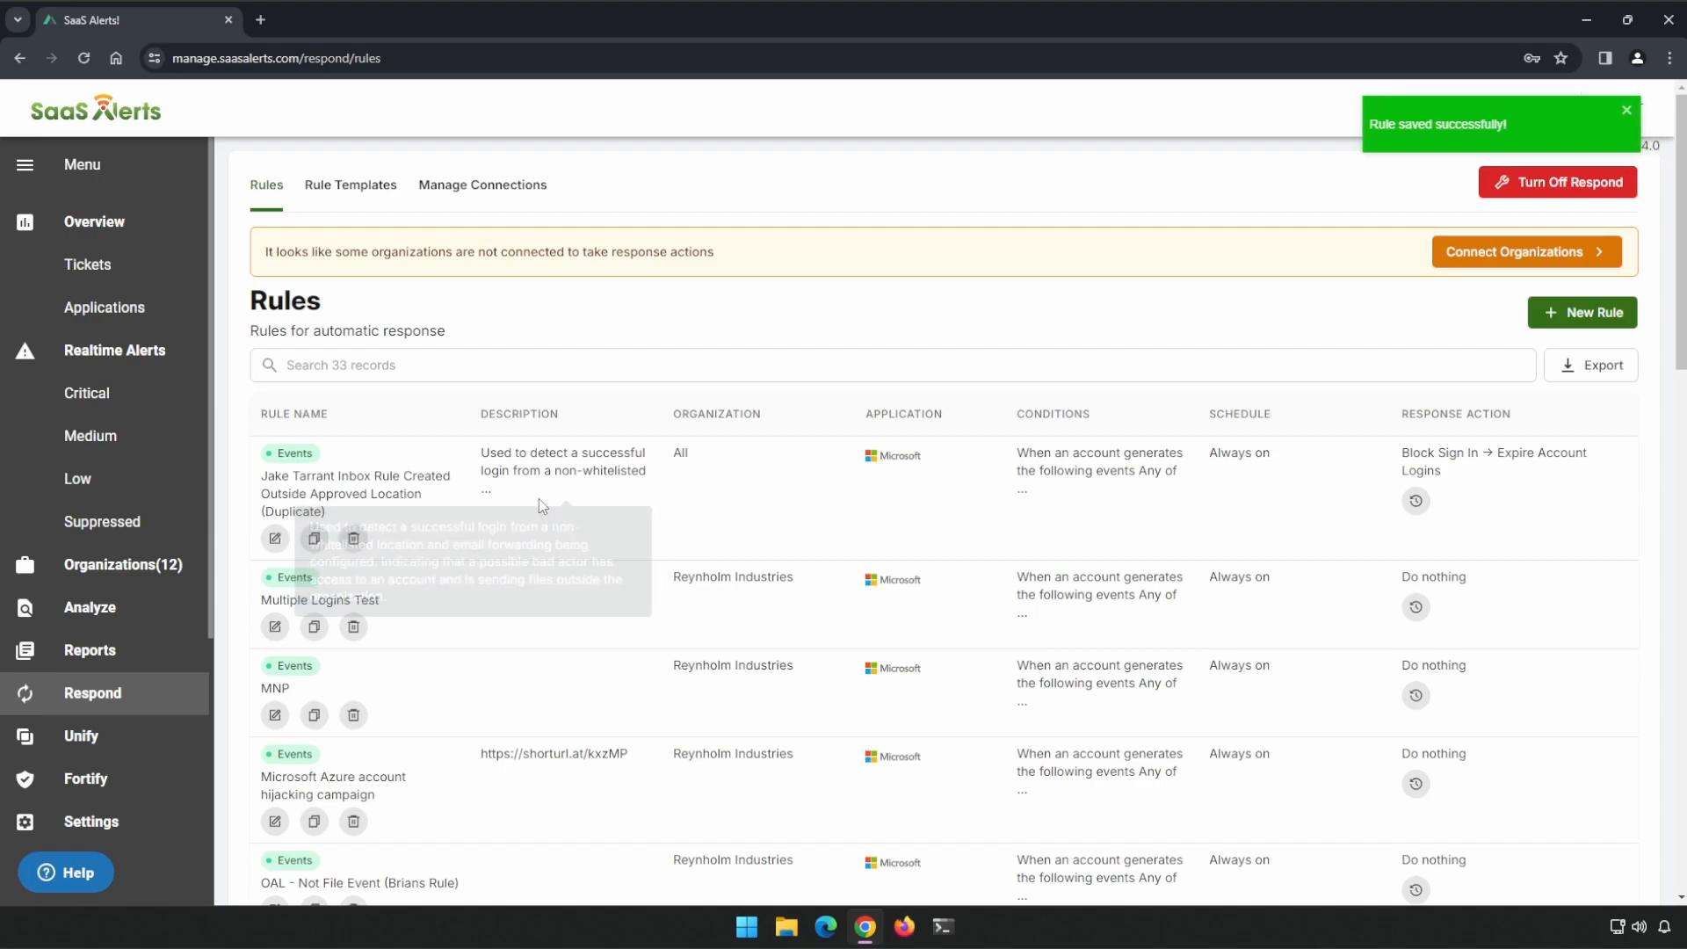
{"action": "mouse_move", "coordinate": [511, 492]}
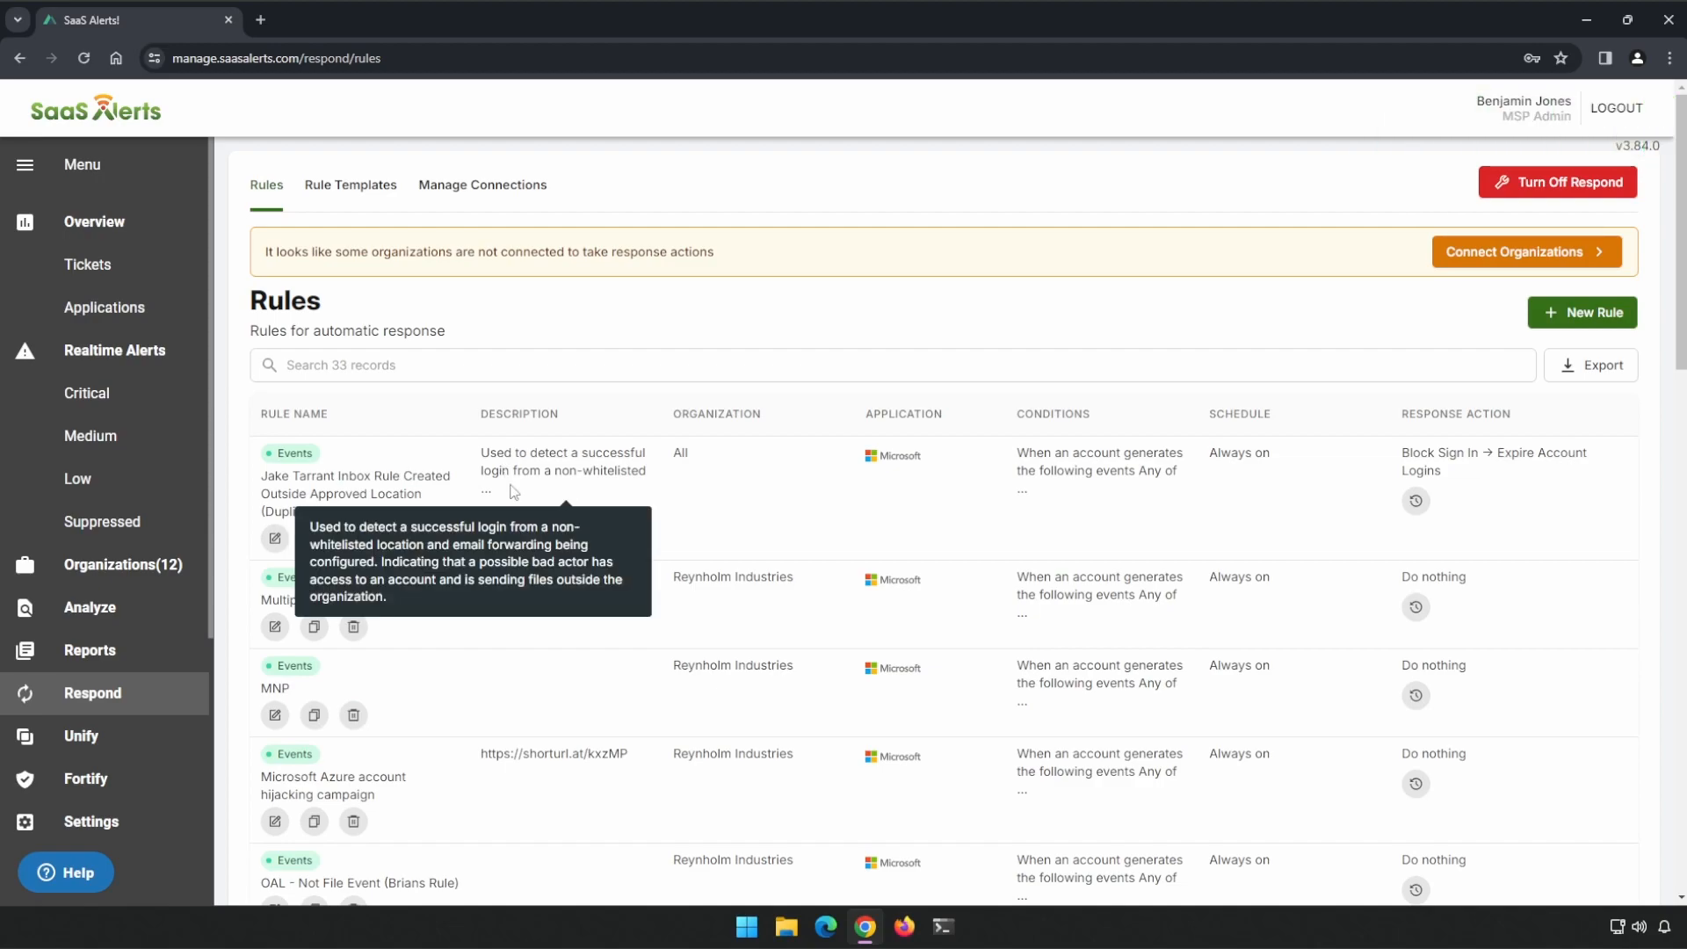
{"action": "mouse_move", "coordinate": [840, 520]}
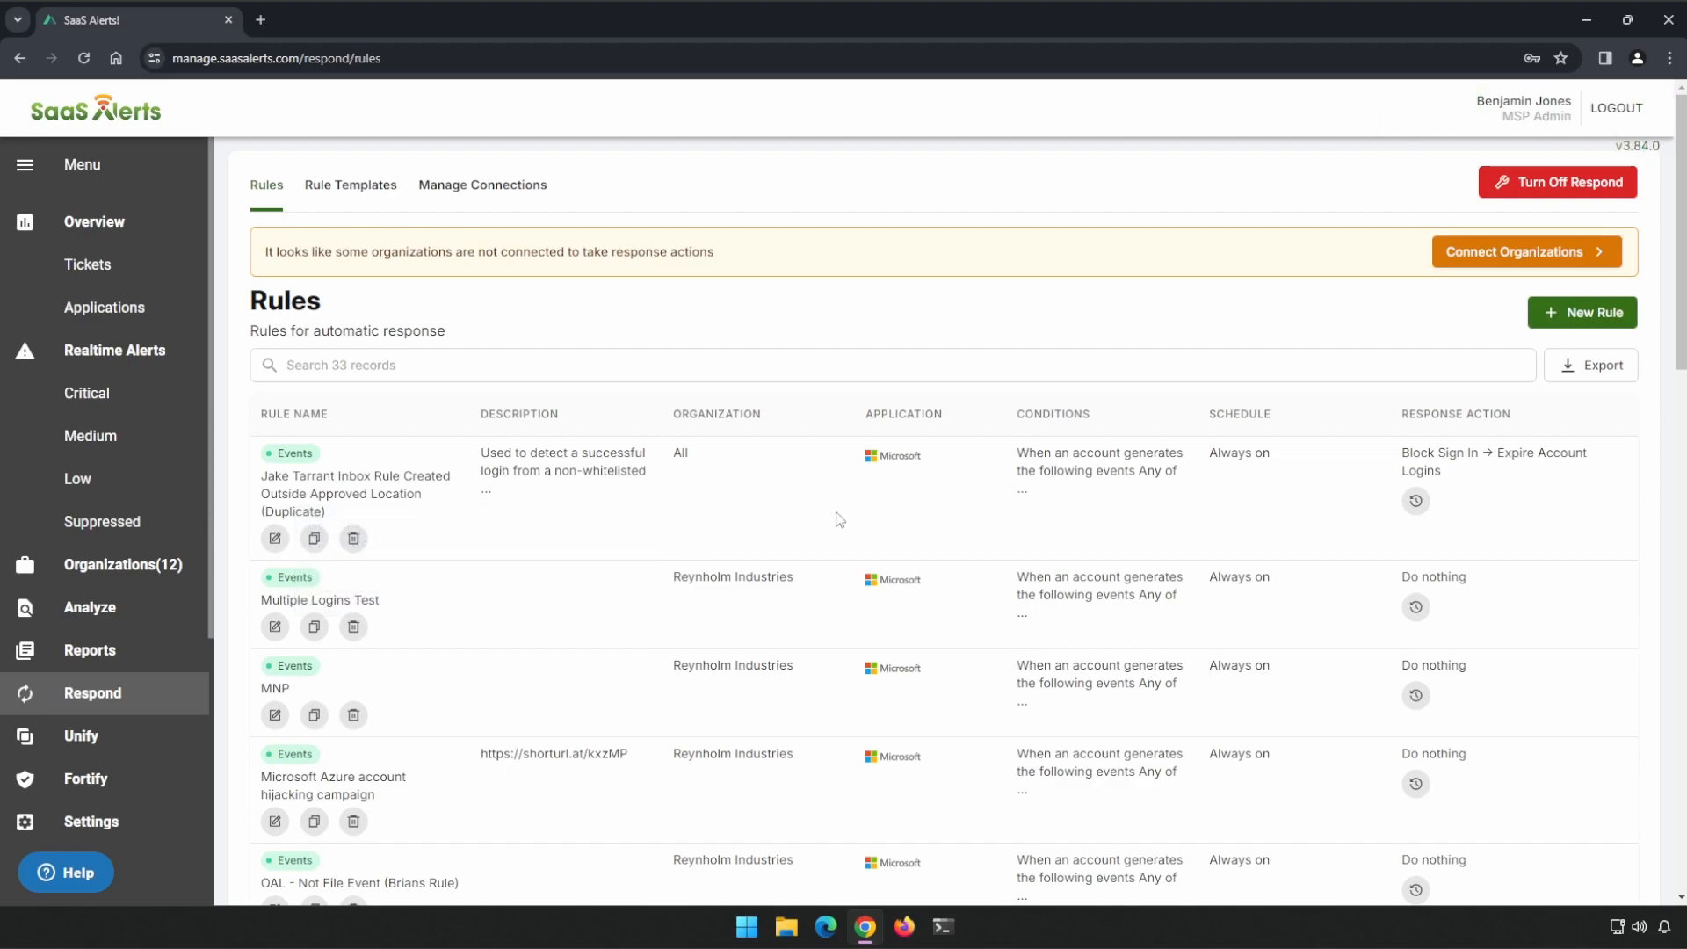